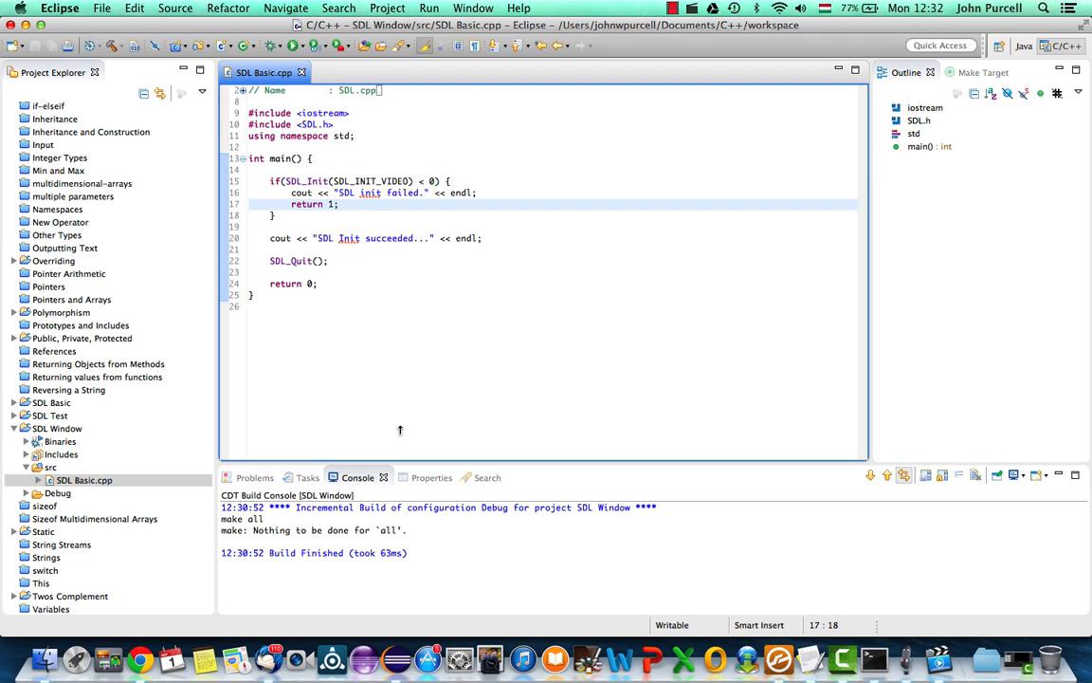
mouse_move(299, 276)
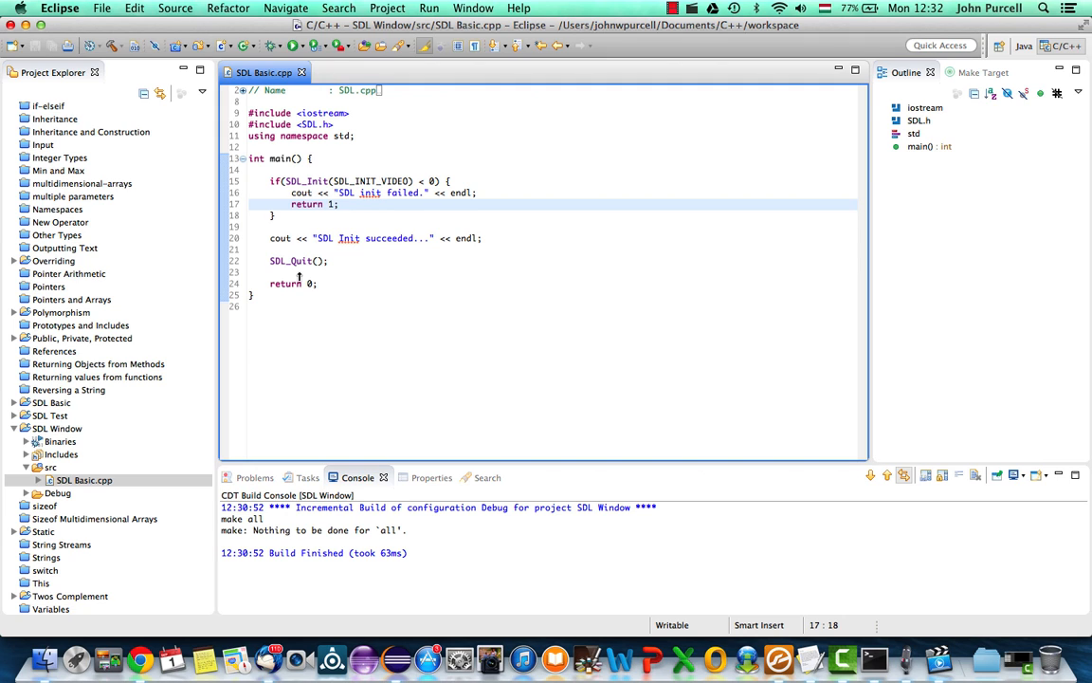
Google 'sdl tutorial' to find Lazy Foo' and SDL Wiki tutorials, then return to Eclipse.
left_click(269, 181)
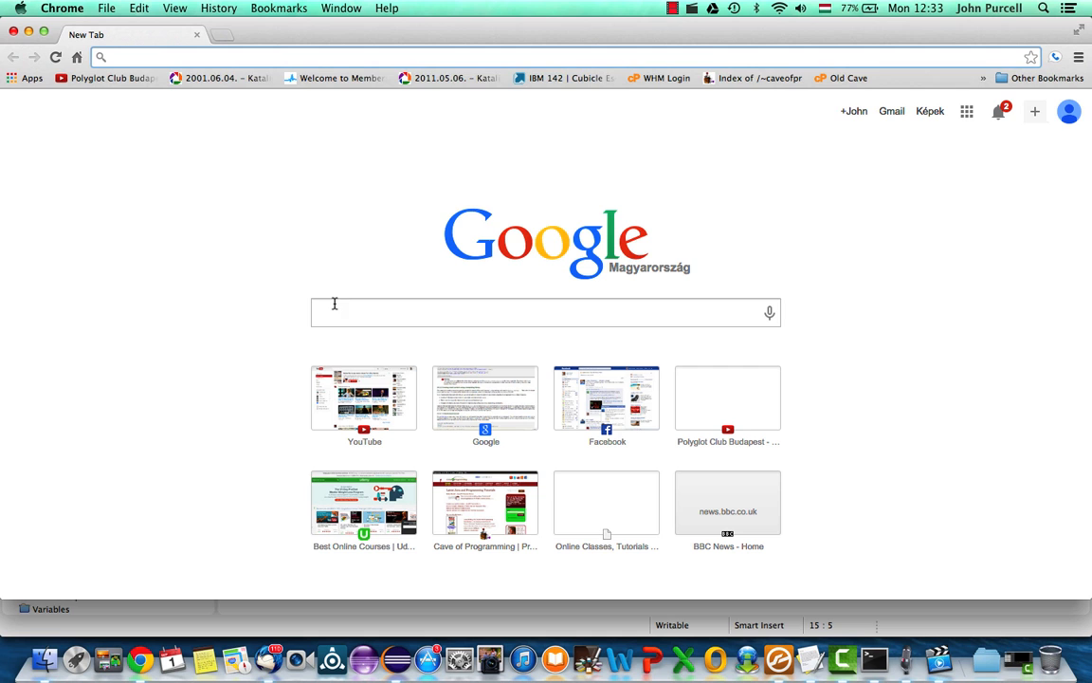
type("sl")
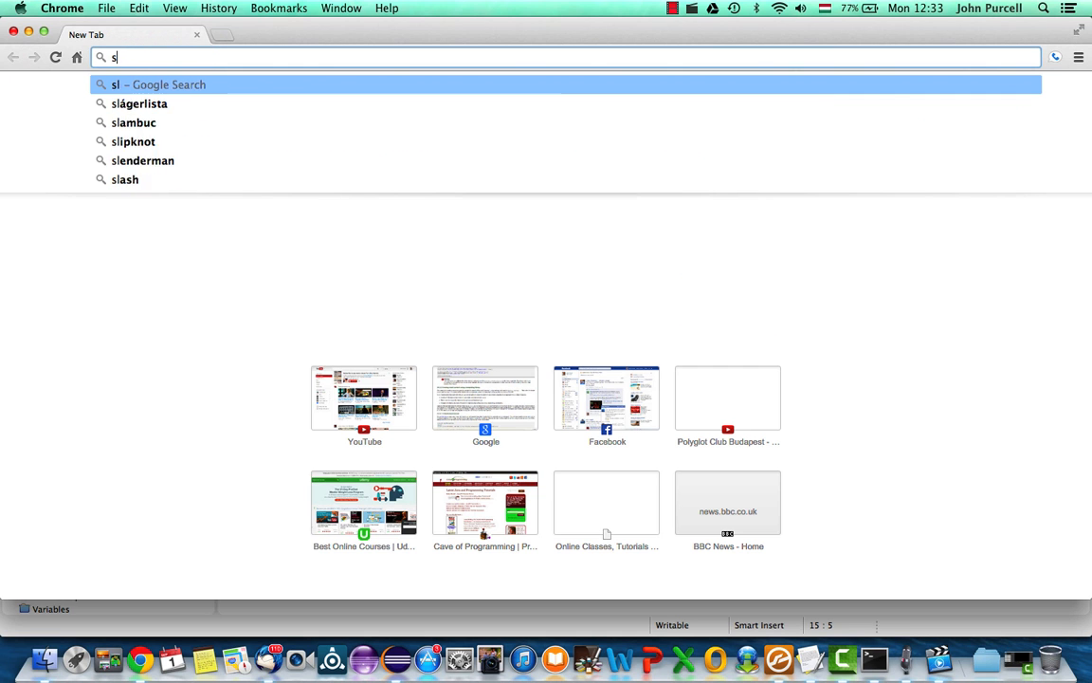
type("sdl tutorial")
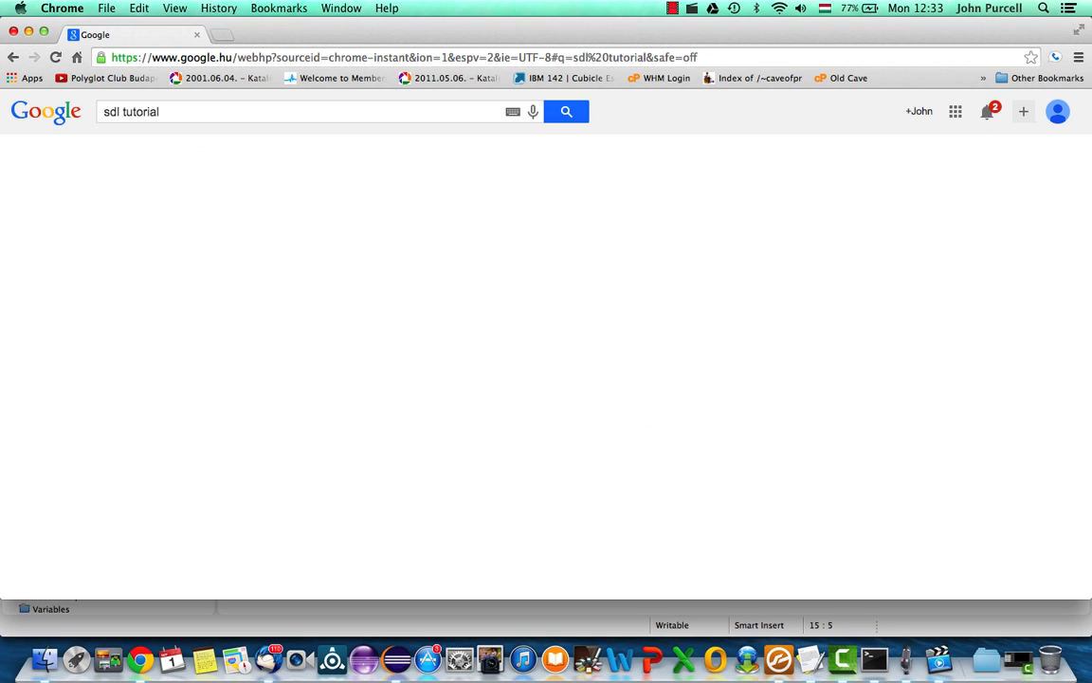
left_click(566, 111)
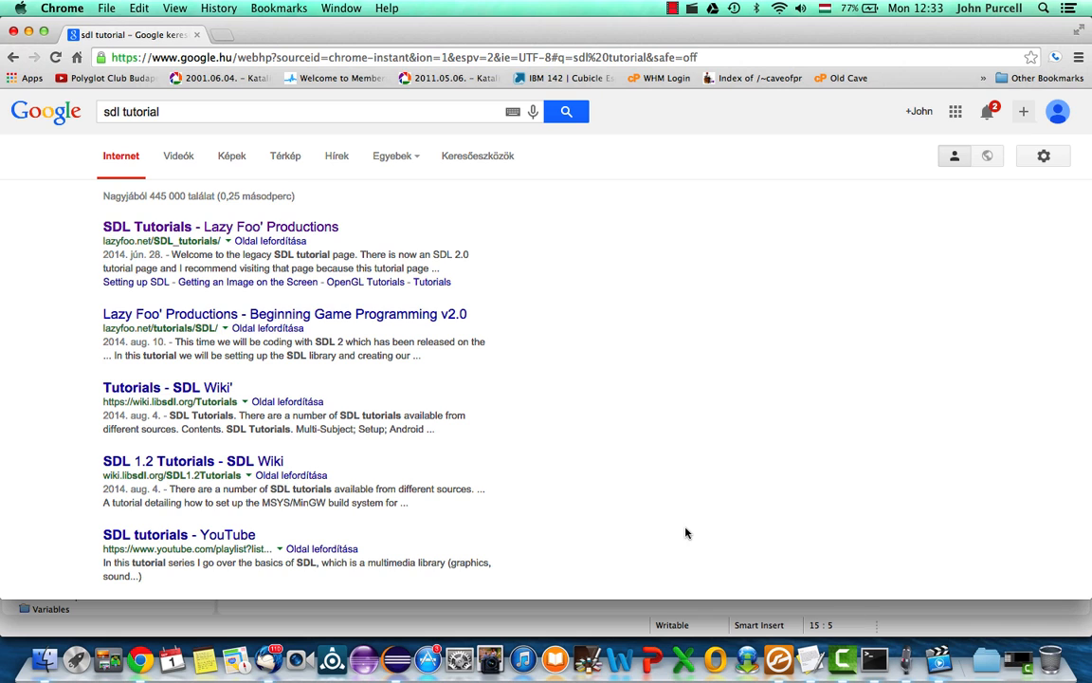
left_click(395, 657)
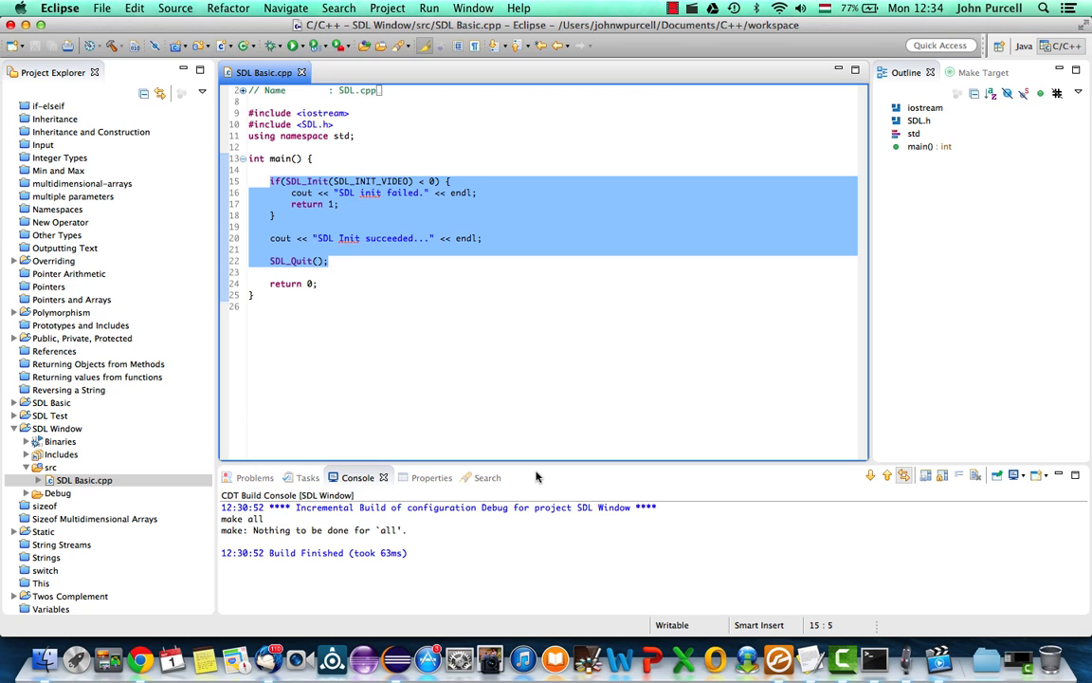
Write SDL_Window *window = SDL_CreateWindow(""); right after the SDL init check.
left_click(329, 261)
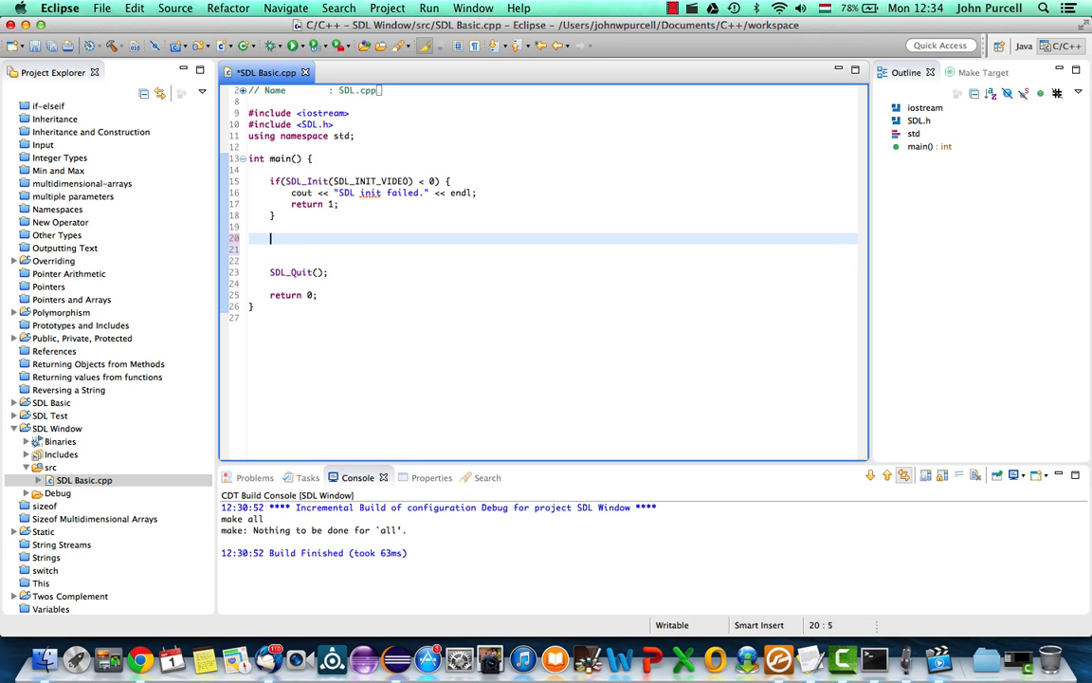
type("SDL_Window *")
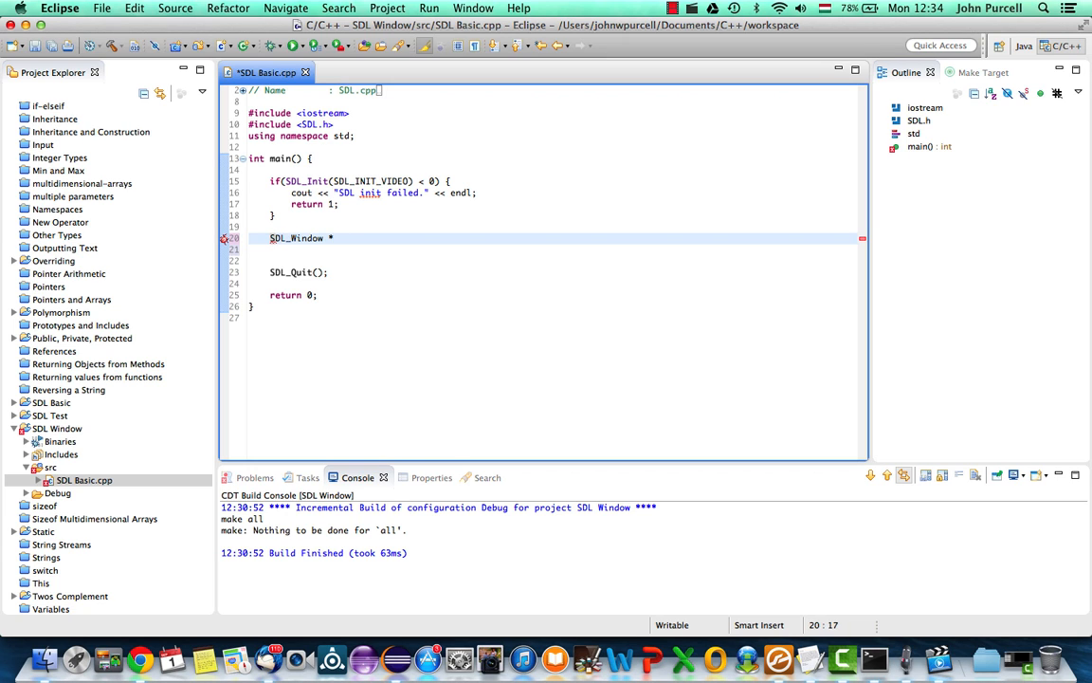
type("window =")
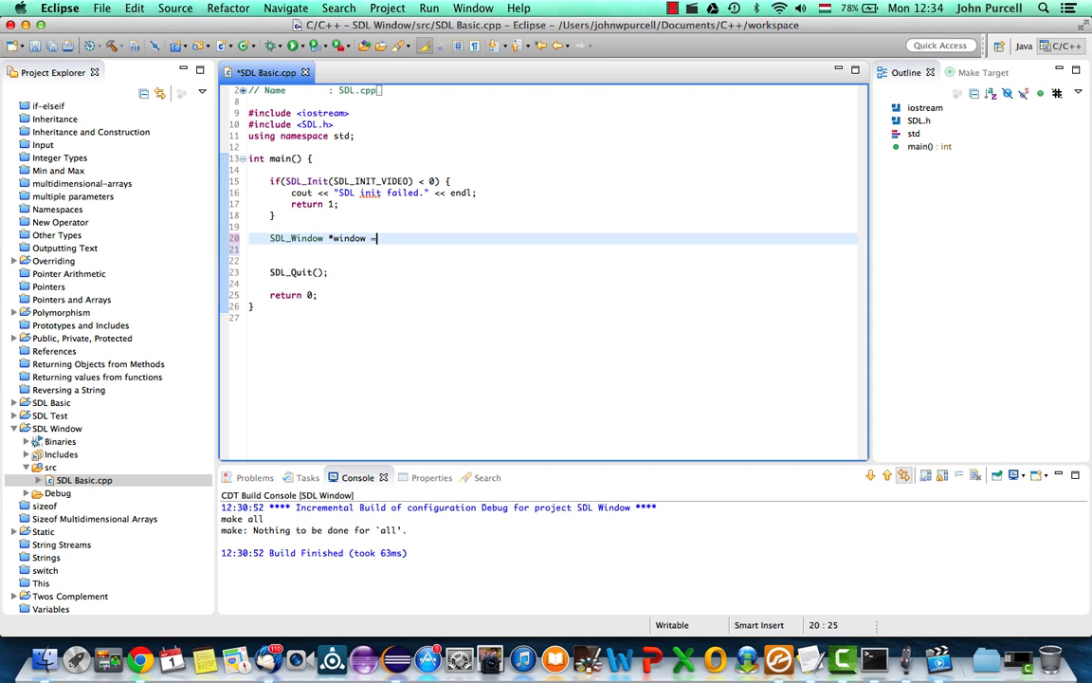
type("S")
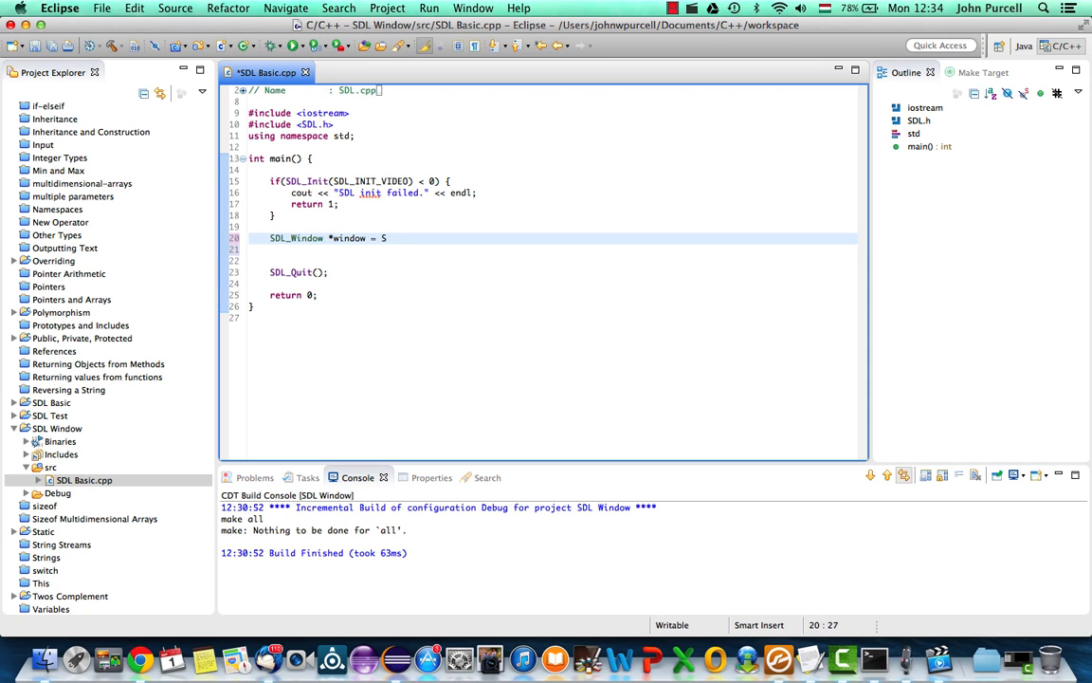
type("DL_C")
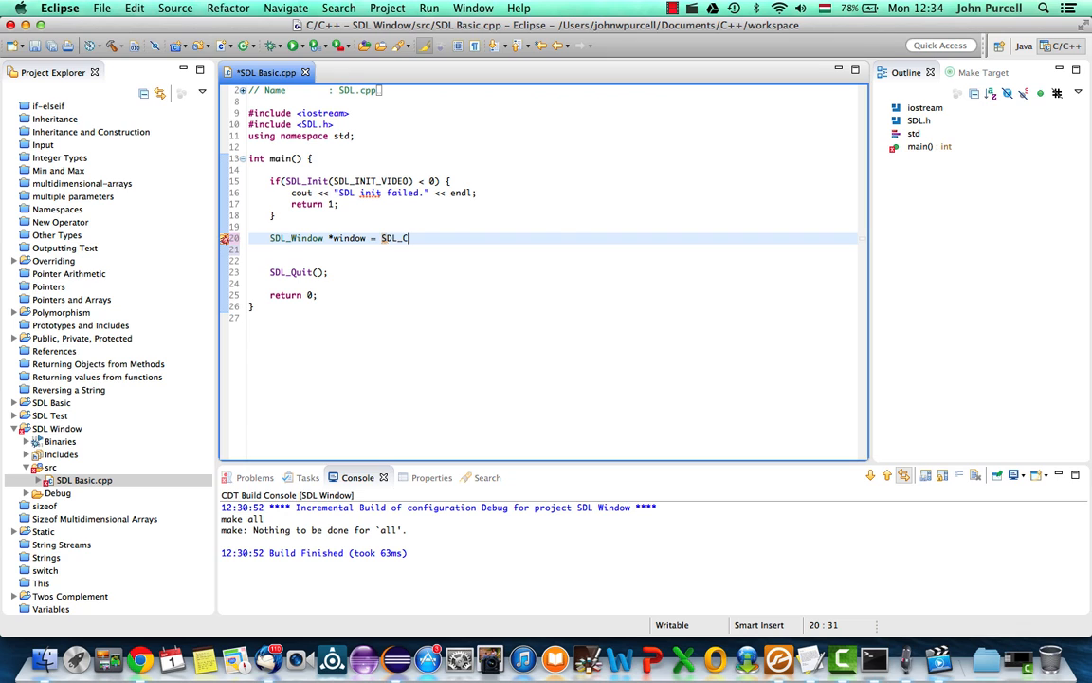
type("reate")
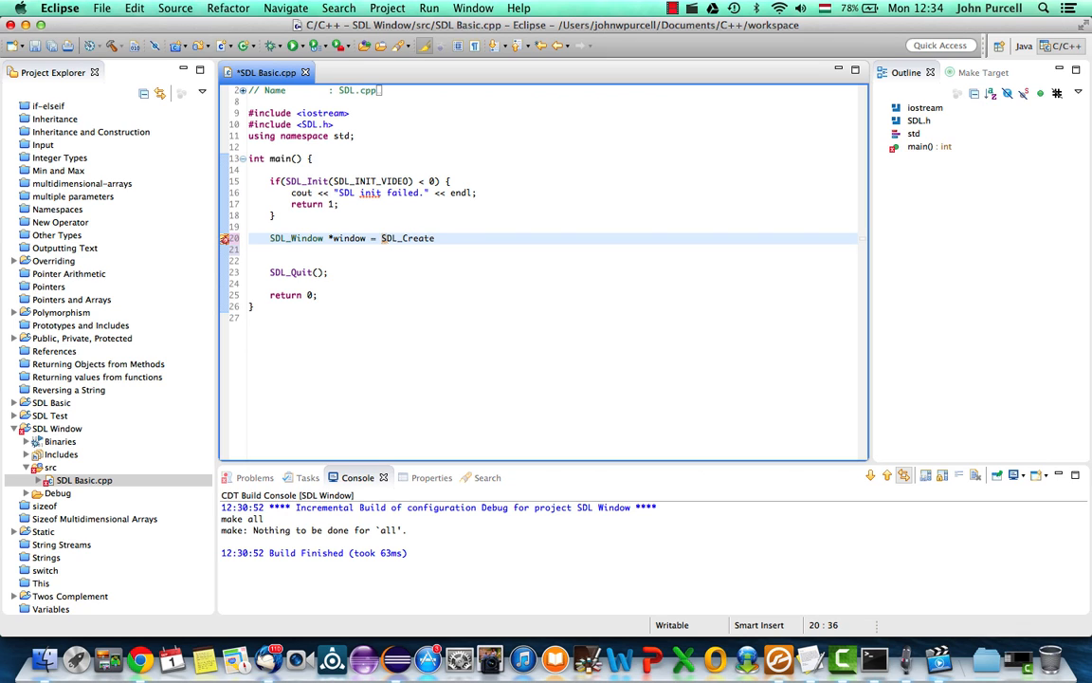
type("Window();")
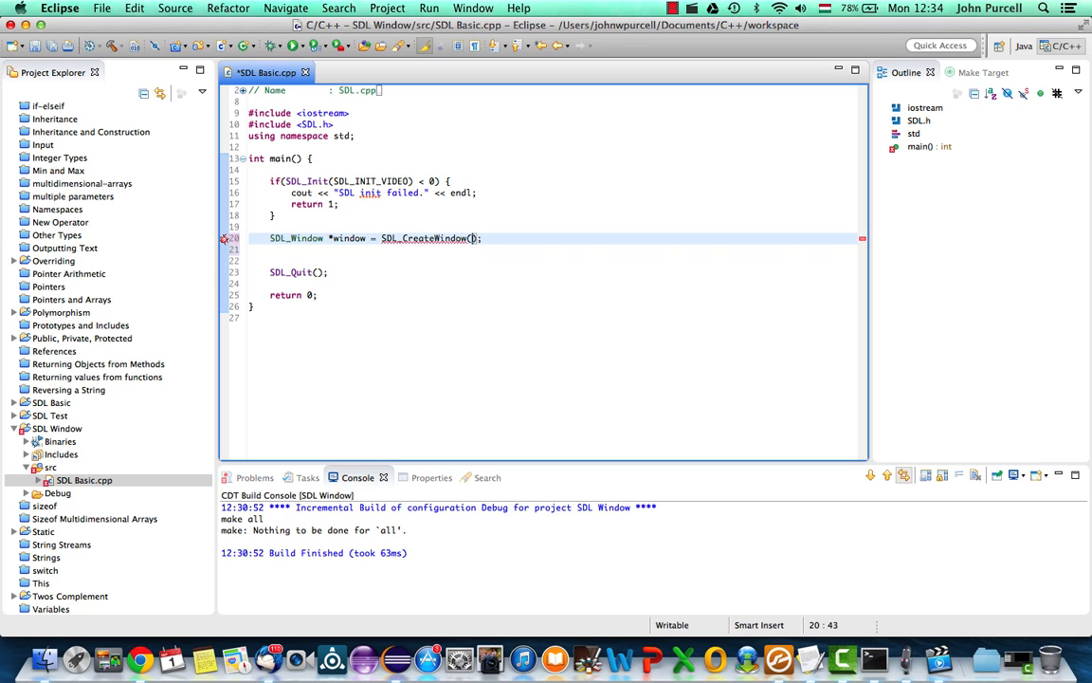
type("\"")
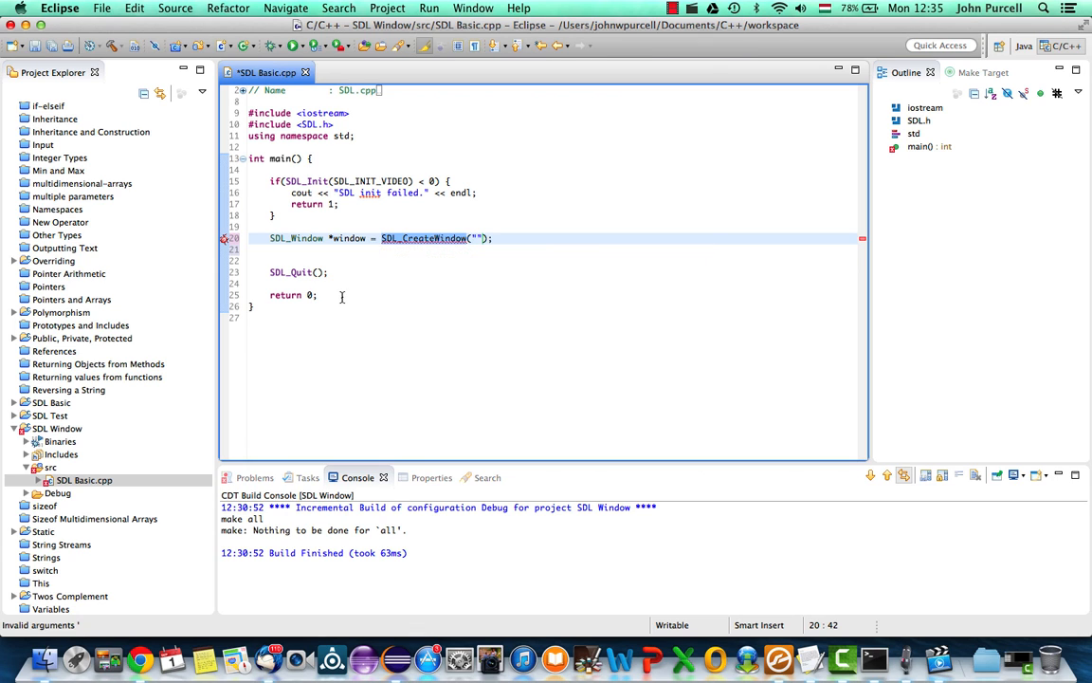
mouse_move(425, 238)
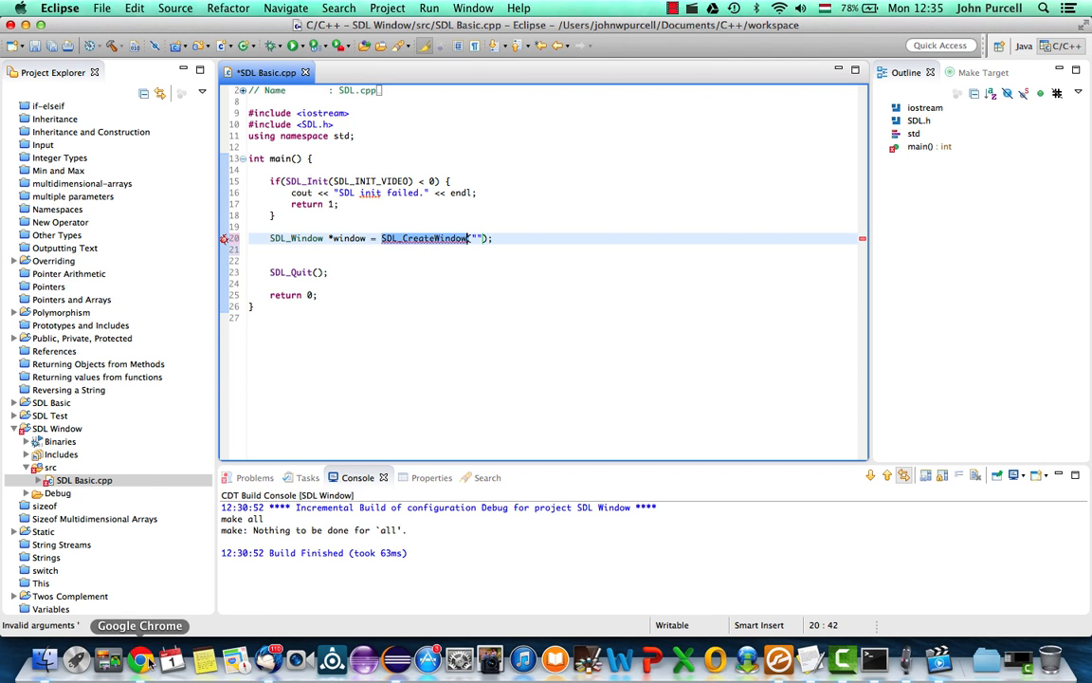
Search Google for SDL_CreateWindow to see its SDL Wiki parameter list.
left_click(141, 658)
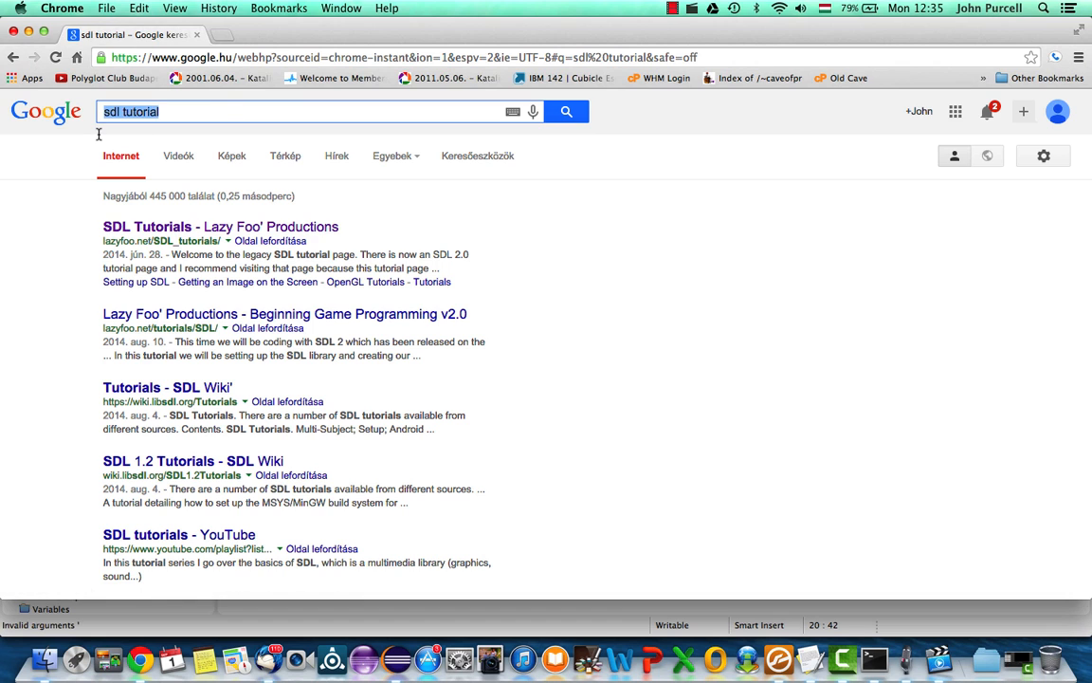
type("SDL_CreateWindow")
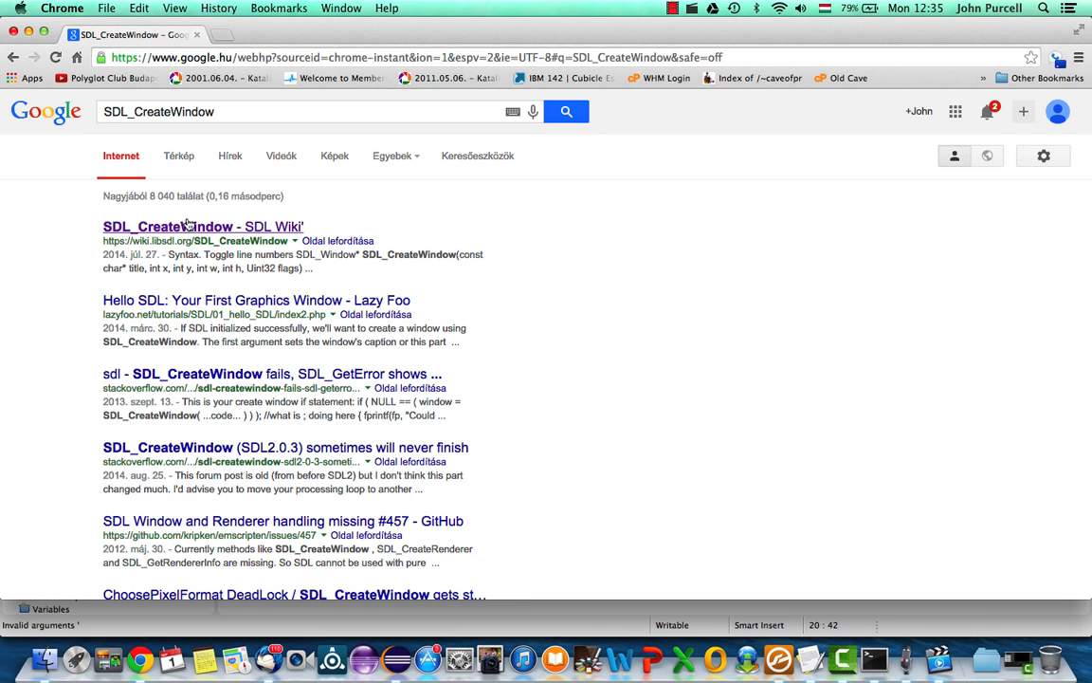
mouse_move(169, 224)
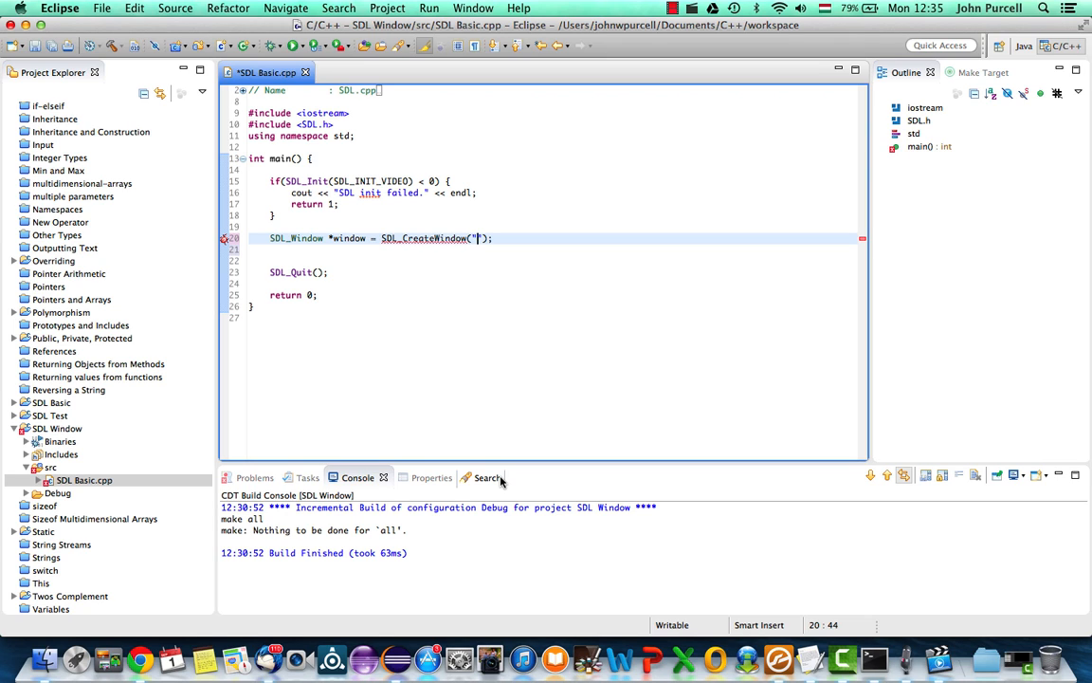
Pass title 'Particle Fire Explosion' and two SDL_WINDOWPOS_UNDEFINED positions to SDL_CreateWindow.
type("\"")
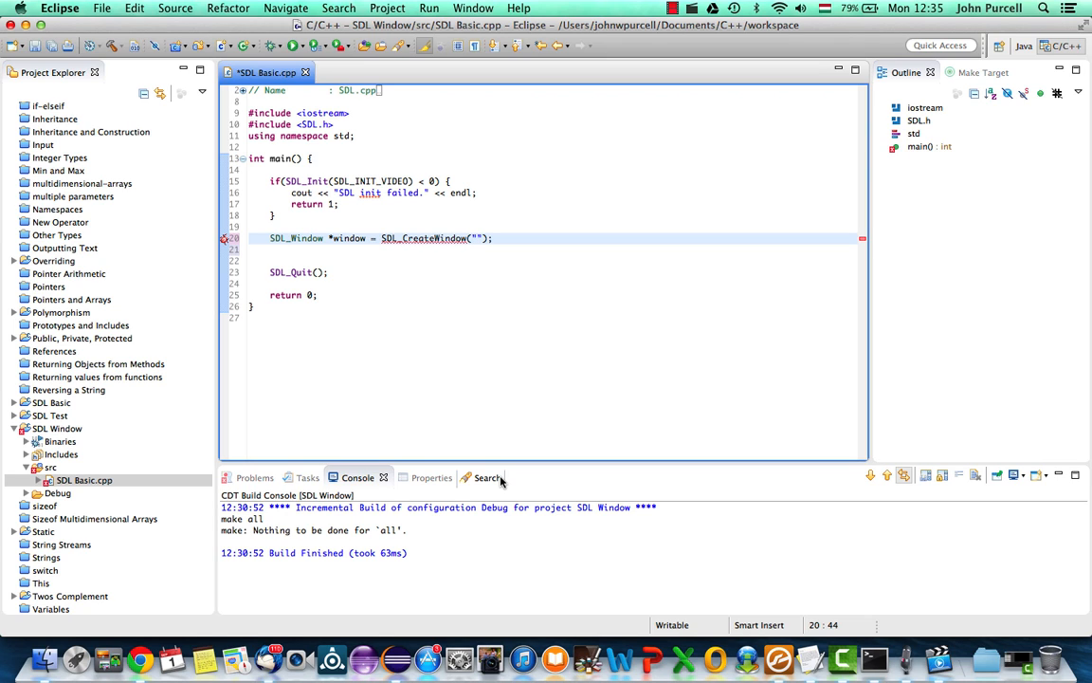
type("Parti")
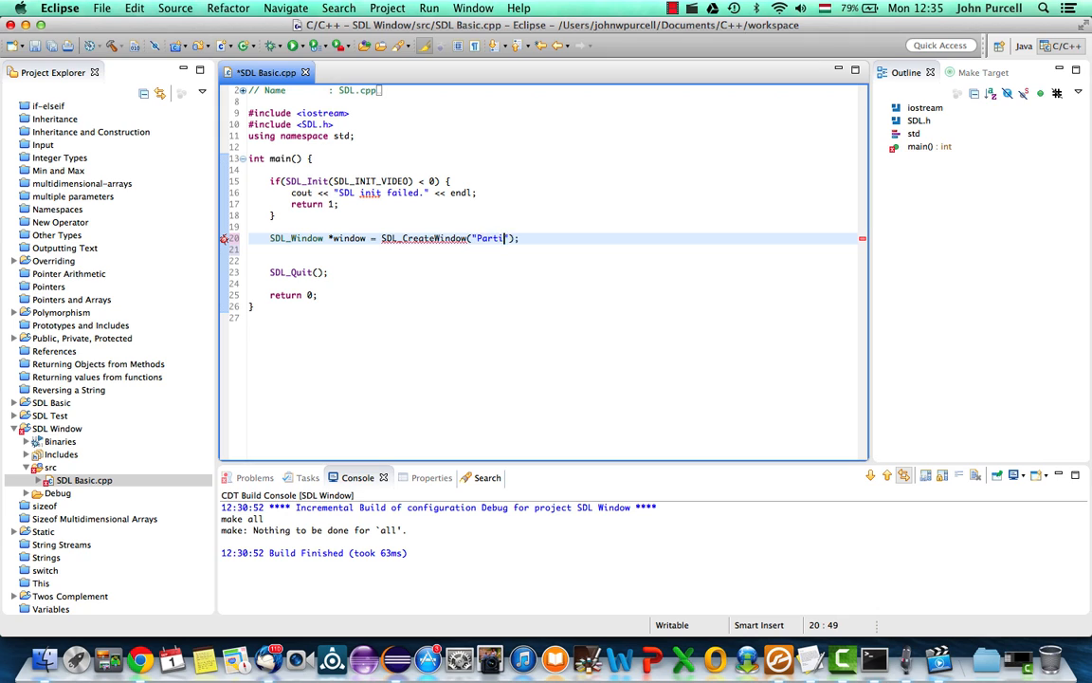
type("cle Fire Expl")
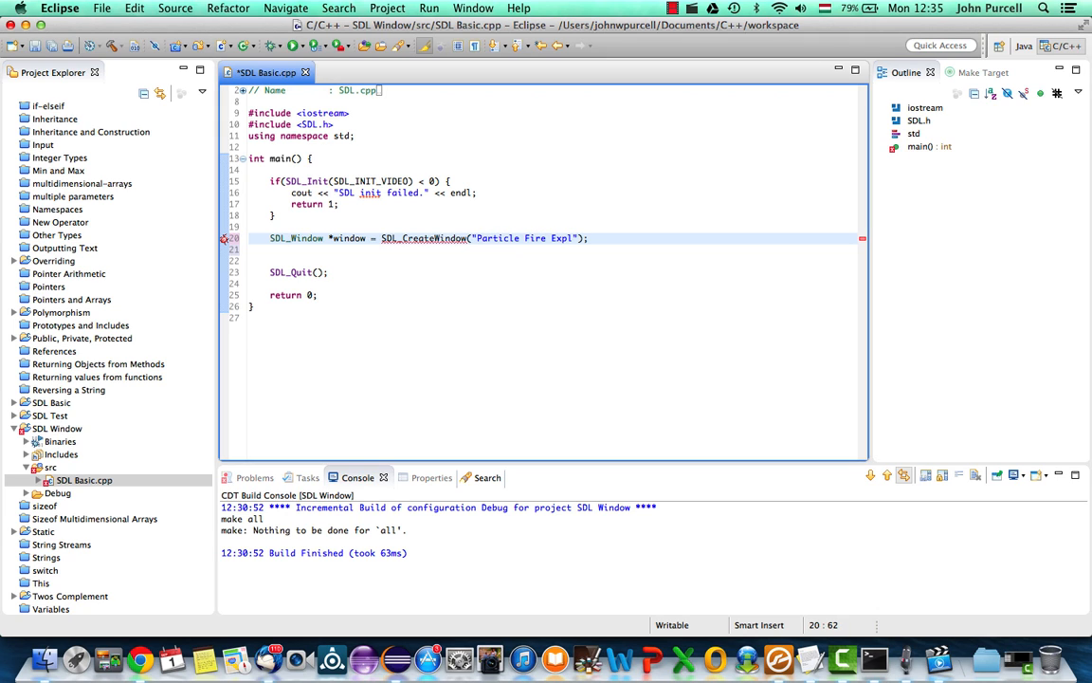
type("osion")
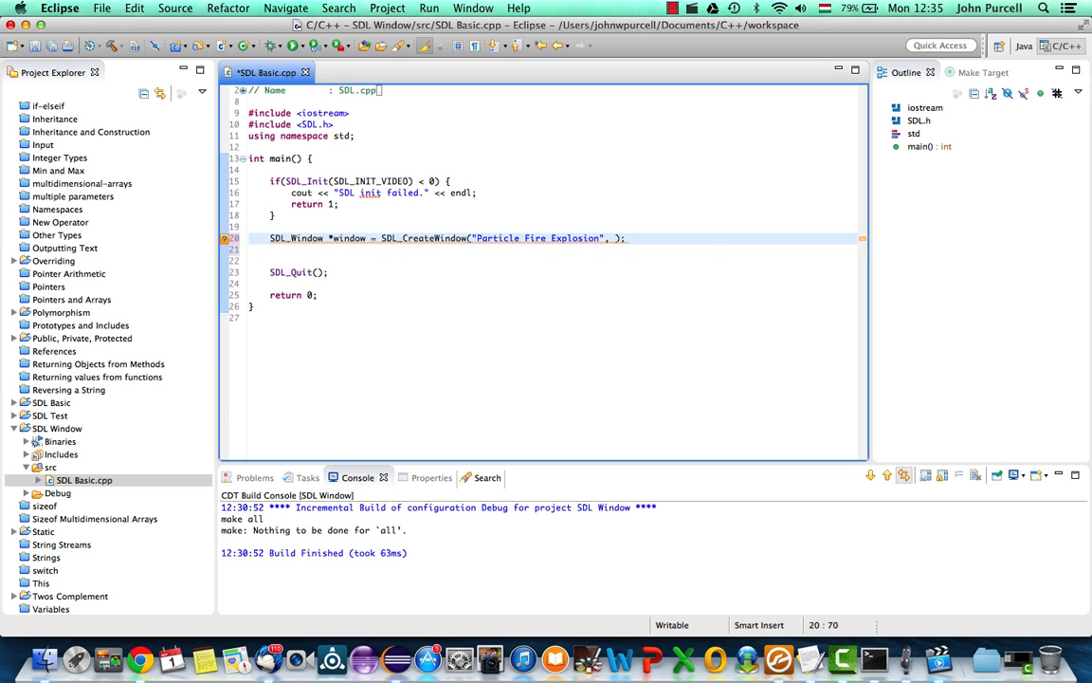
type("SDL_WINDOWPO")
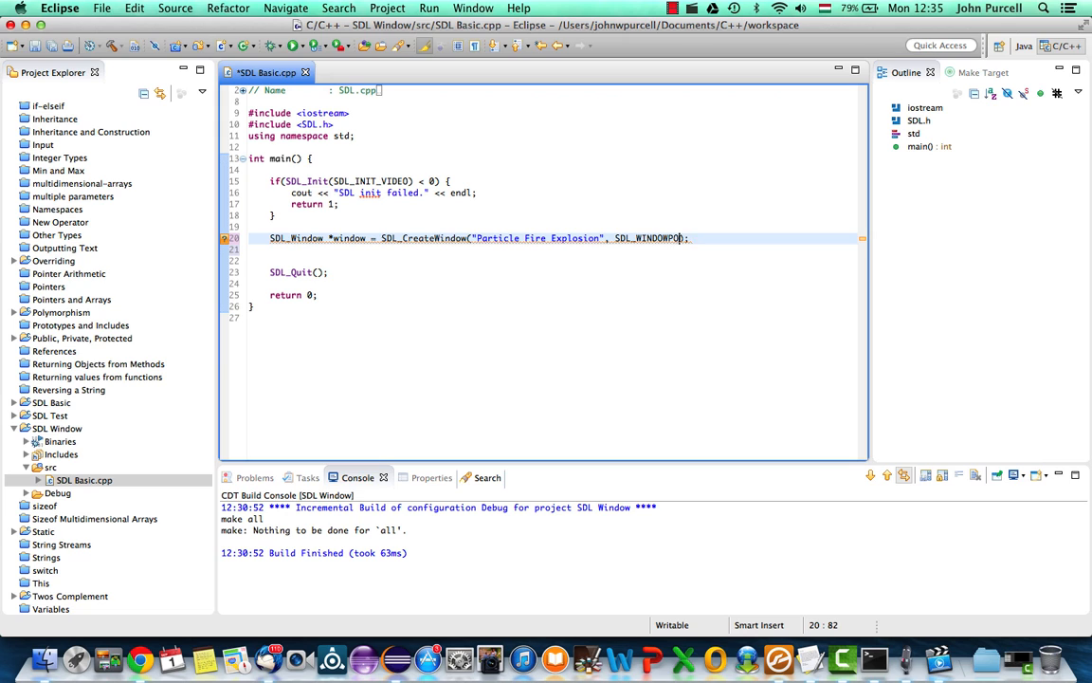
type("_UNDEFINED")
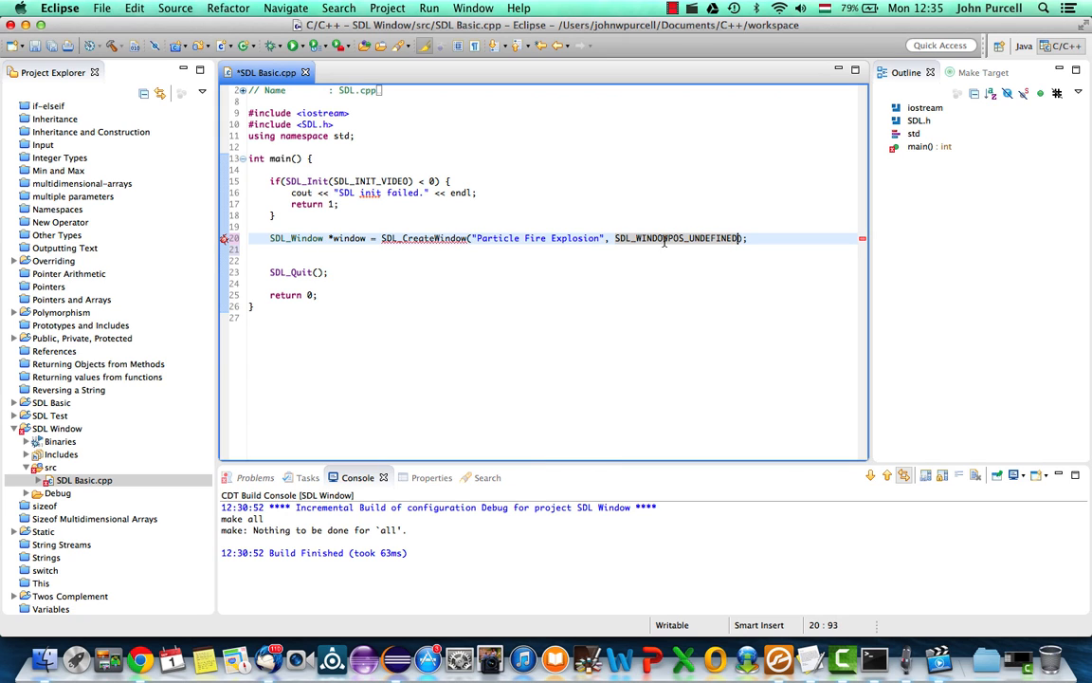
double_click(676, 238)
type(", SDL_WINDOWPOS_UNDEFINED, ")
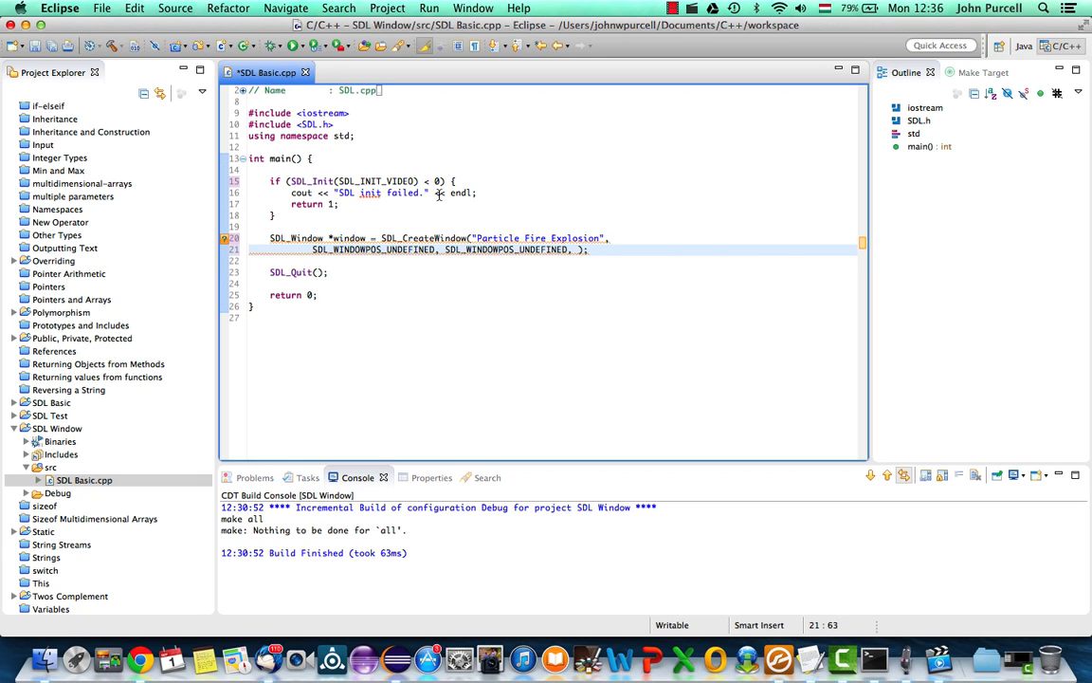
left_click(376, 169)
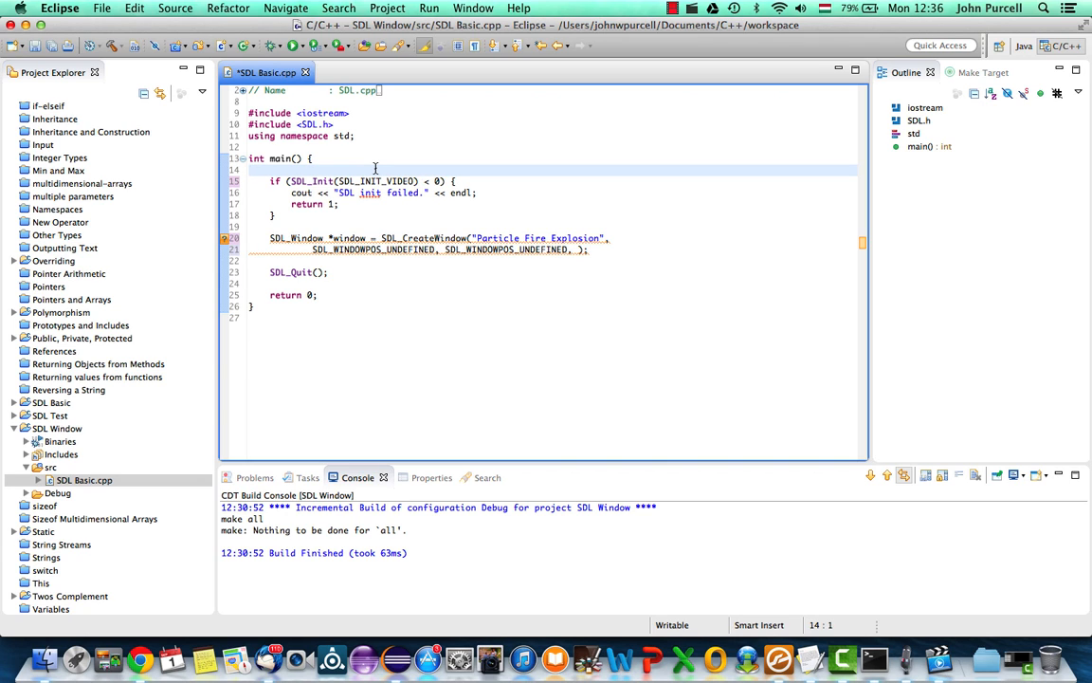
Declare const int SCREEN_WIDTH = 800 and SCREEN_HEIGHT = 600 at the top of main.
left_click(250, 169)
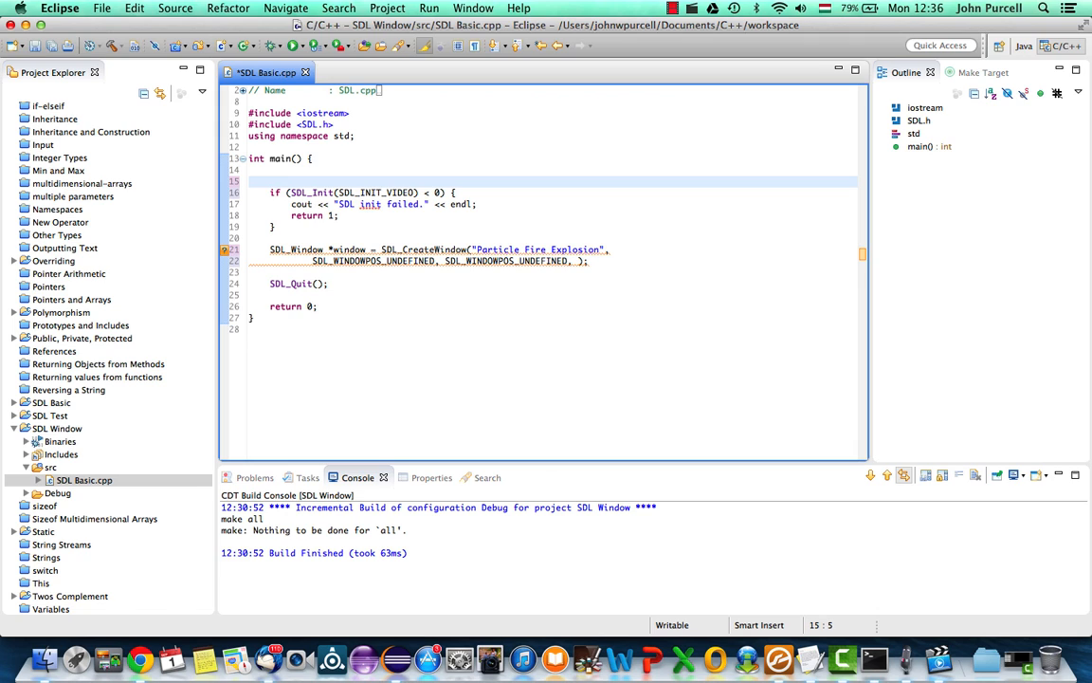
type("const int")
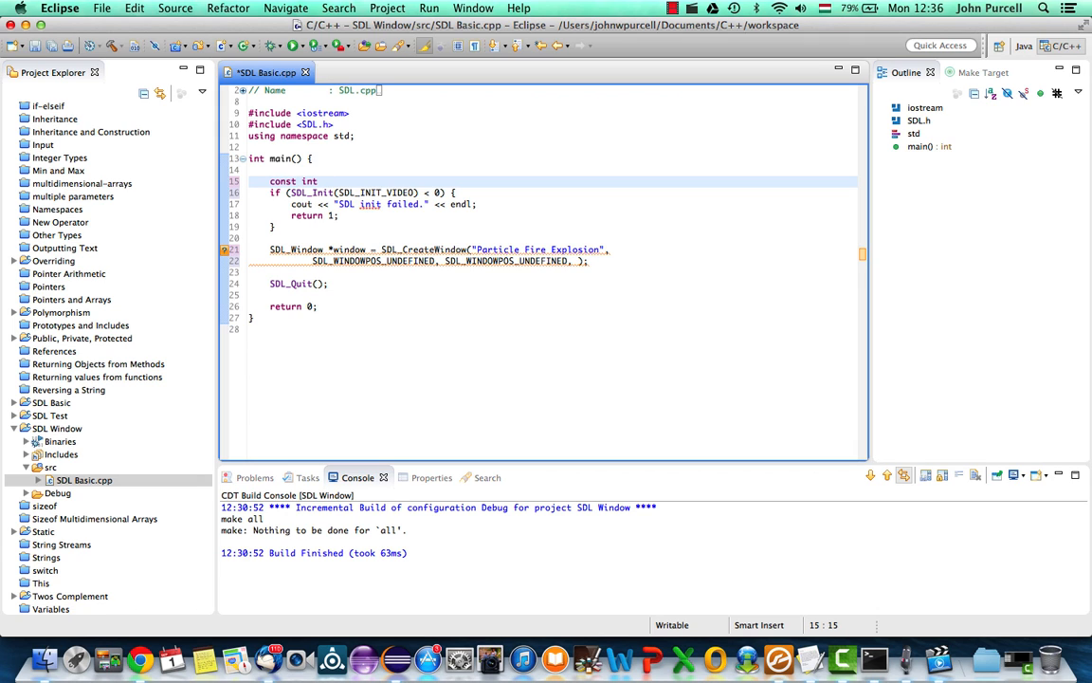
type("SCREEN_WIDTH = 800;")
type("const in")
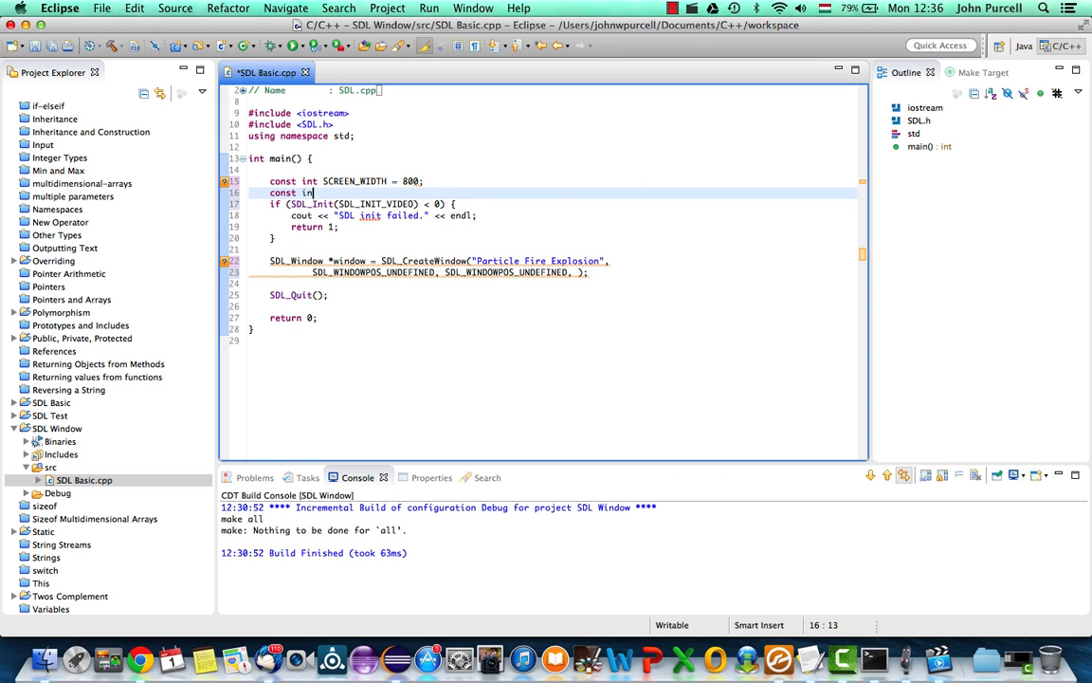
type("SCREEN_")
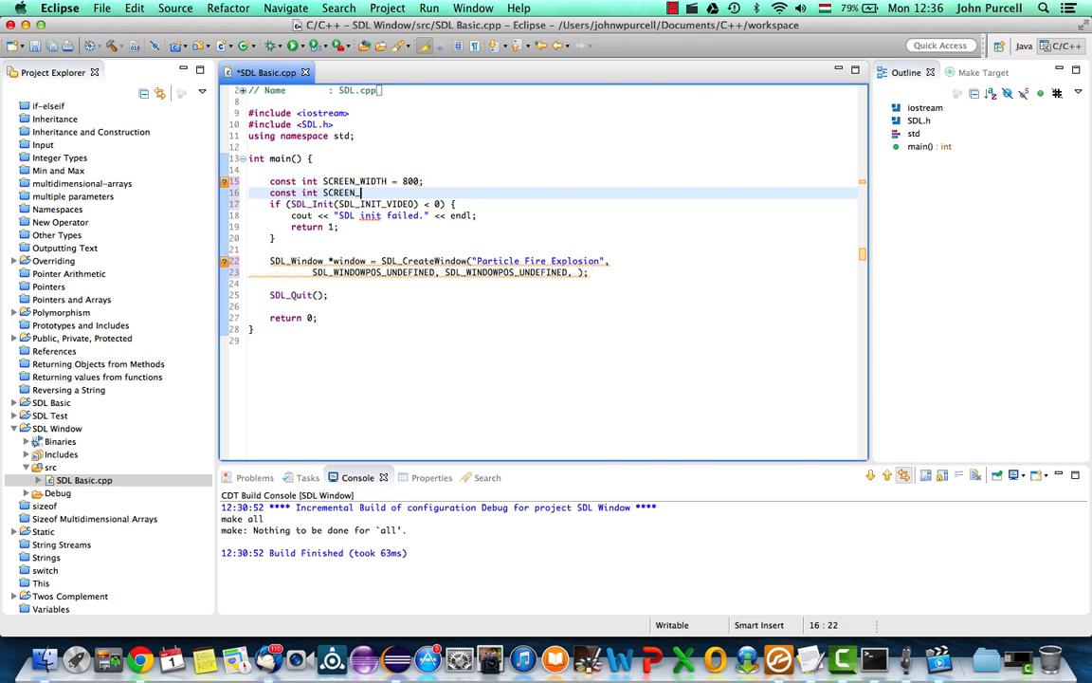
type("HEIGHT 7")
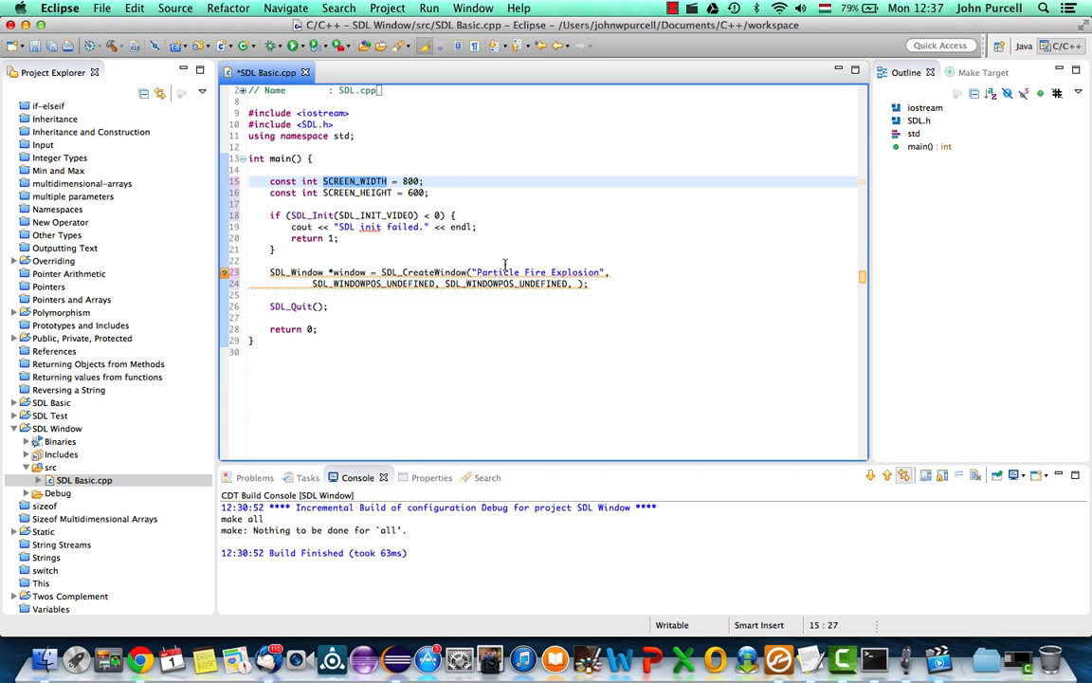
Append SCREEN_WIDTH and the SDL_WINDOW_SHOWN flag to the SDL_CreateWindow arguments.
type("SCREEN_WIDTH, SCREEN_WIDTH")
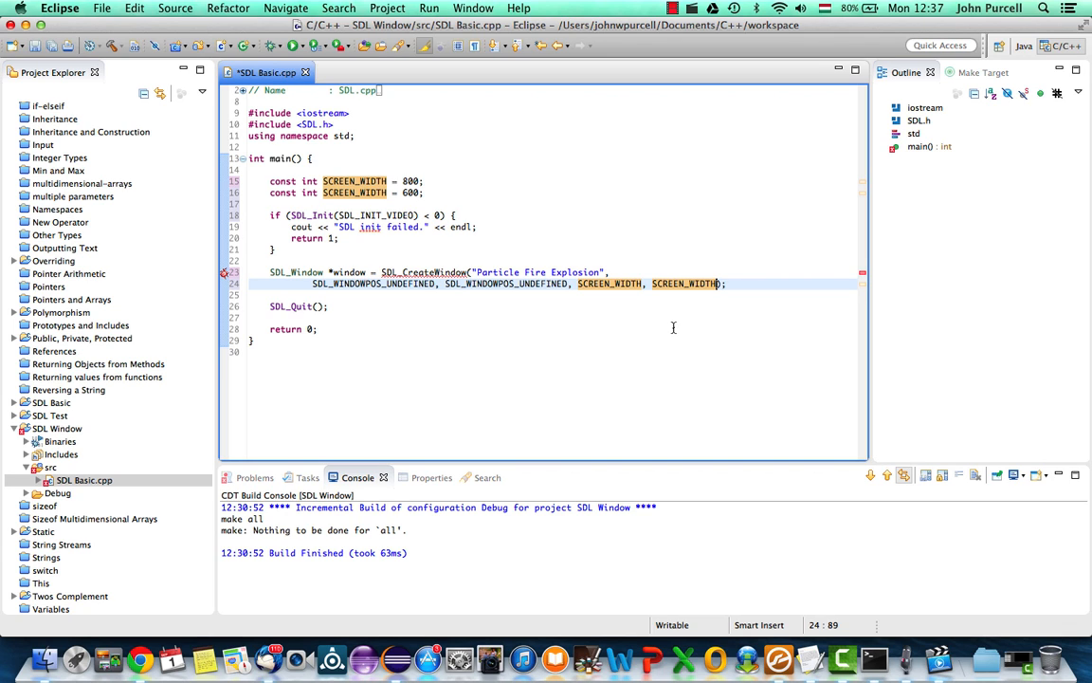
type(",")
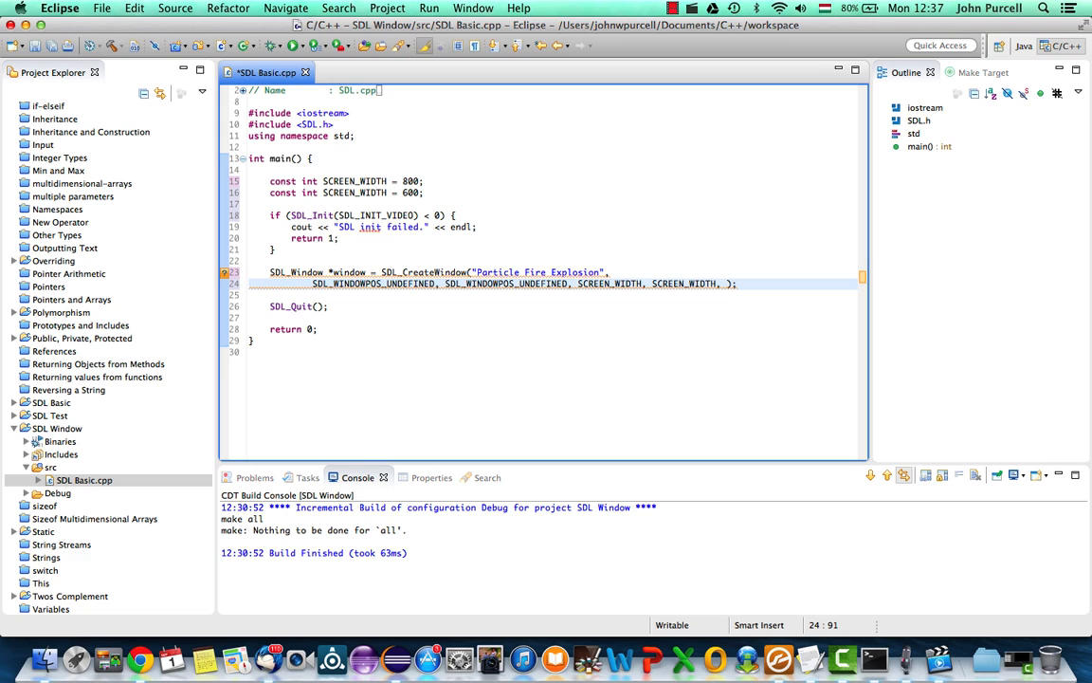
type("s")
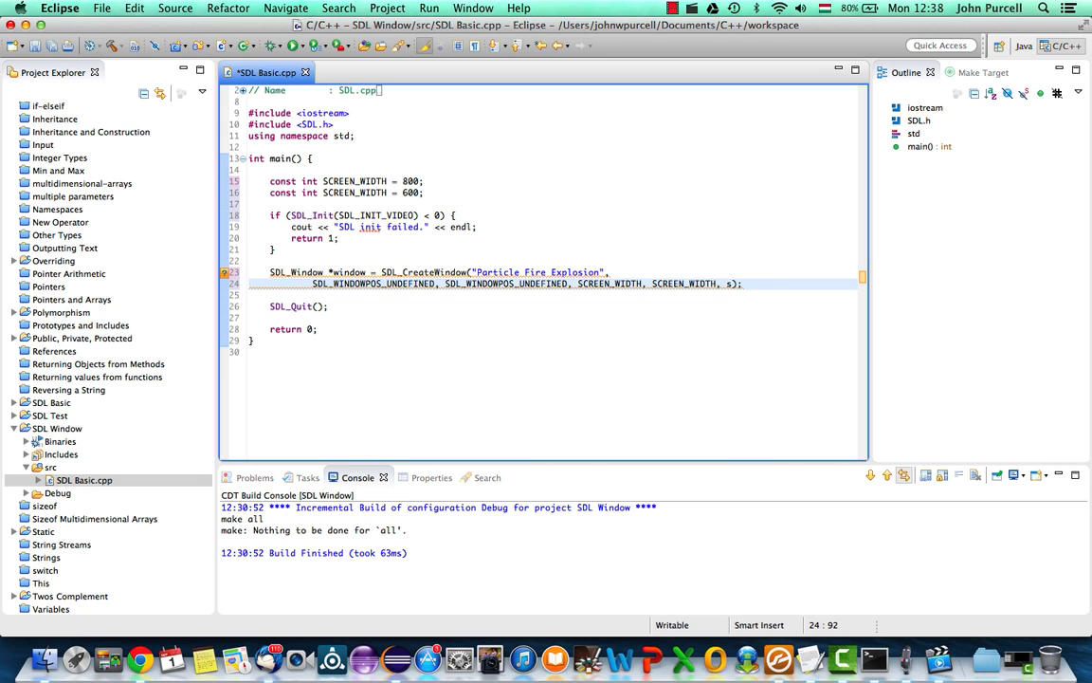
type("SDL_WINDOW_SHOWN")
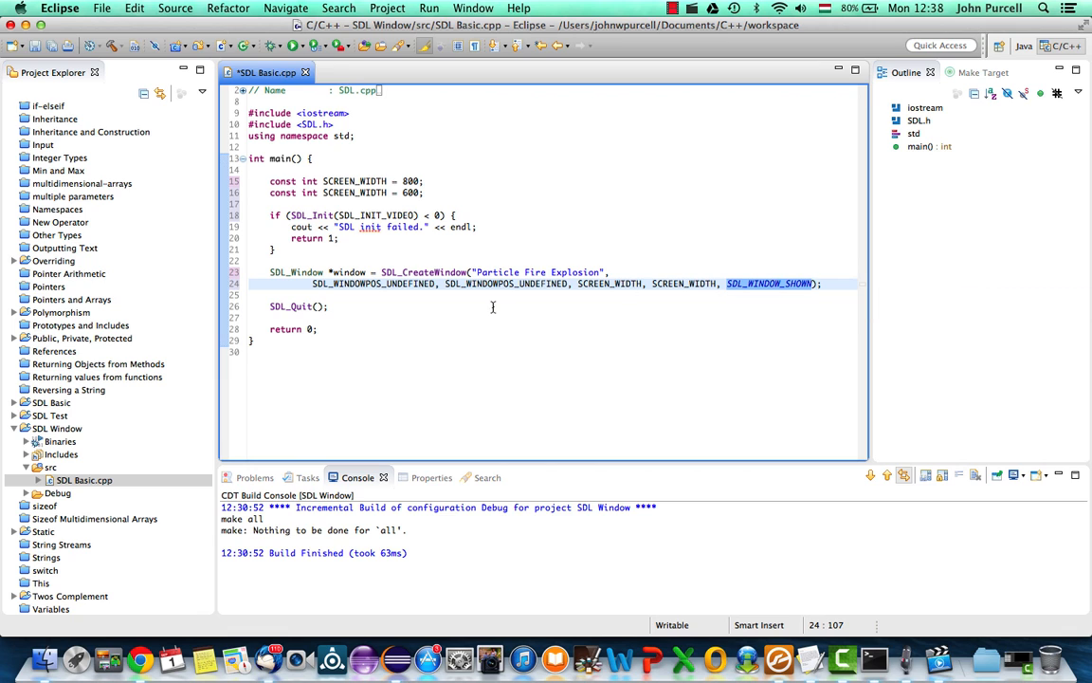
mouse_move(436, 272)
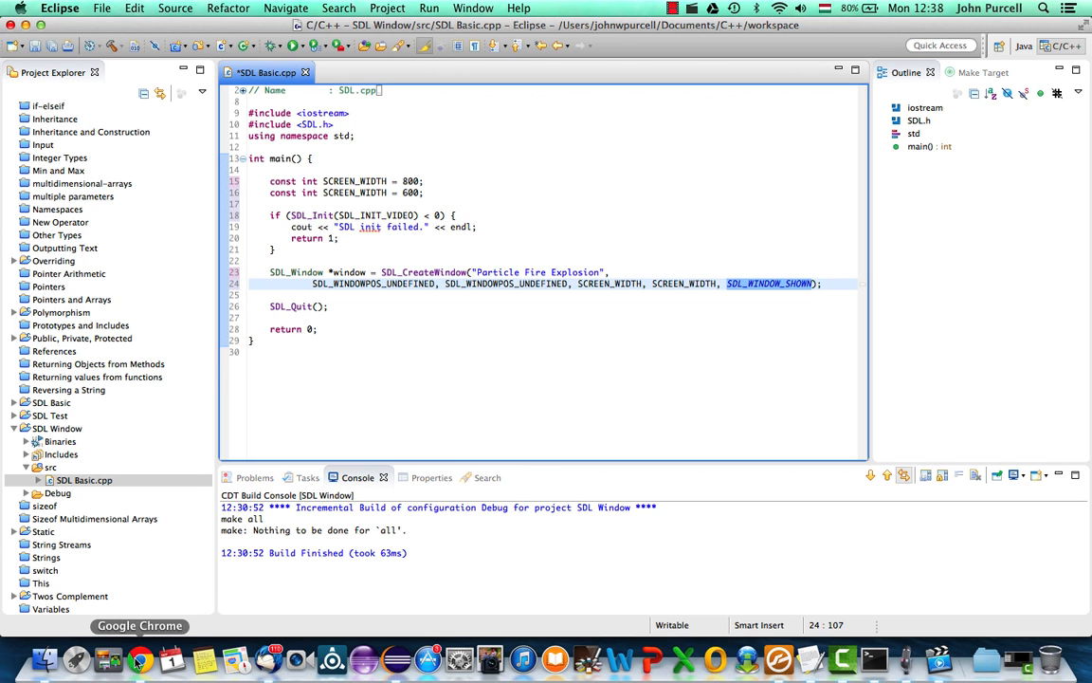
left_click(139, 656)
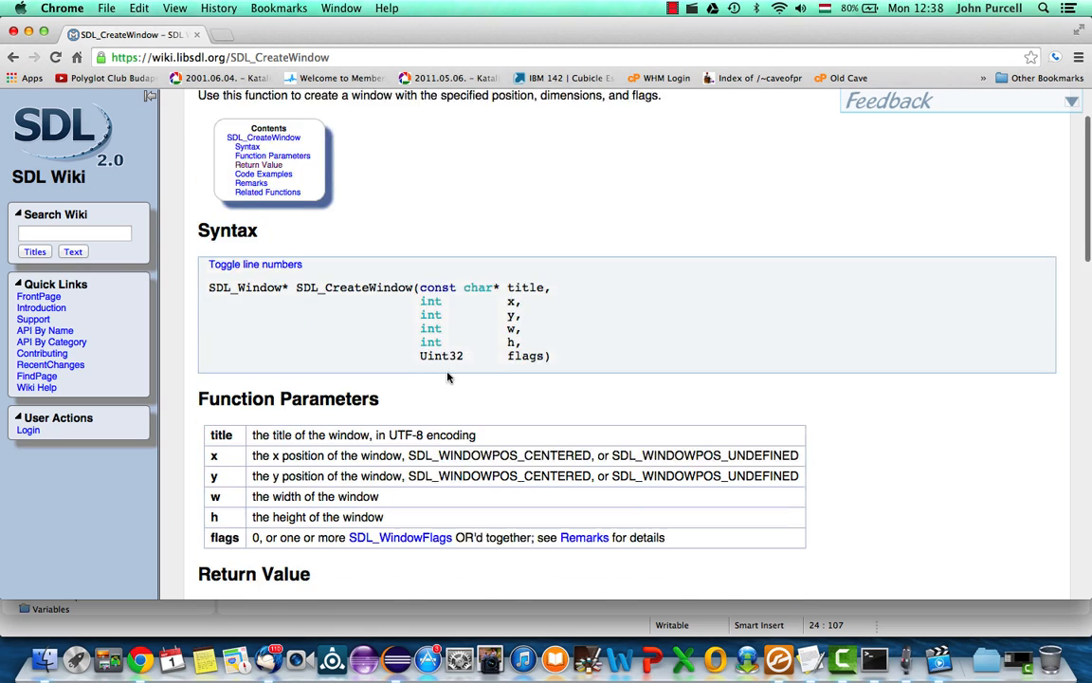
scroll("down", 3)
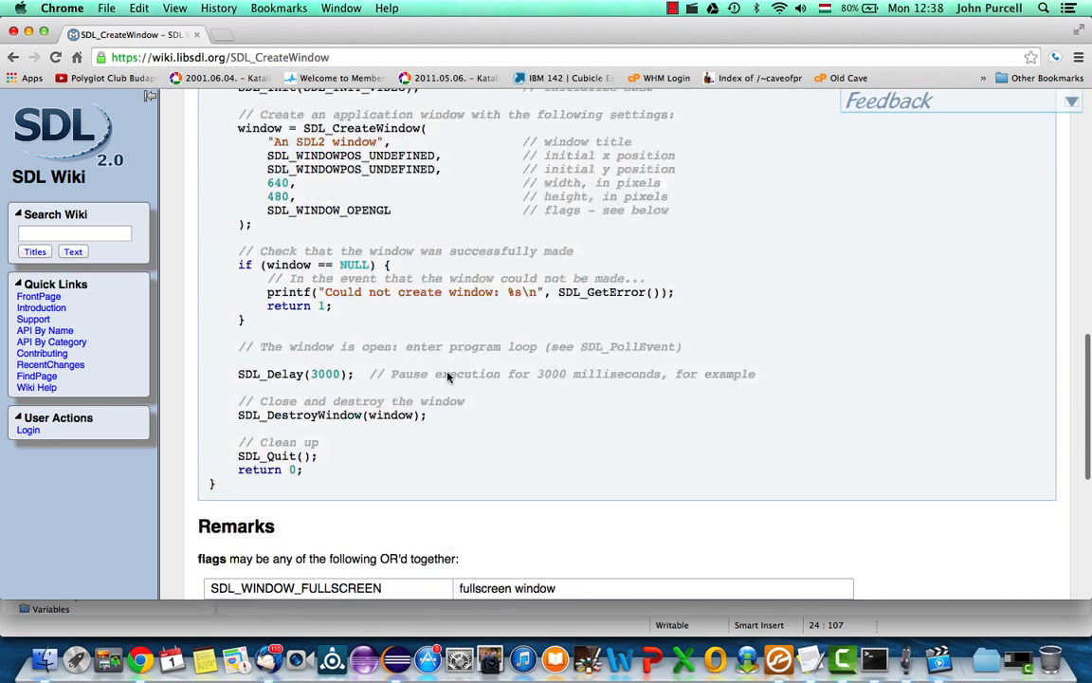
scroll("down", 3)
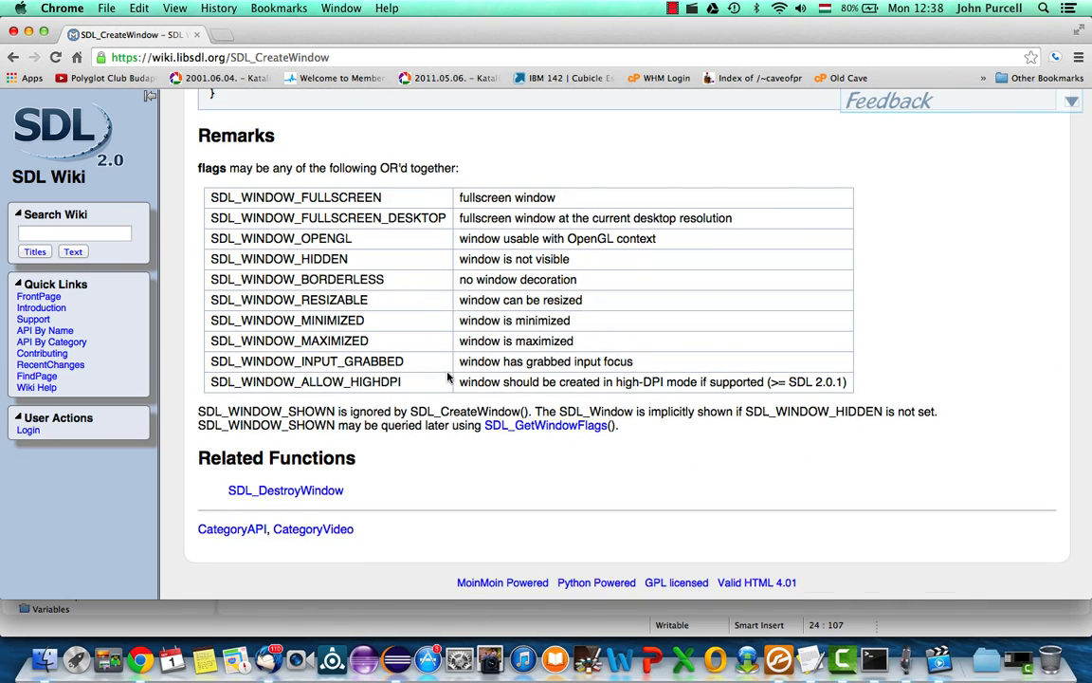
double_click(266, 410)
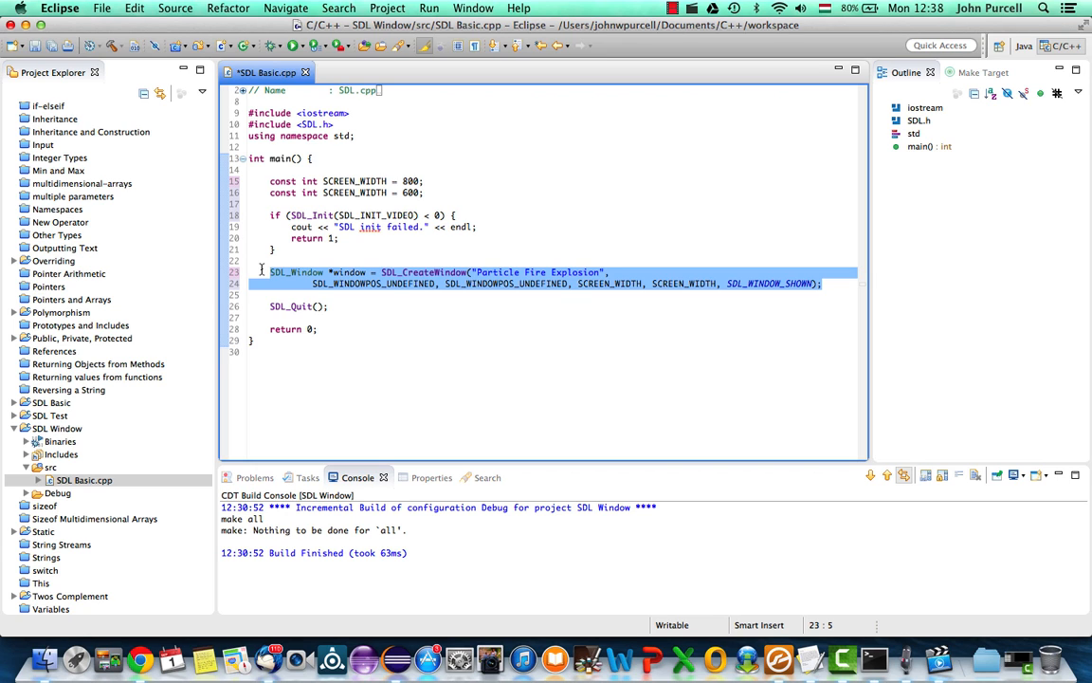
Place the cursor after the SDL_CreateWindow statement to add lines before SDL_Quit().
left_click(822, 282)
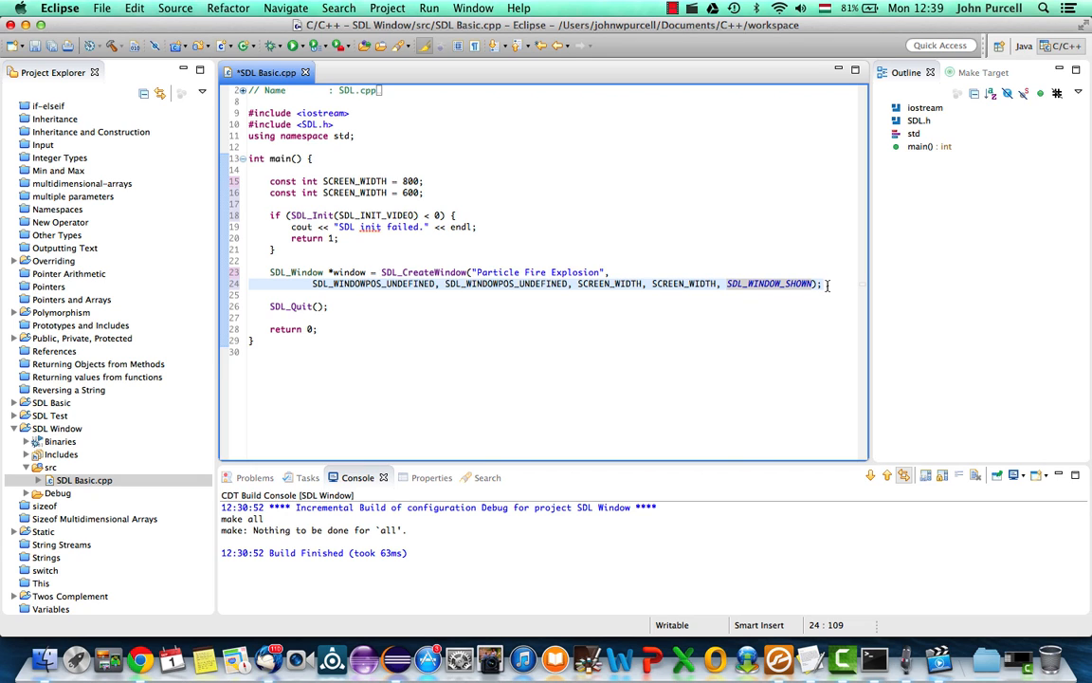
mouse_move(823, 283)
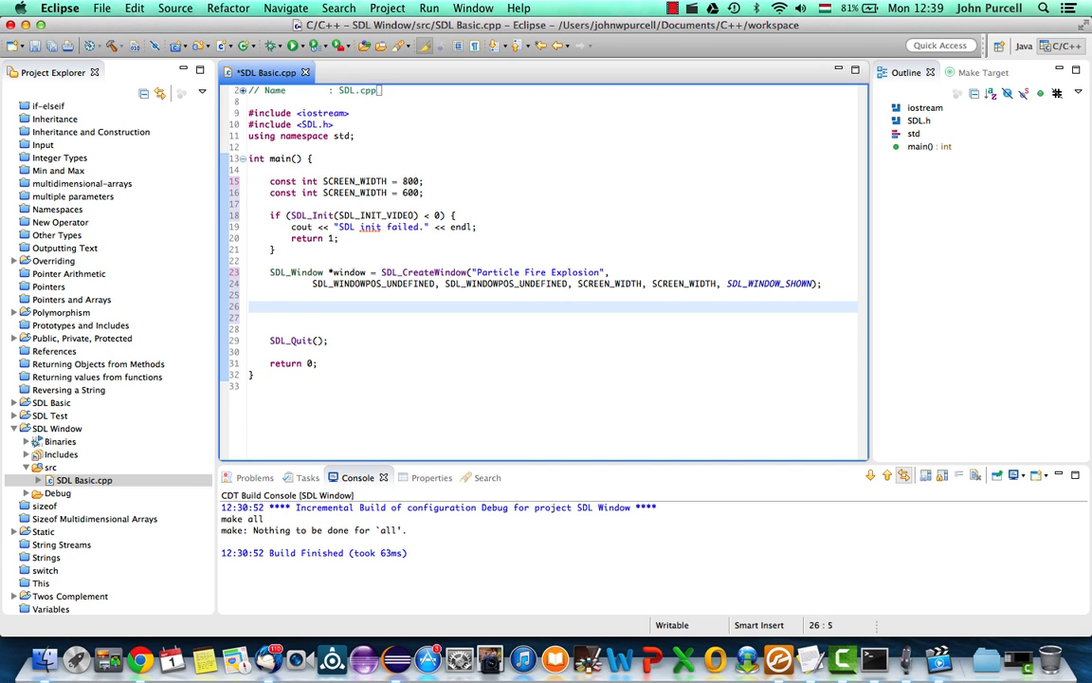
mouse_move(487, 258)
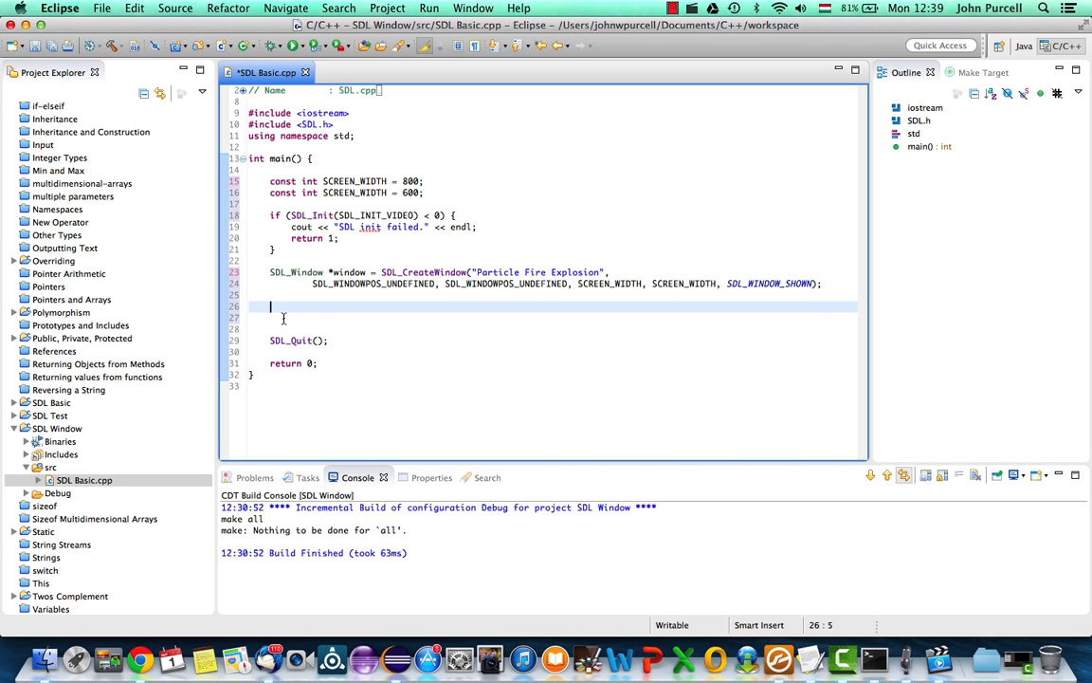
Add an if(window == NULL) block that calls SDL_Quit().
type("l")
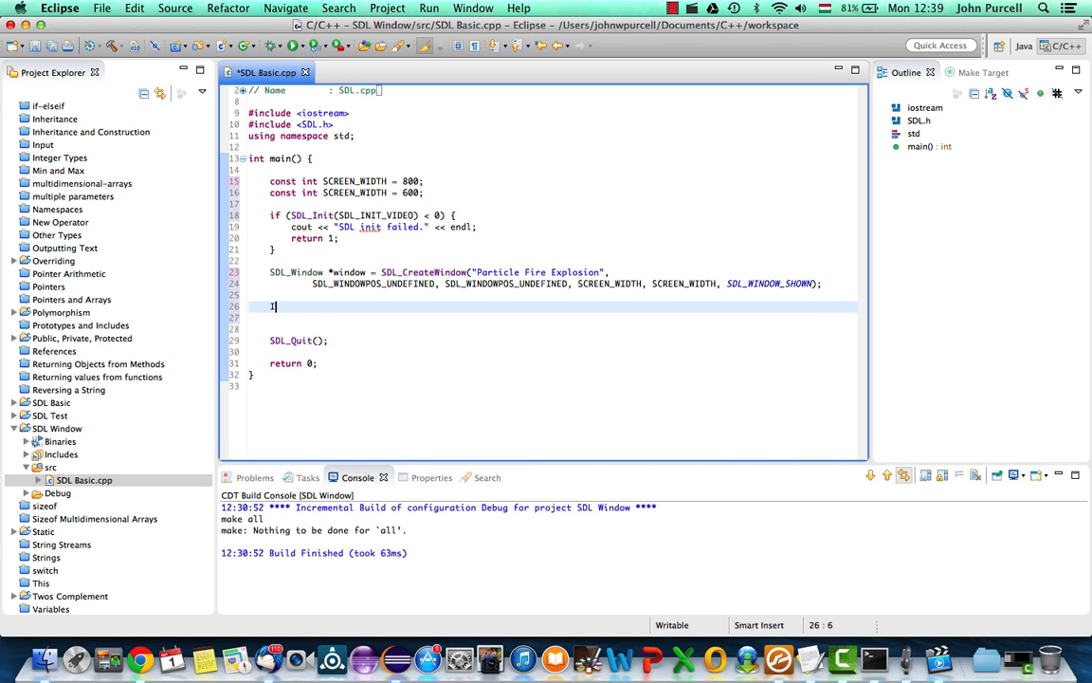
type("if(wi")
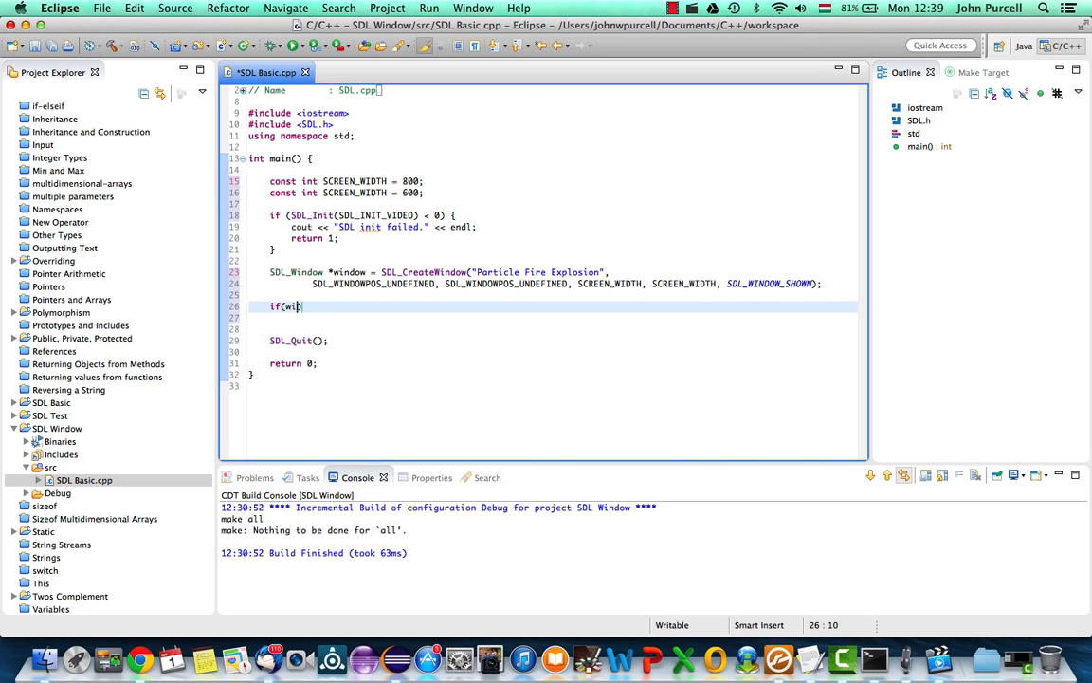
type("ndow == NU")
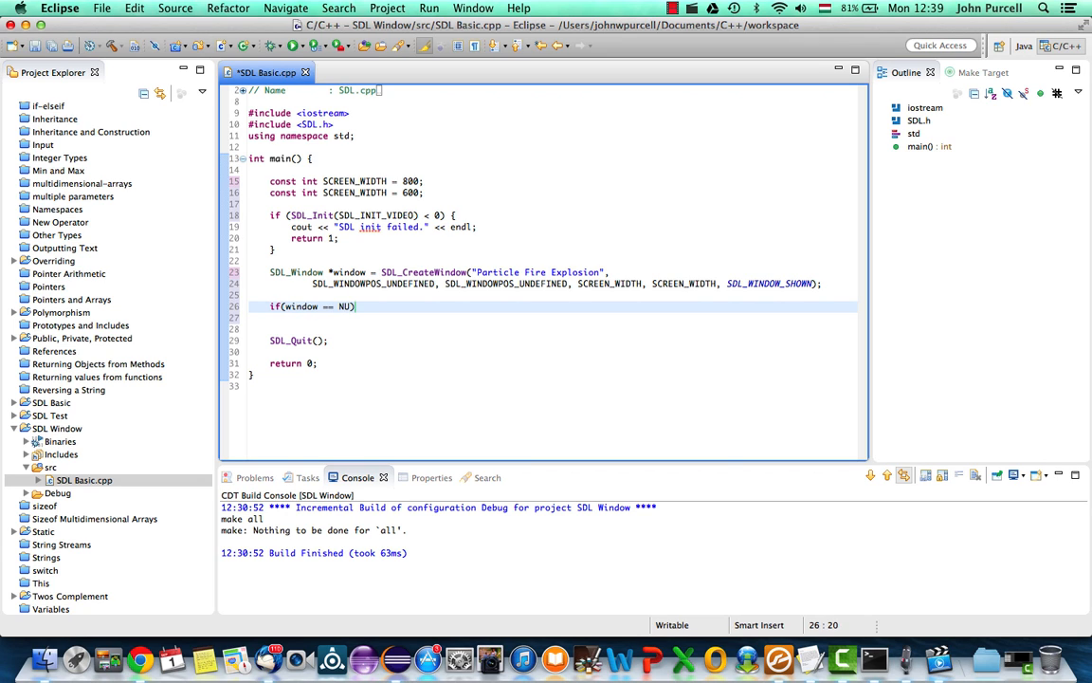
type("LL)")
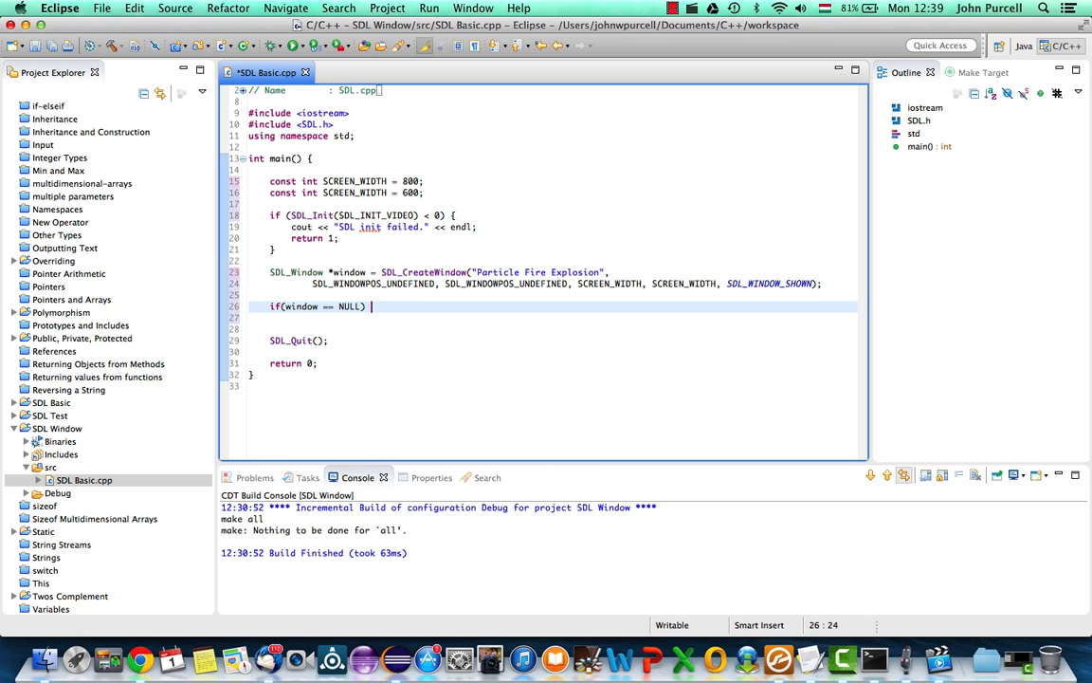
type("{")
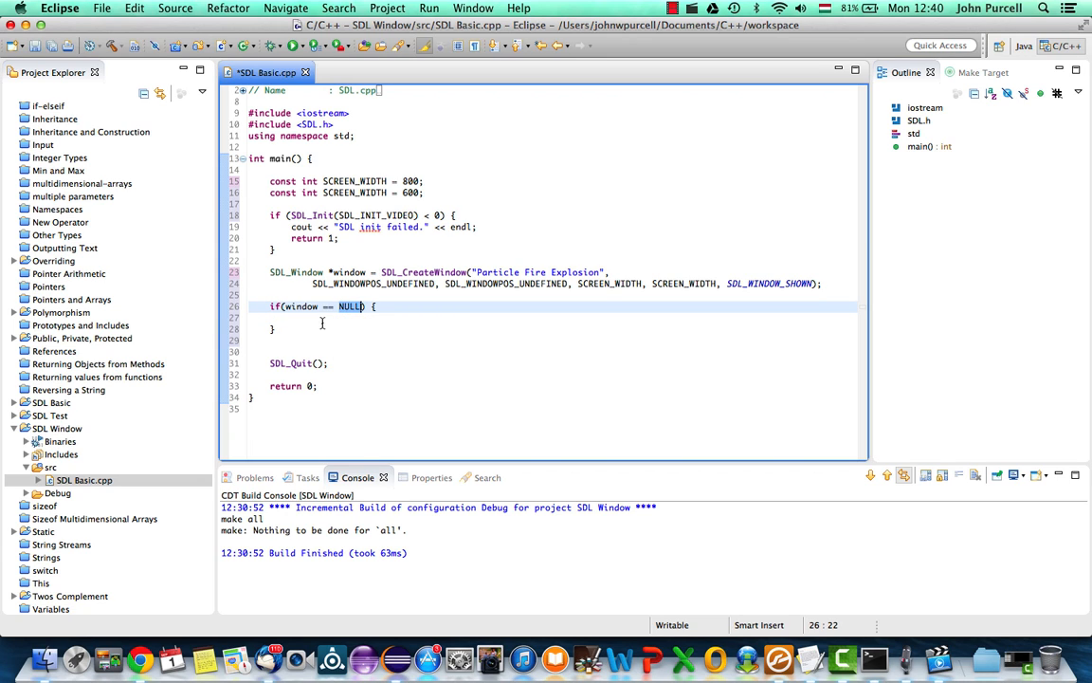
left_click(331, 317)
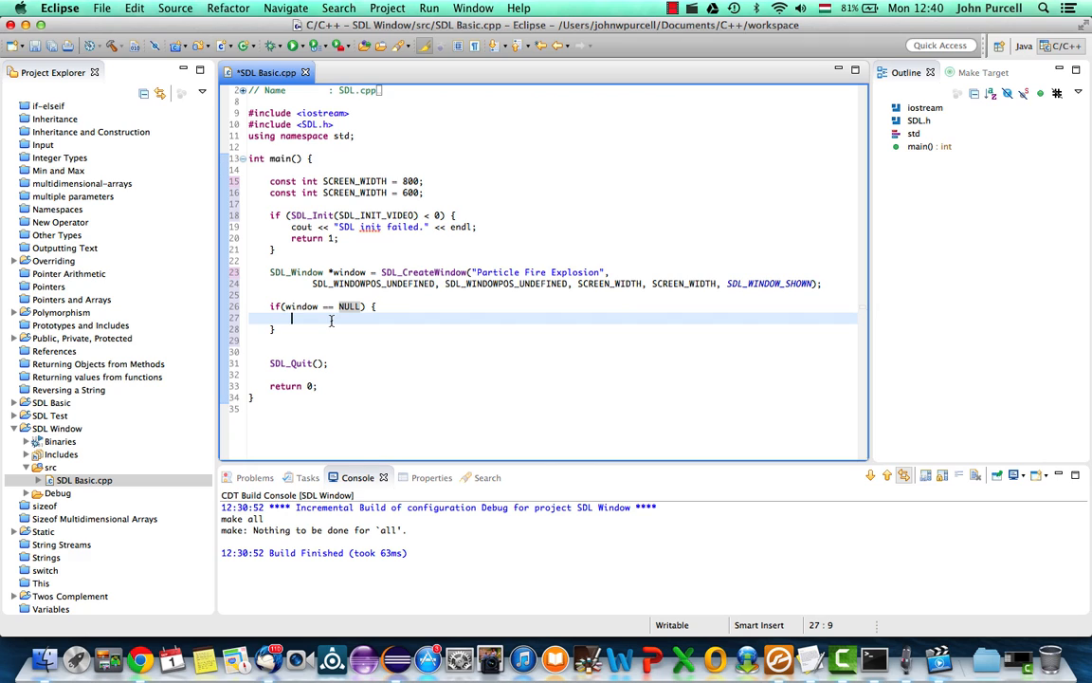
type("s")
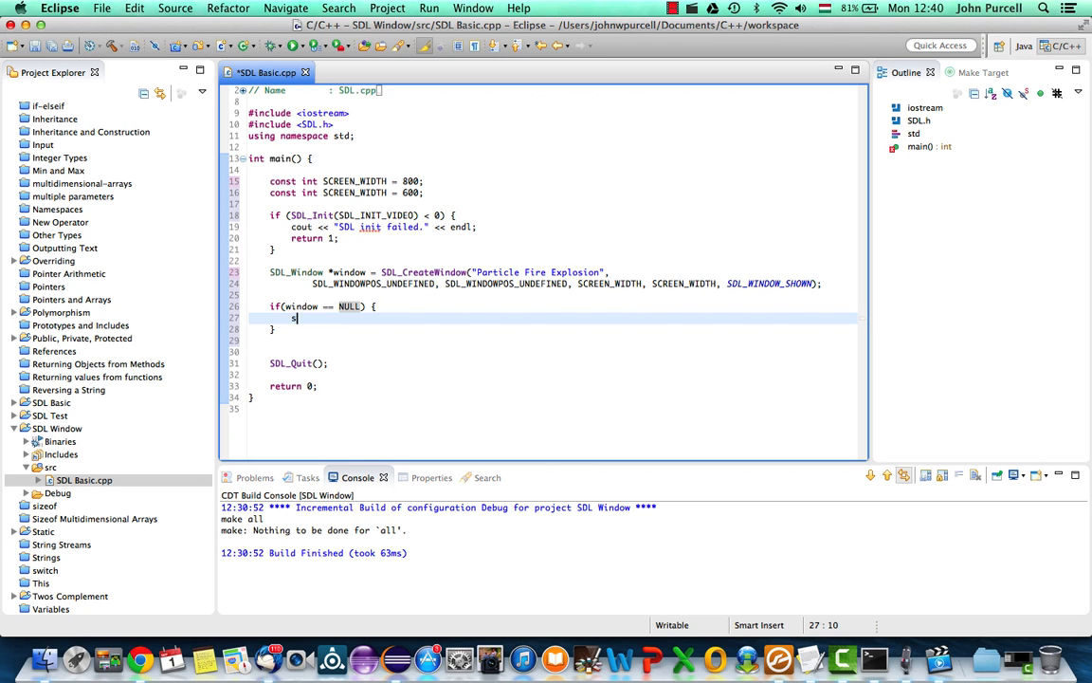
type("DL_")
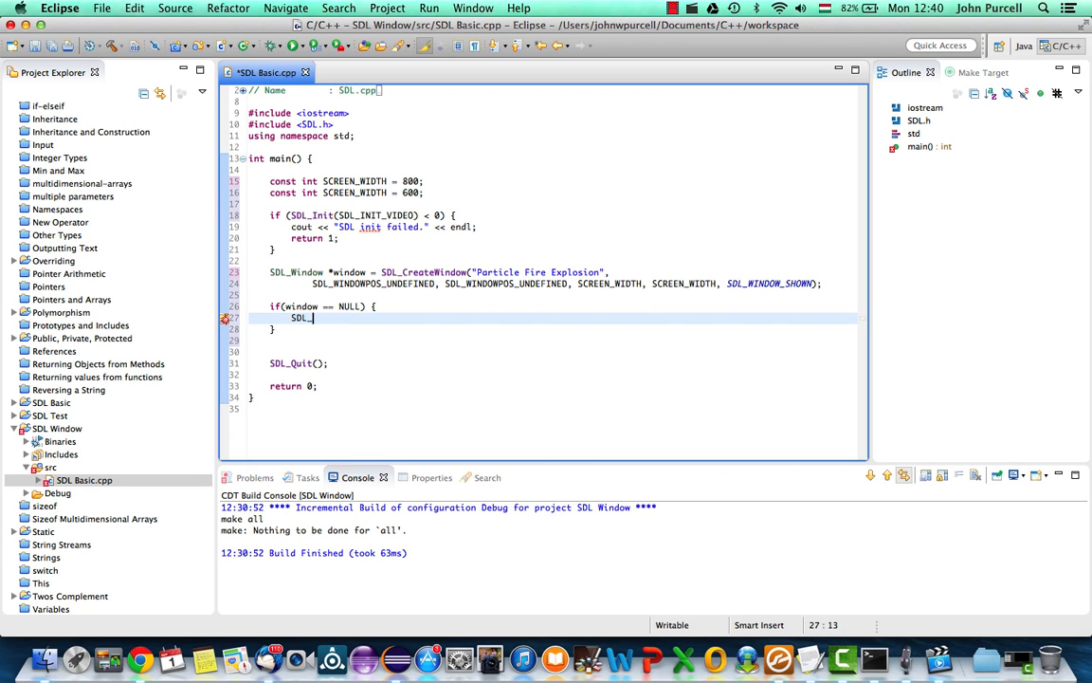
type("Qu")
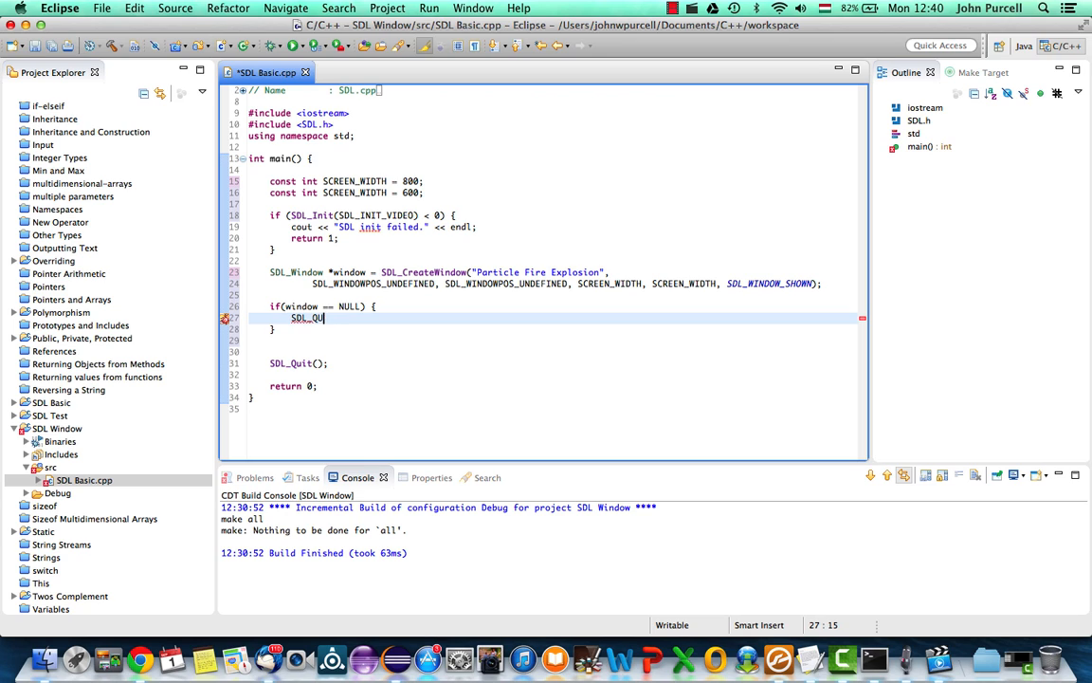
type("it();")
type("return 2;")
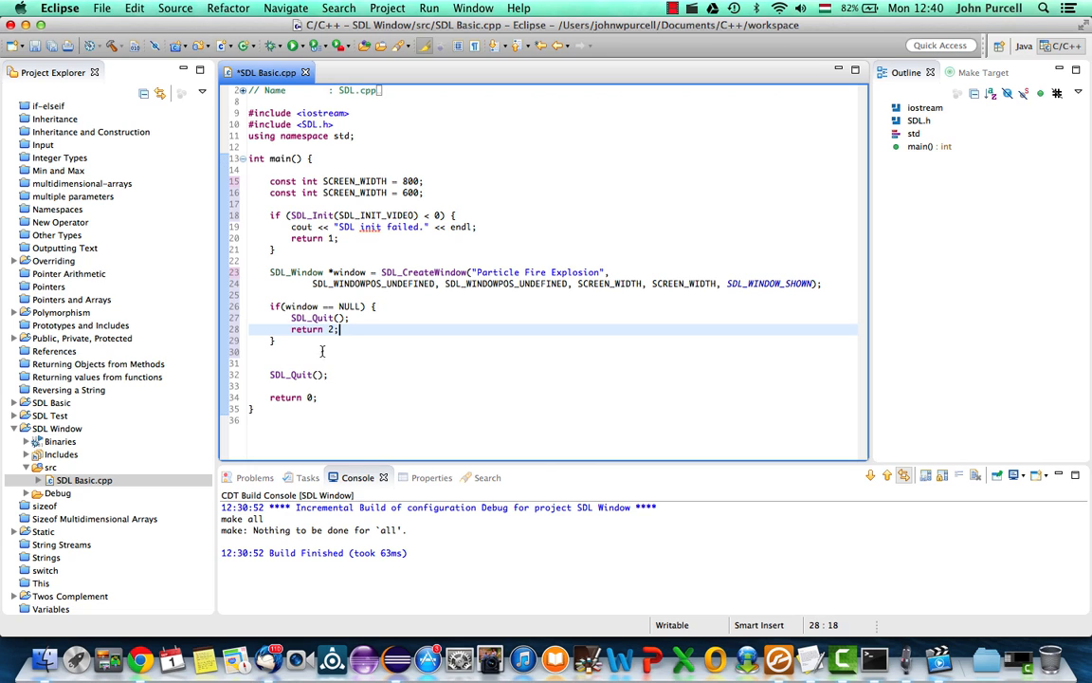
Compare return codes: 0 for success, 1 for init failure, 2 for window failure.
left_click(294, 397)
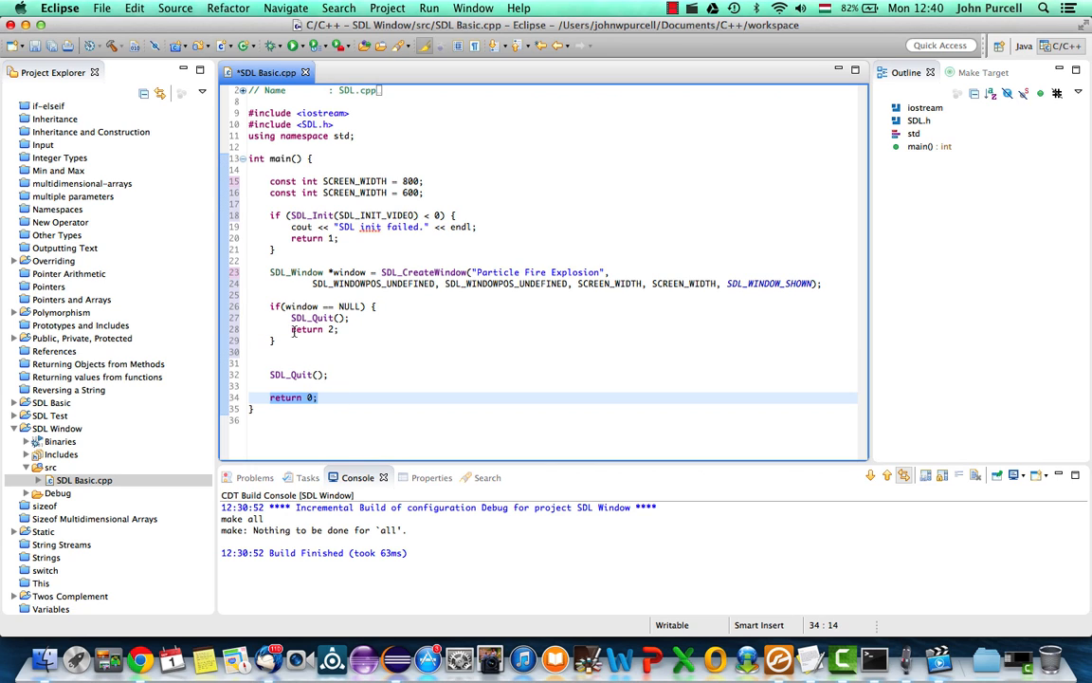
left_click(291, 238)
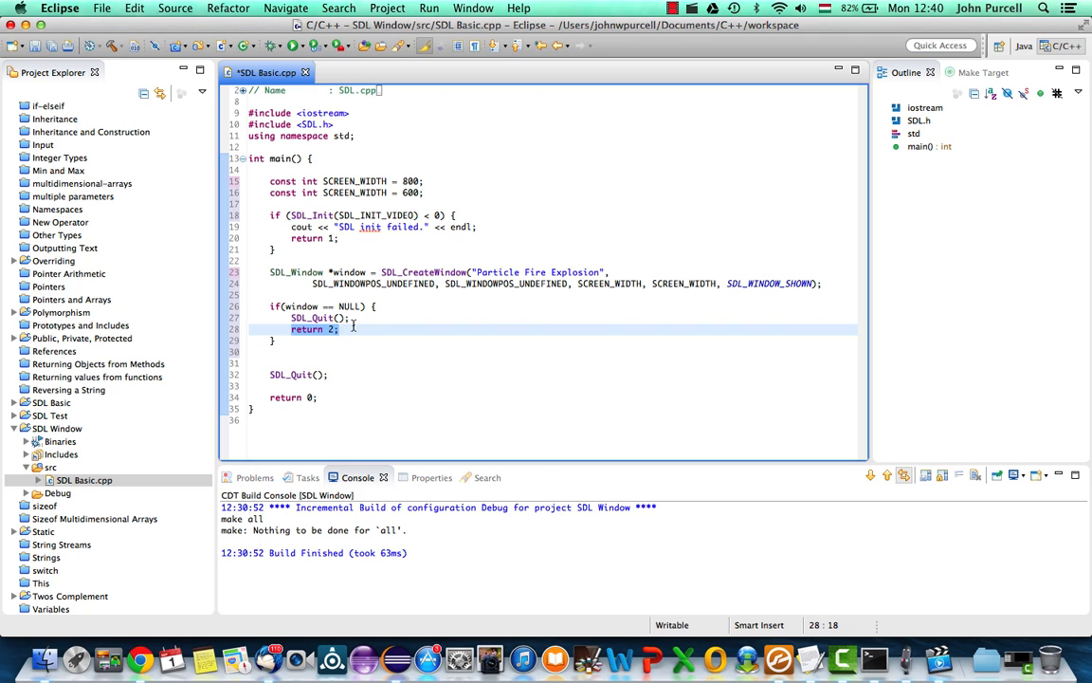
left_click(313, 238)
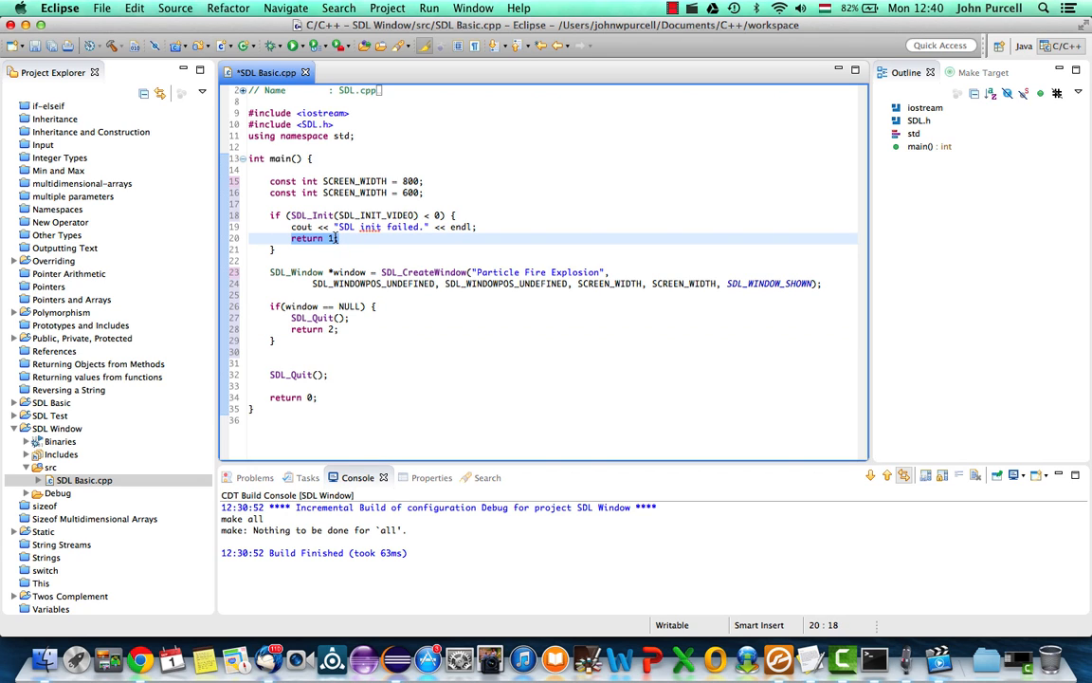
left_click(313, 329)
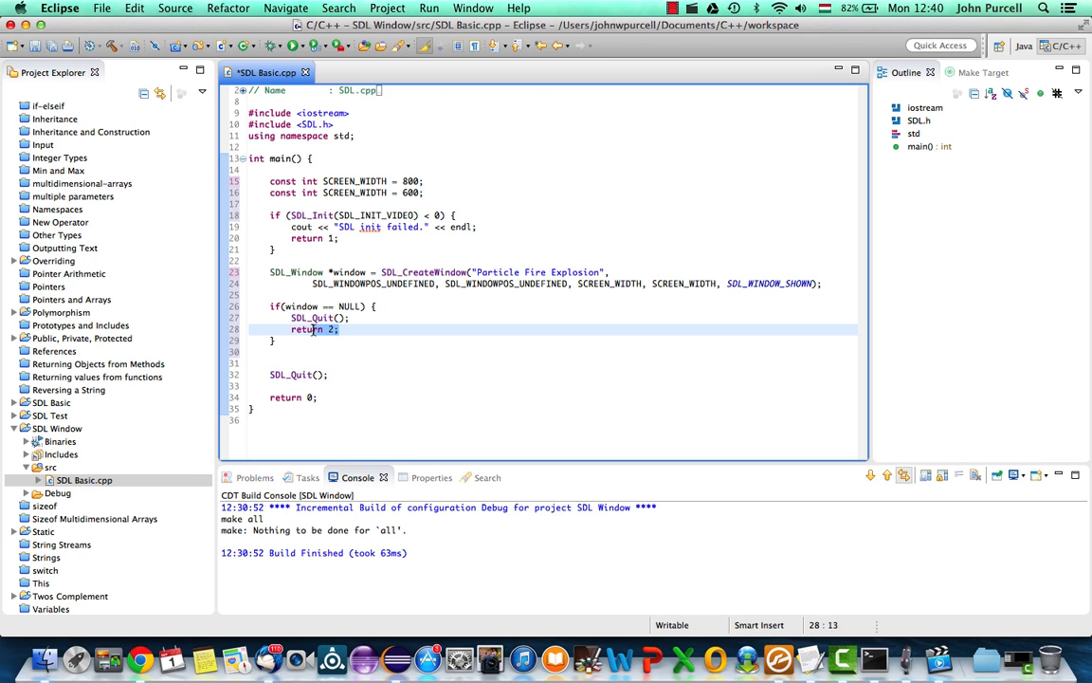
double_click(306, 329)
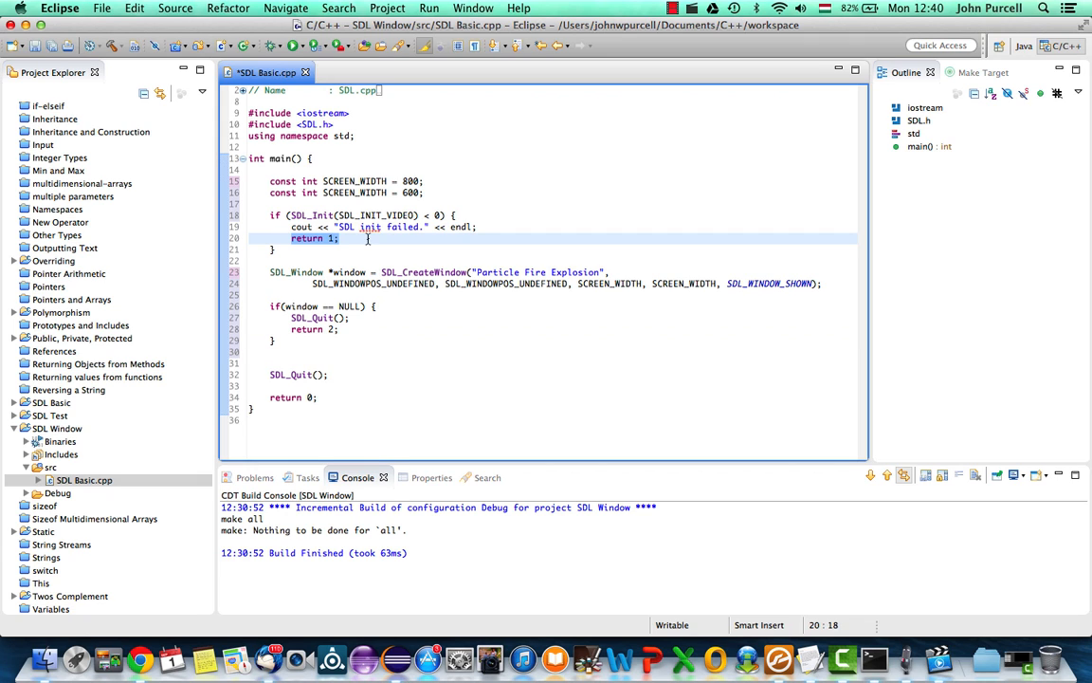
left_click(426, 329)
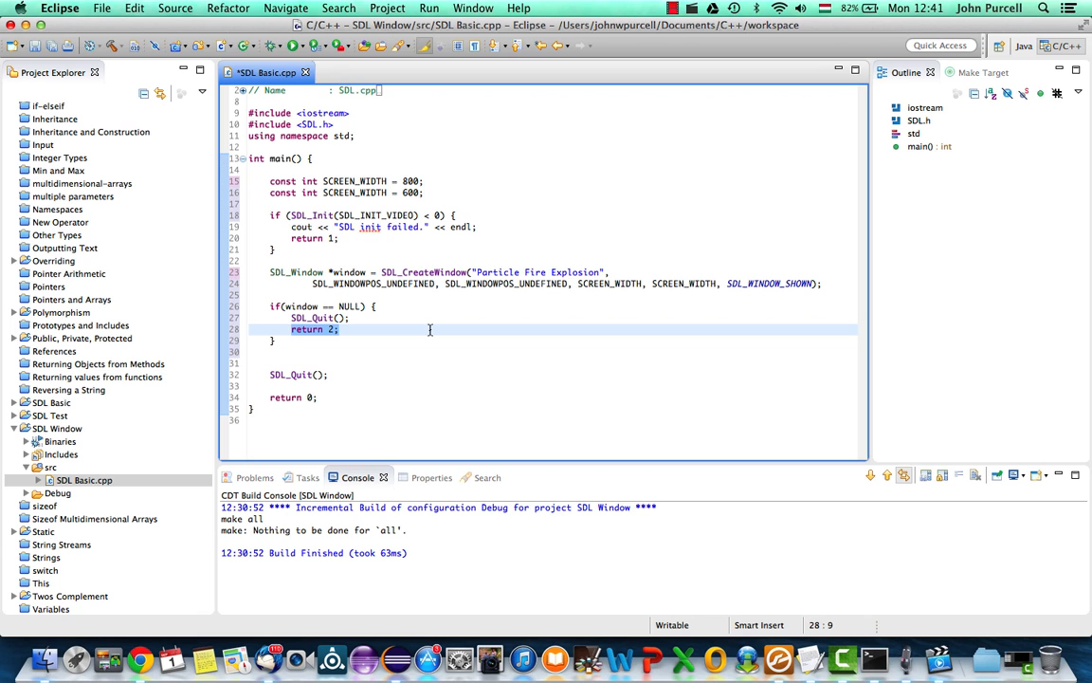
mouse_move(140, 656)
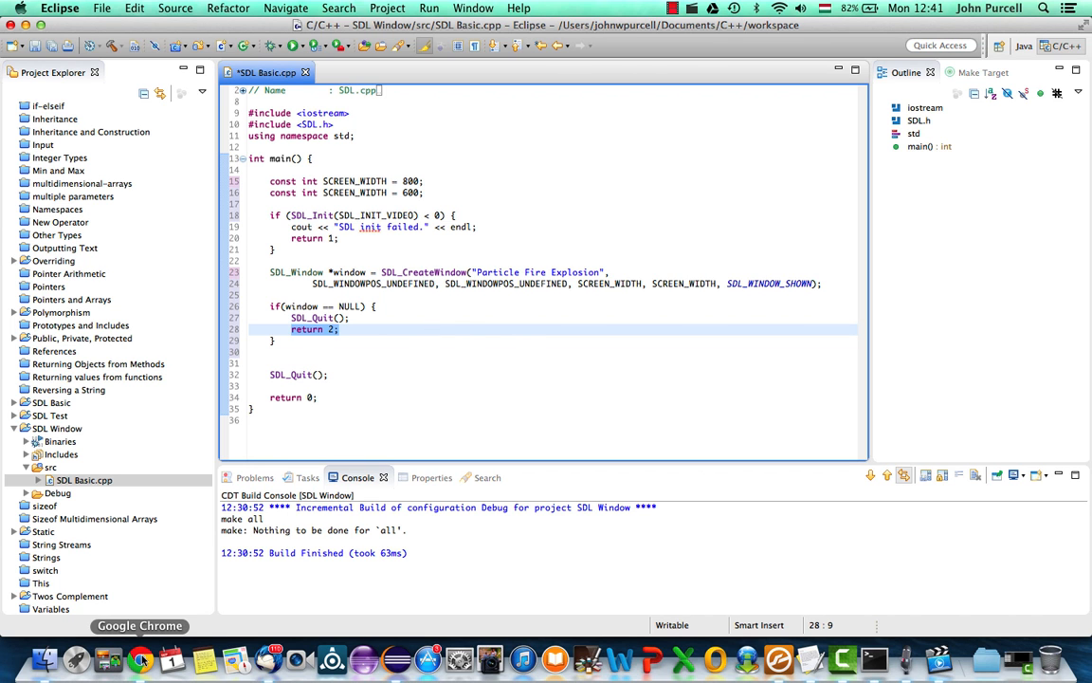
Review the SDL wiki example's includes, window NULL check and window destroy call.
left_click(139, 657)
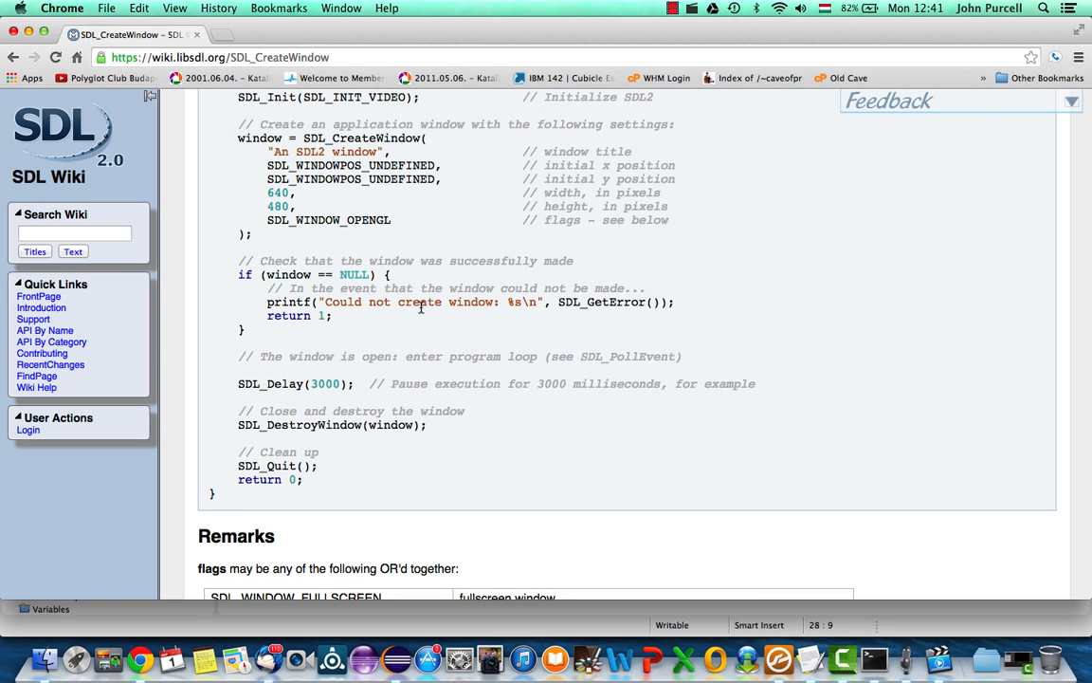
double_click(602, 302)
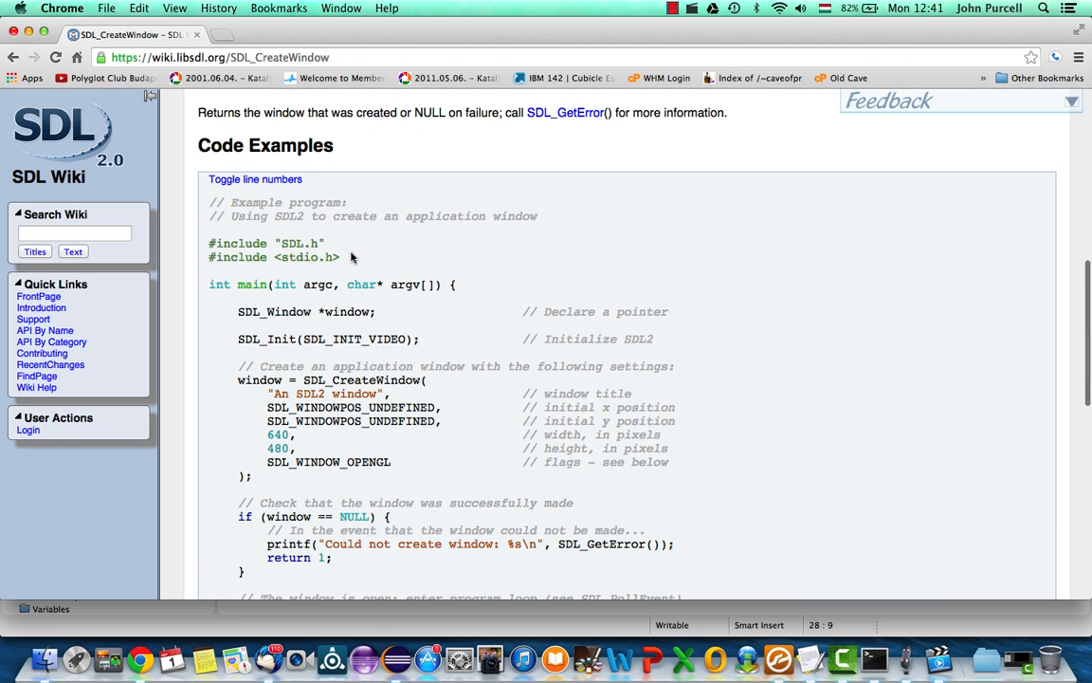
double_click(274, 257)
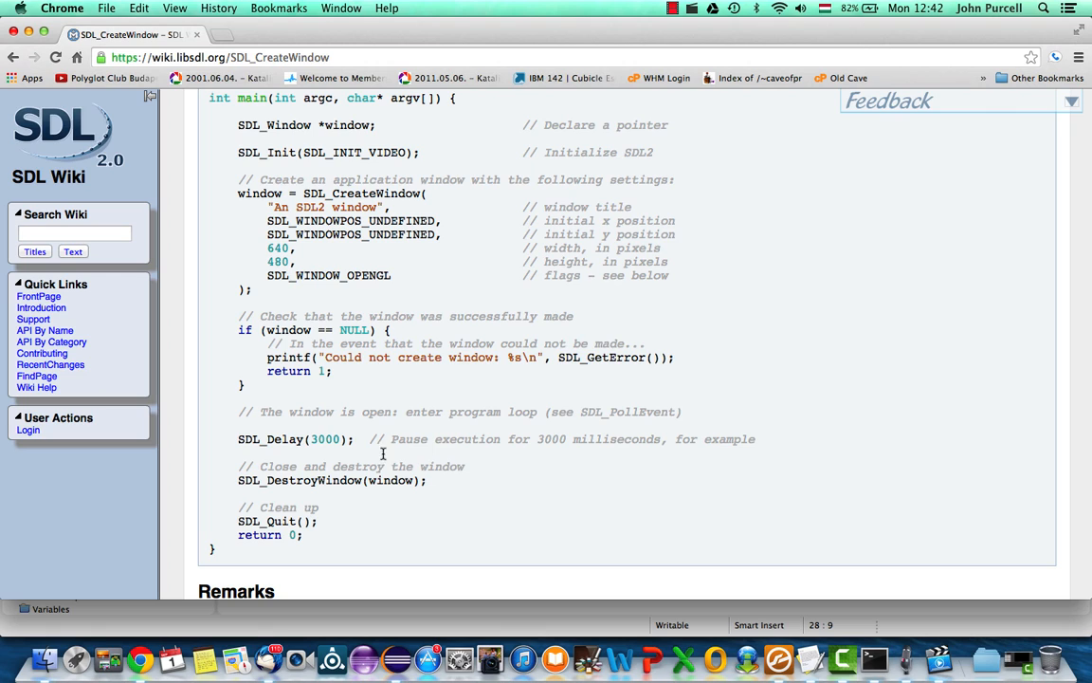
double_click(602, 358)
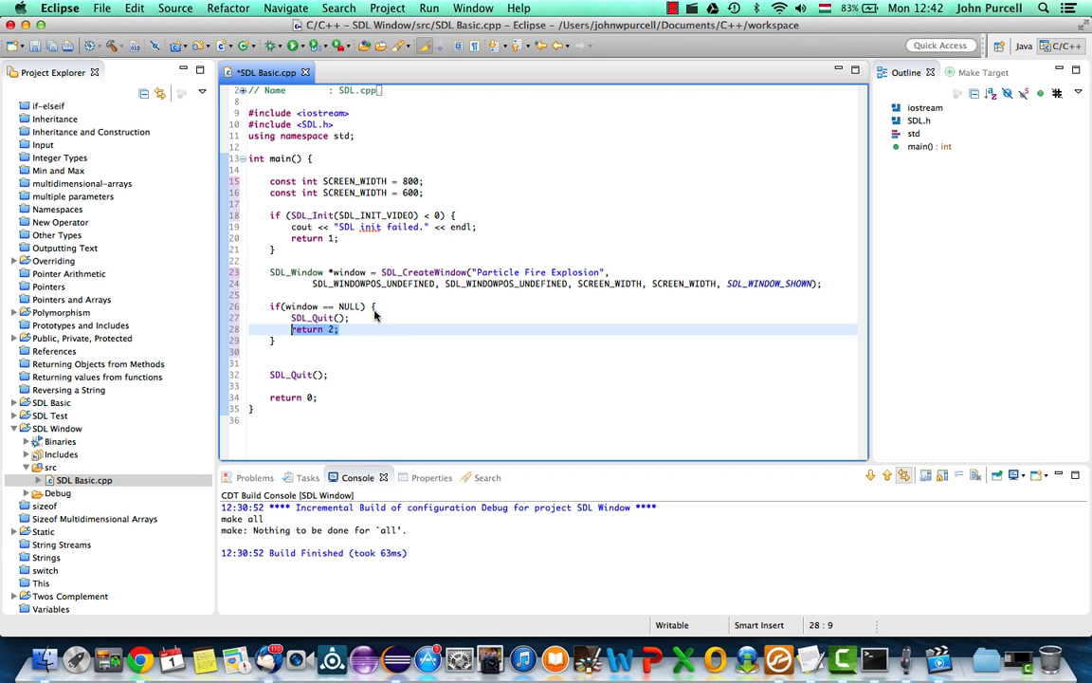
mouse_move(288, 370)
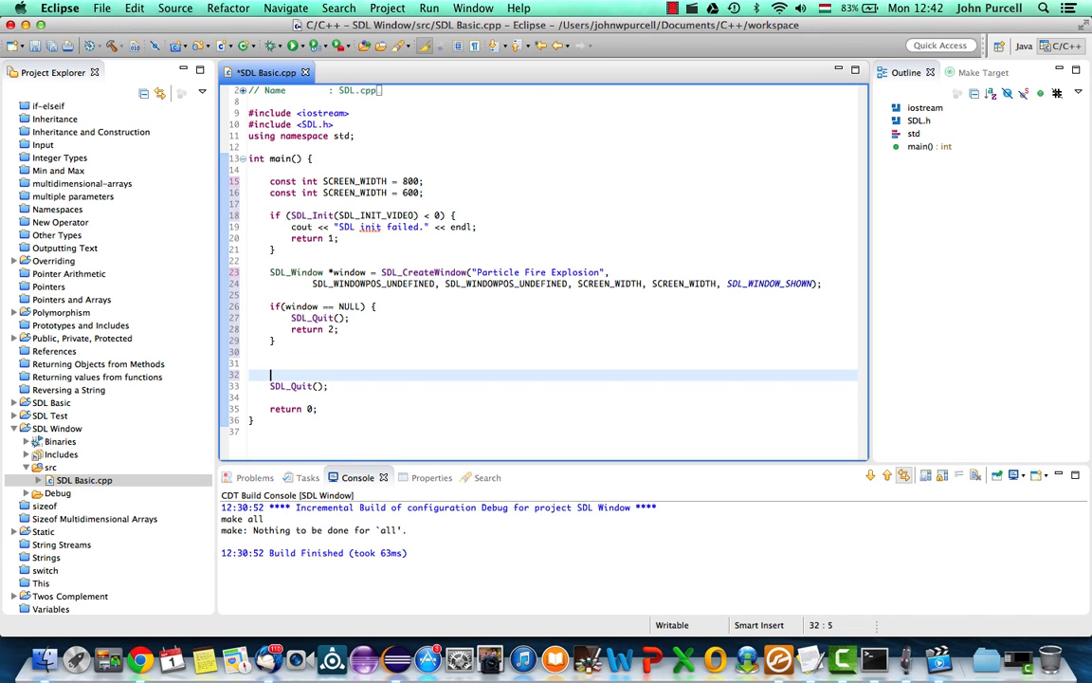
Add SDL_DestroyWindow(window); before SDL_Quit() and open blank lines above it.
type("SDL_")
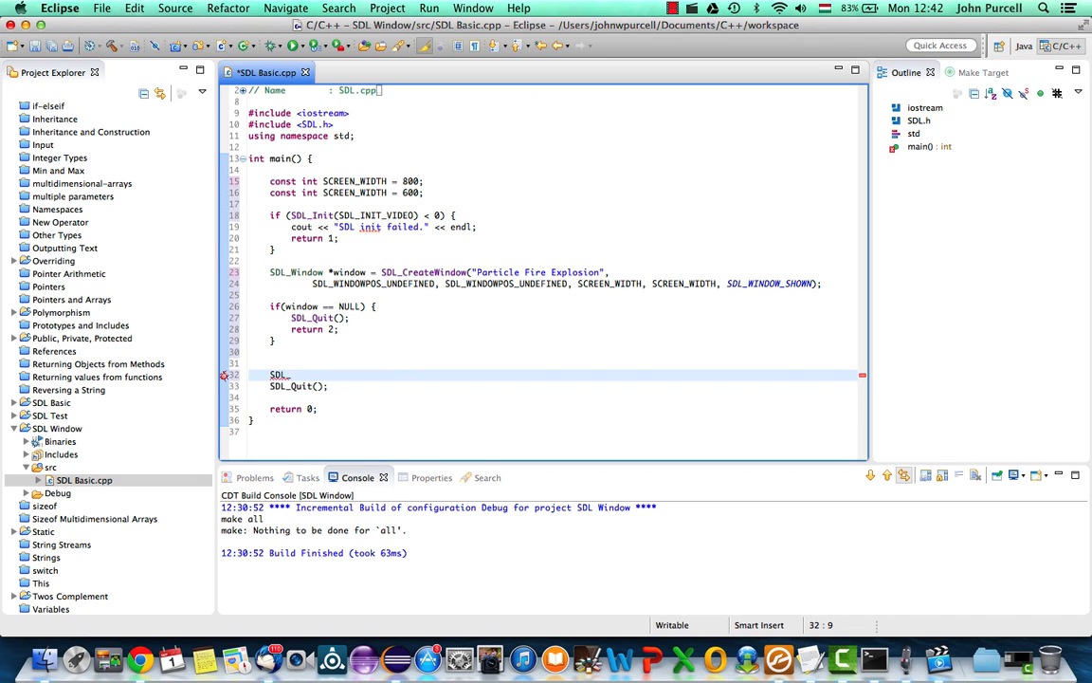
type("DestroyW")
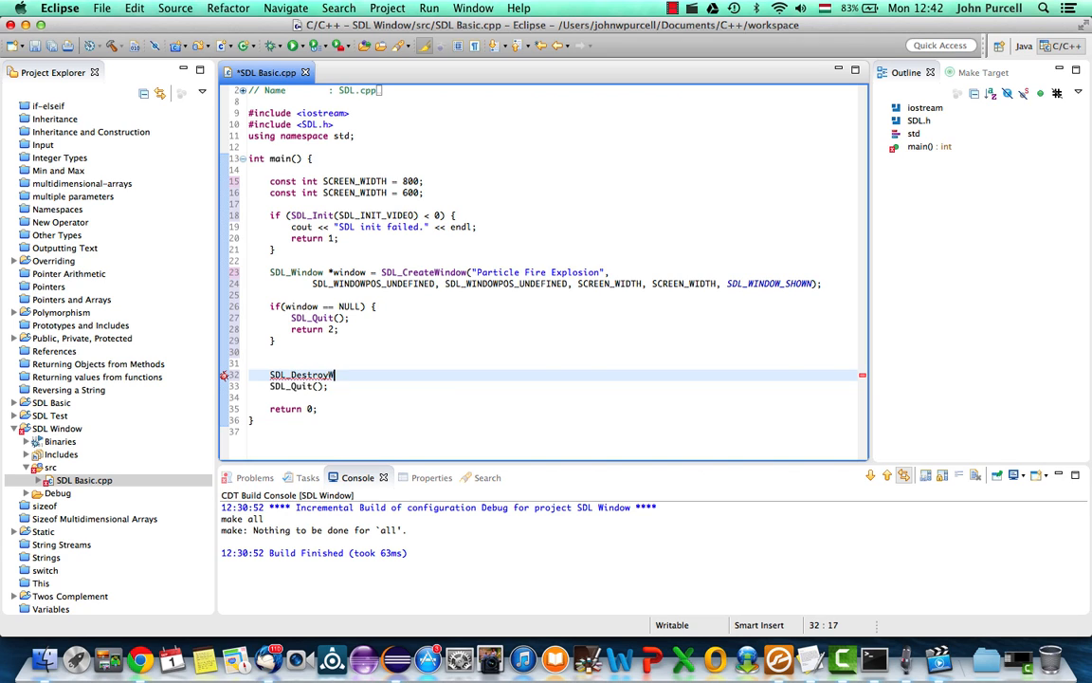
type("indow")
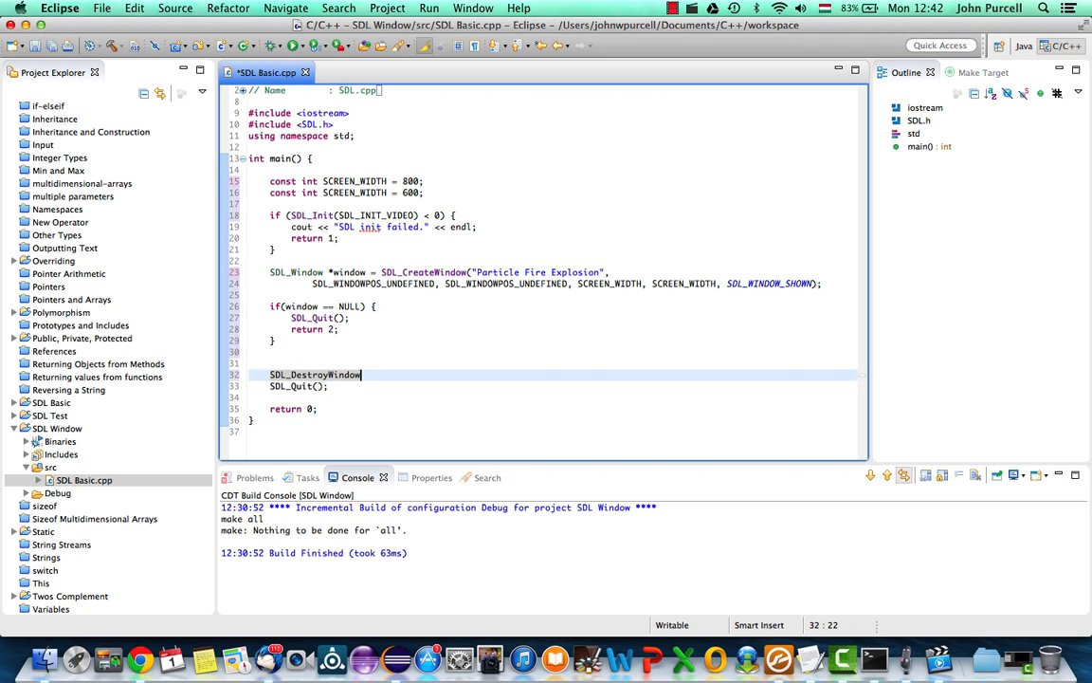
type("()")
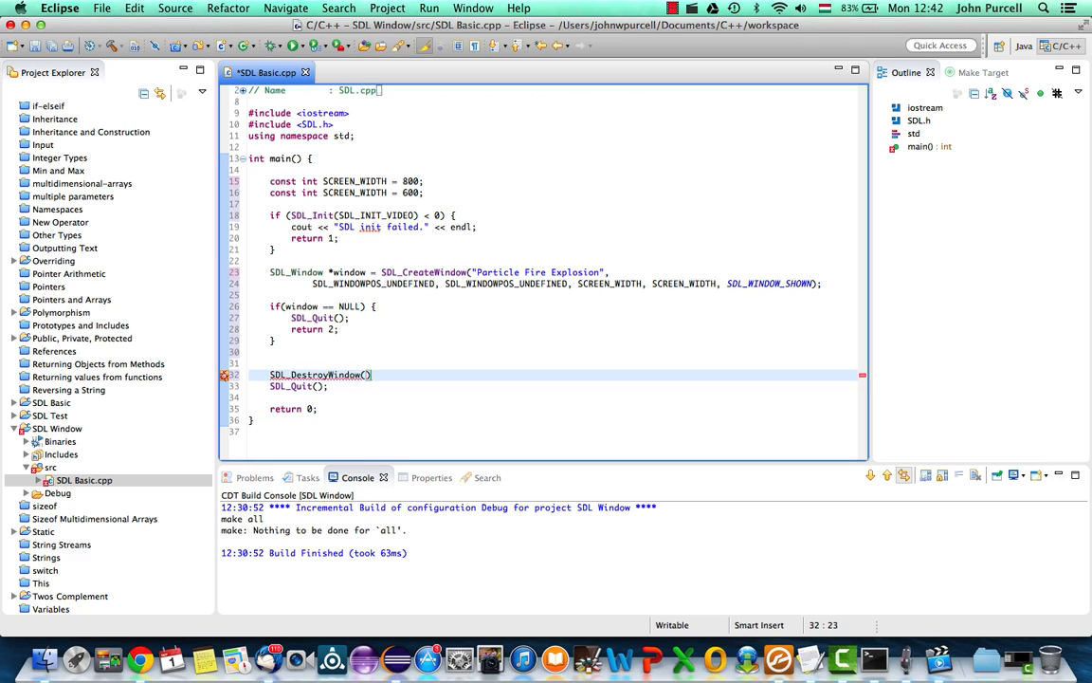
type("window")
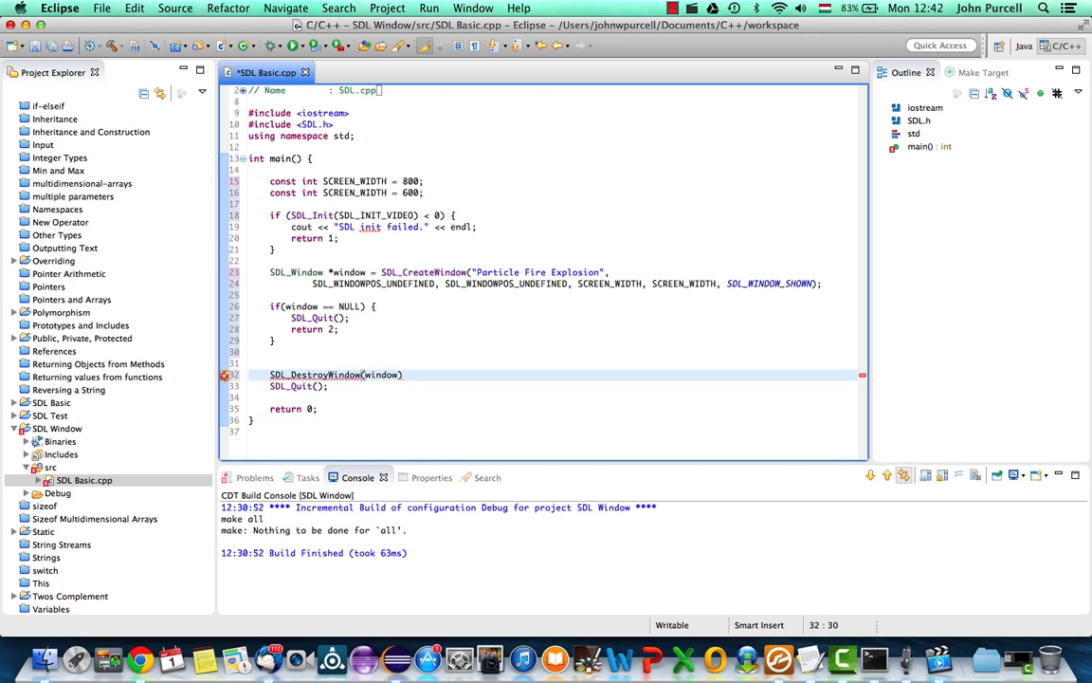
type(";")
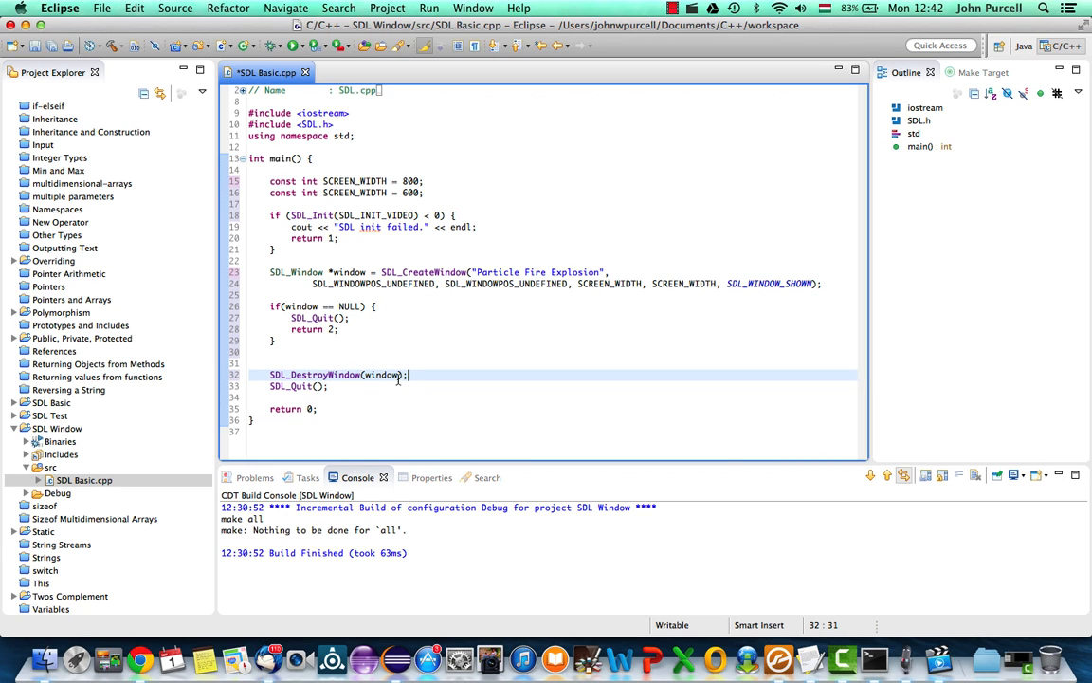
left_click(270, 374)
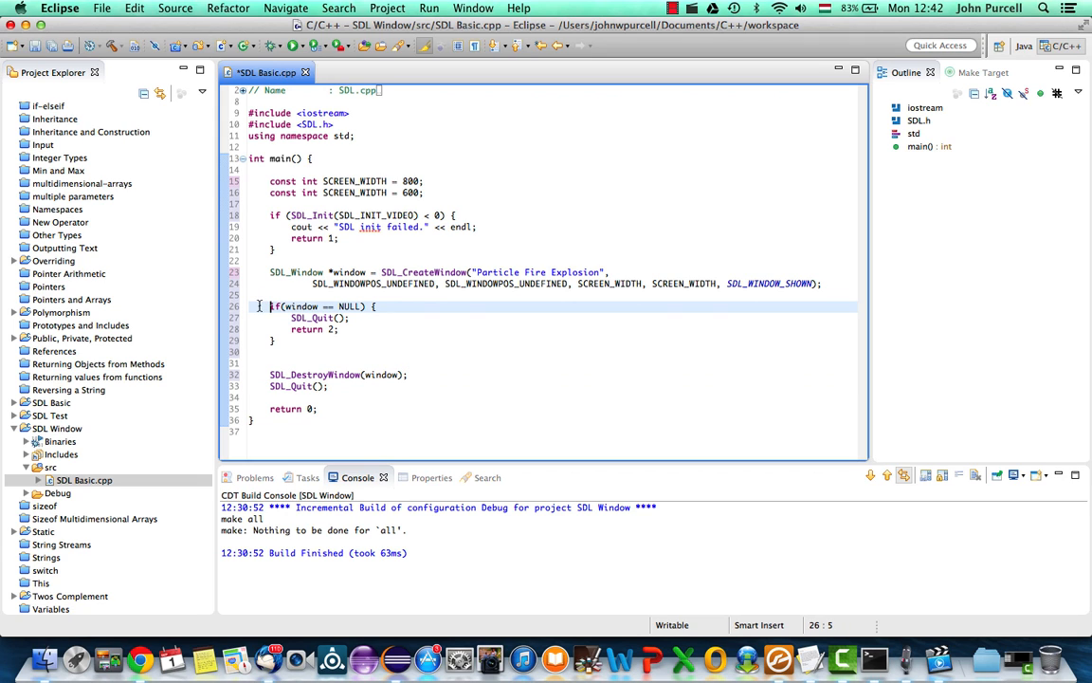
left_click_drag(283, 306, 374, 306)
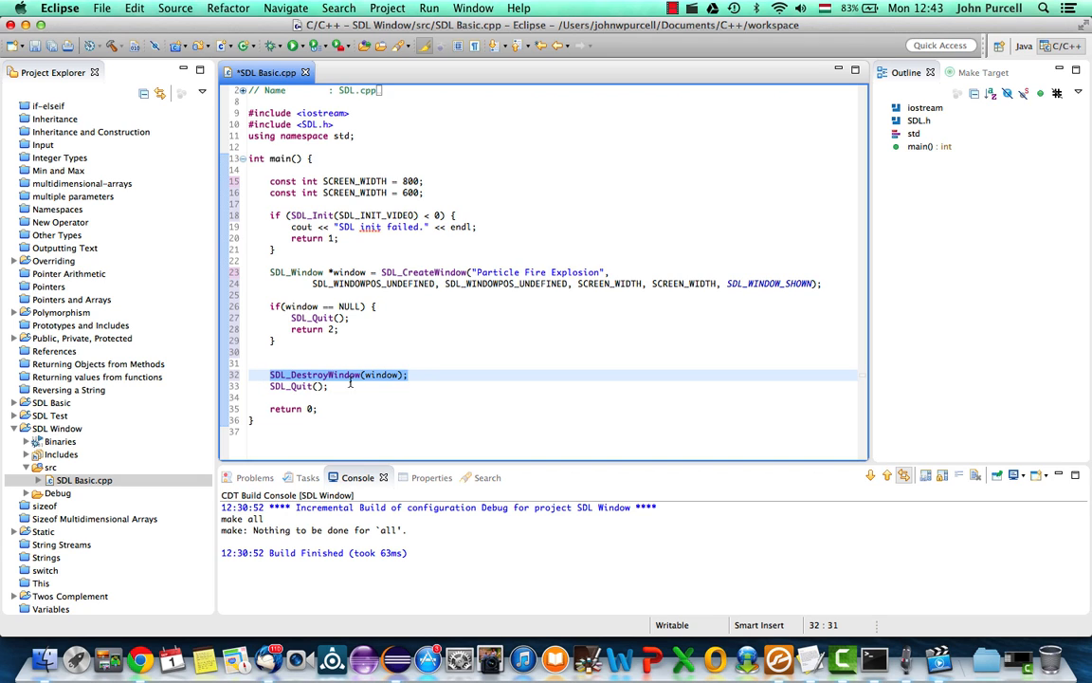
left_click(330, 386)
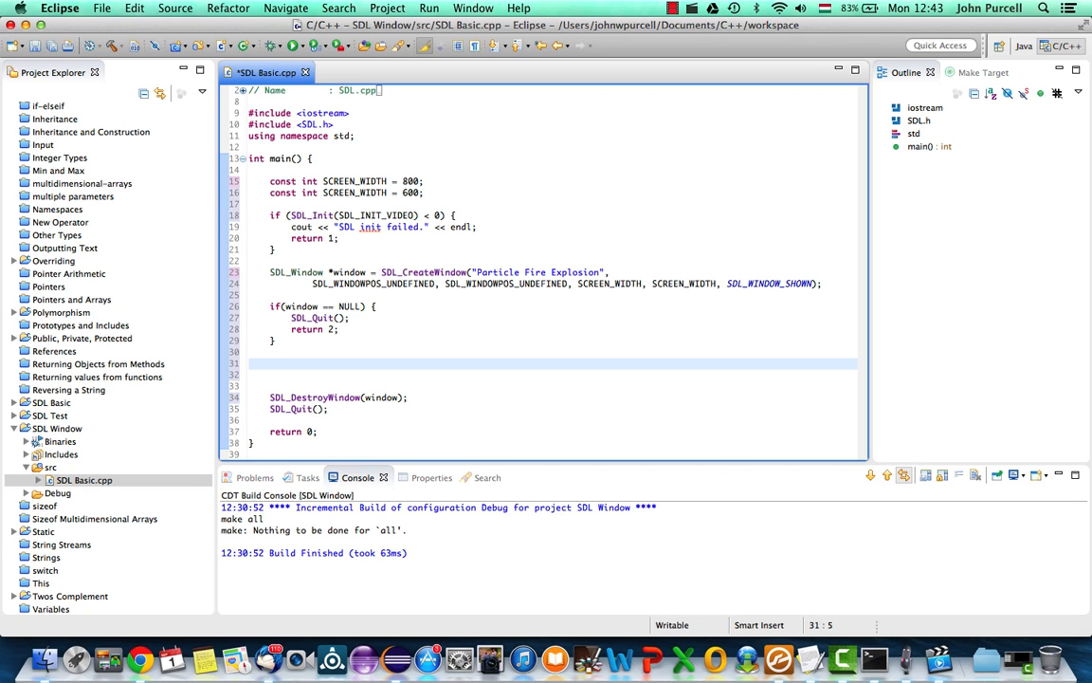
Write a while(true) loop containing // Update particles, // Draw particles and // Check for messages/events comments.
left_click(271, 363)
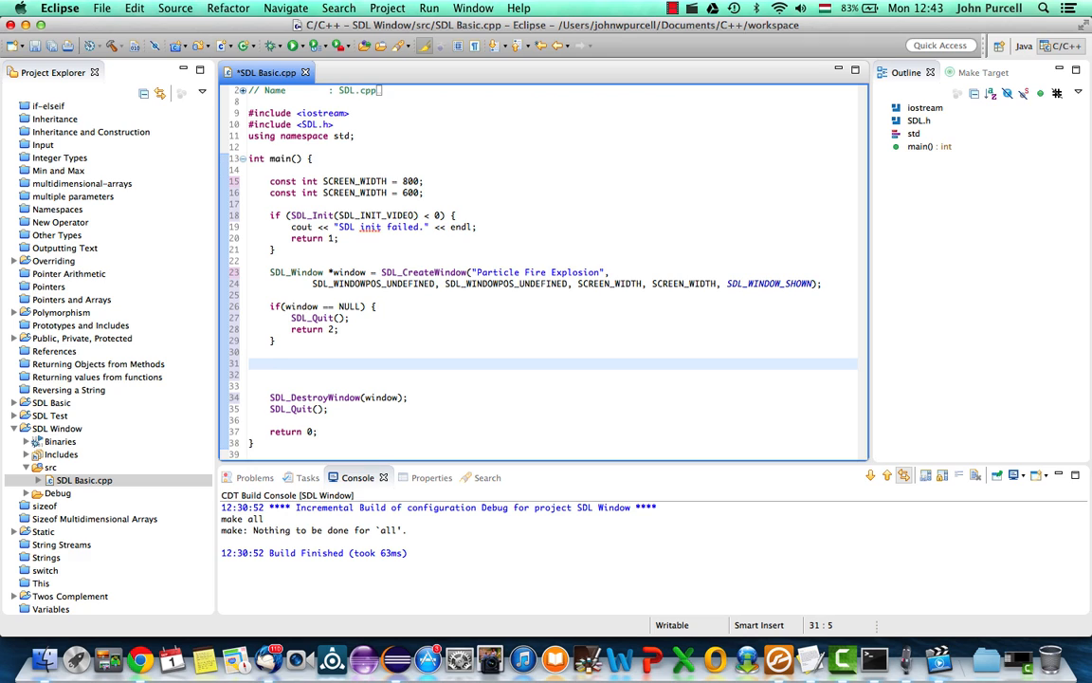
type("wh")
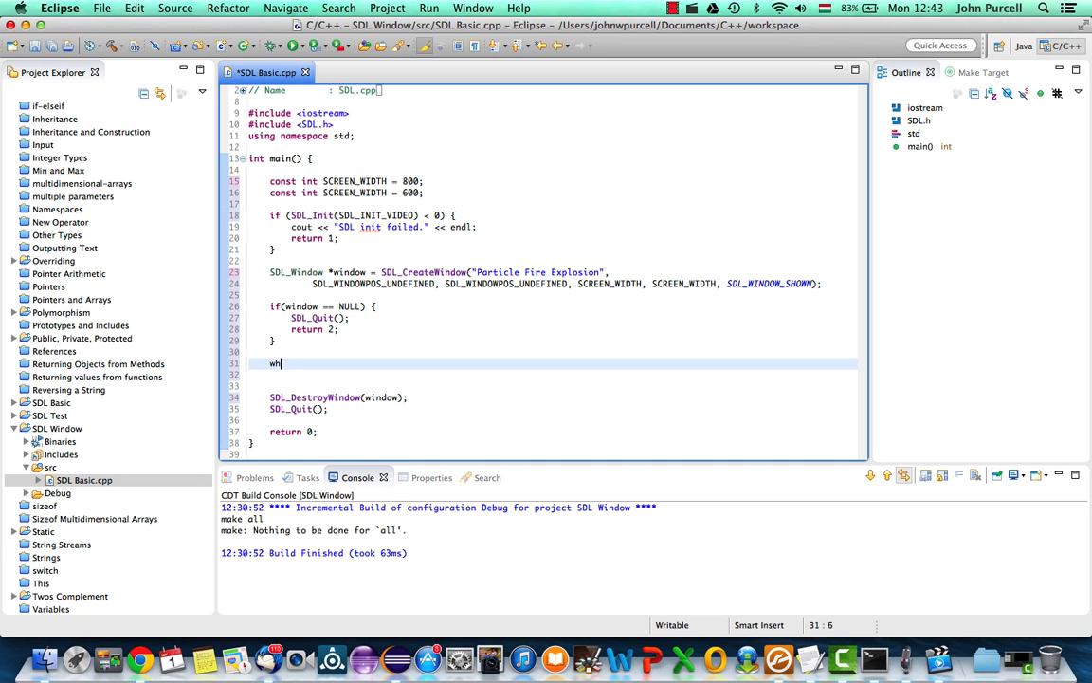
type("ile(true) {")
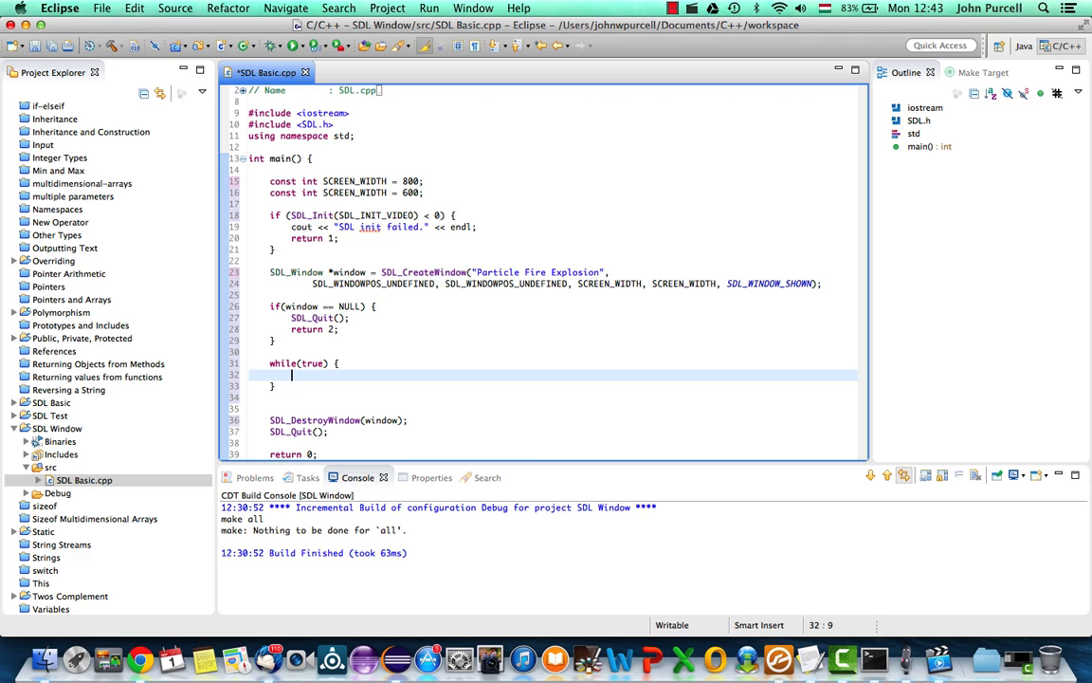
type("// Update")
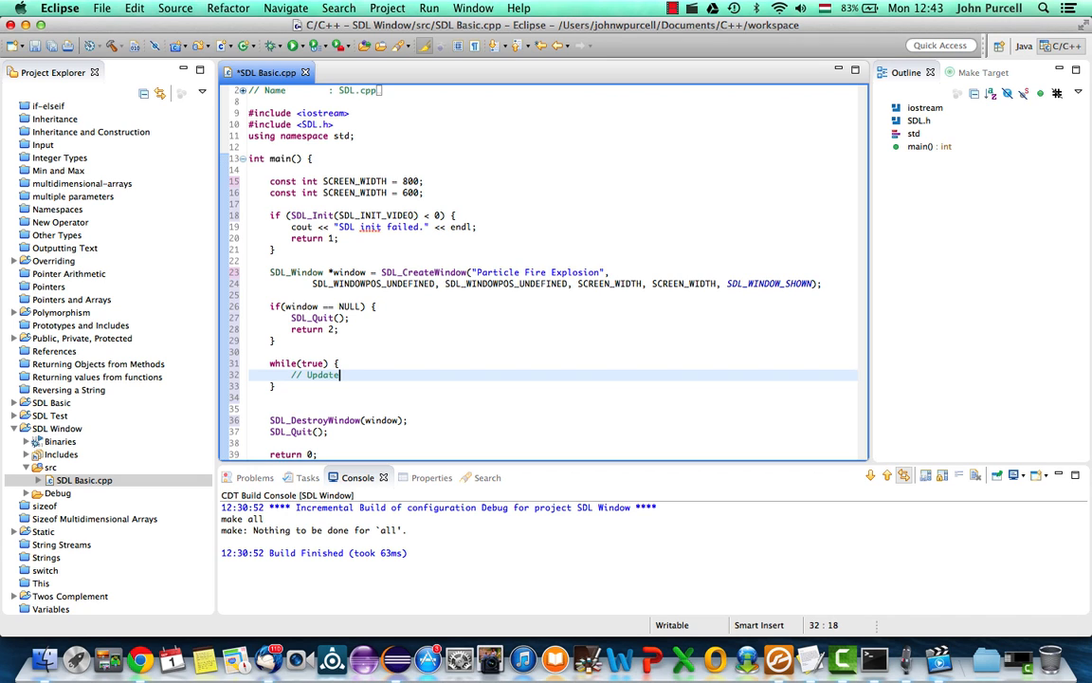
type("par")
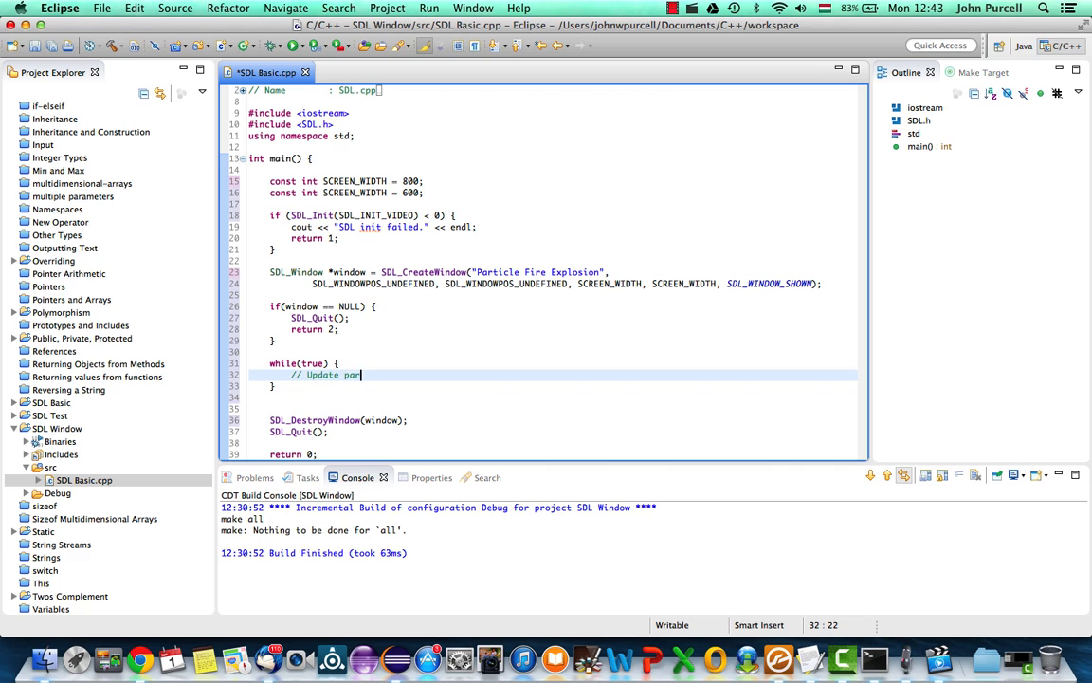
type("ticles")
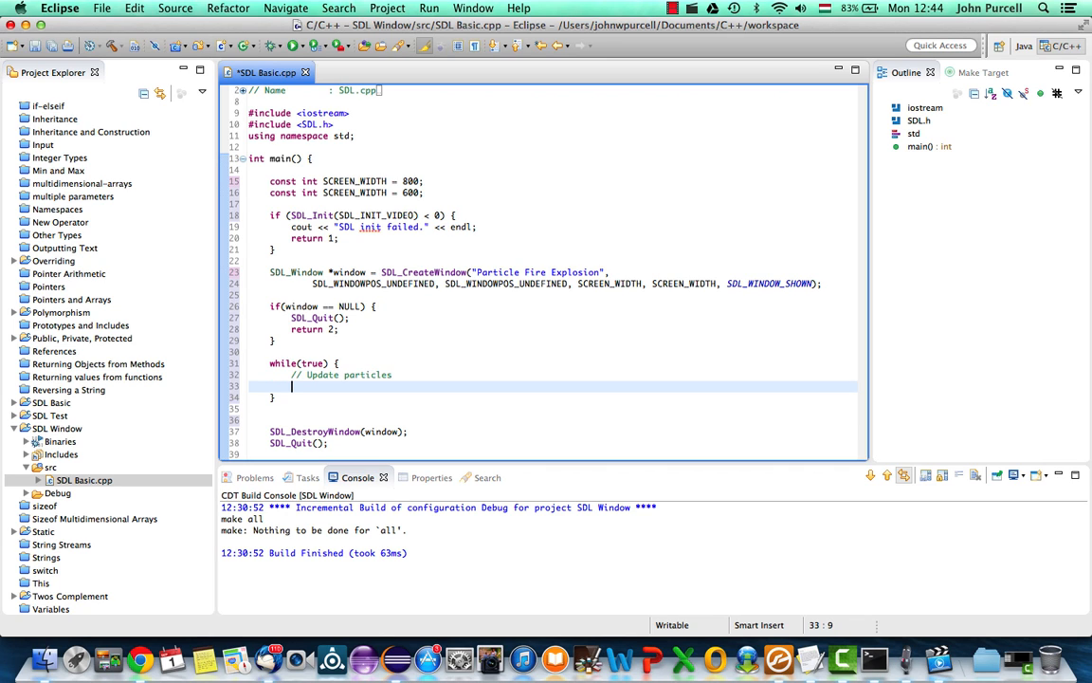
type("// Draw")
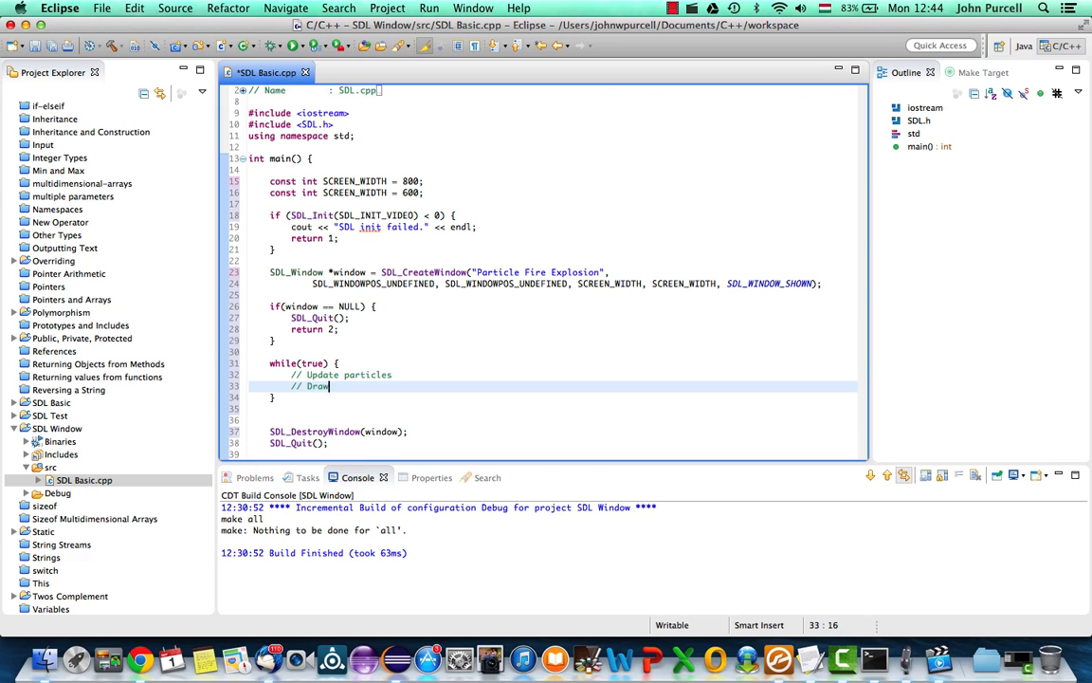
type("particles")
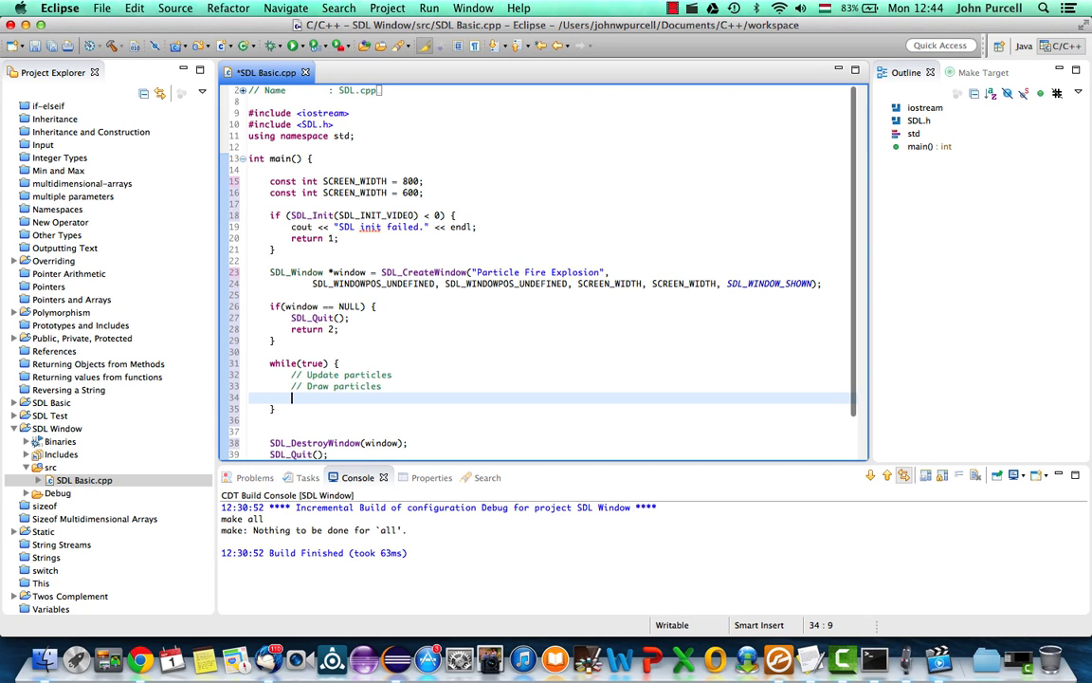
type("// Check for mess")
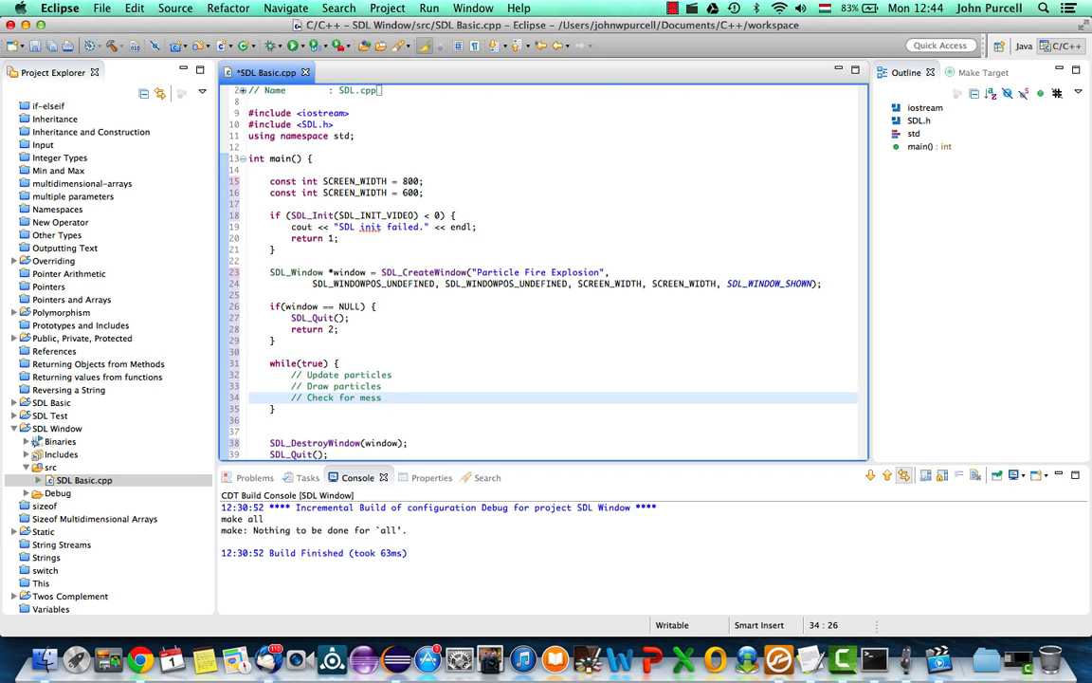
type("ages/events")
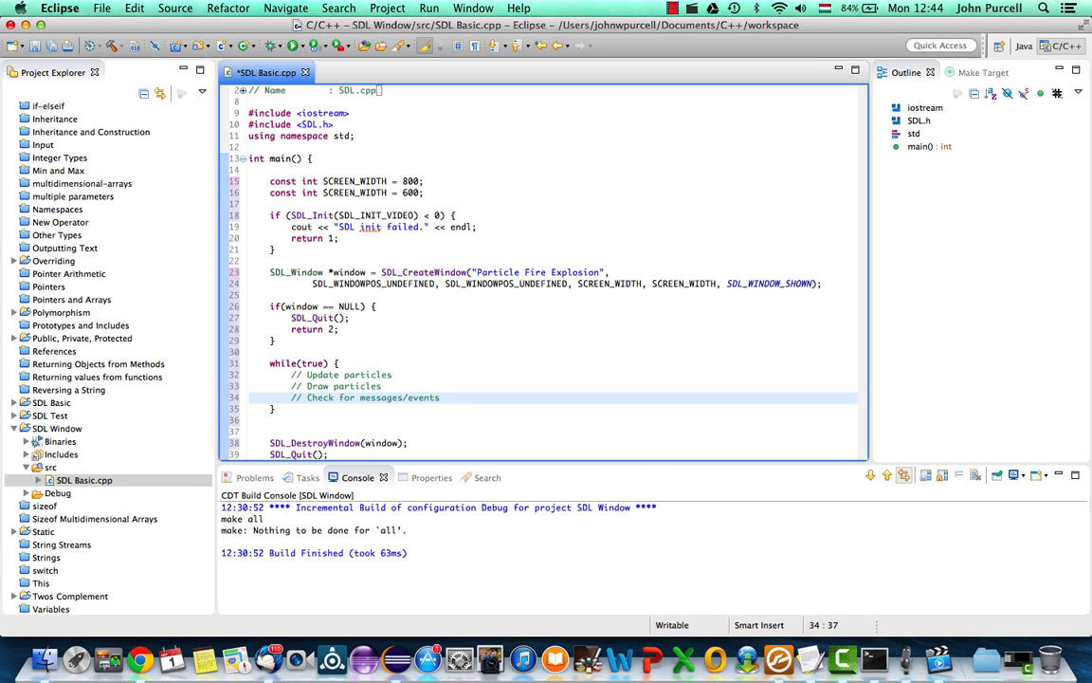
left_click(440, 397)
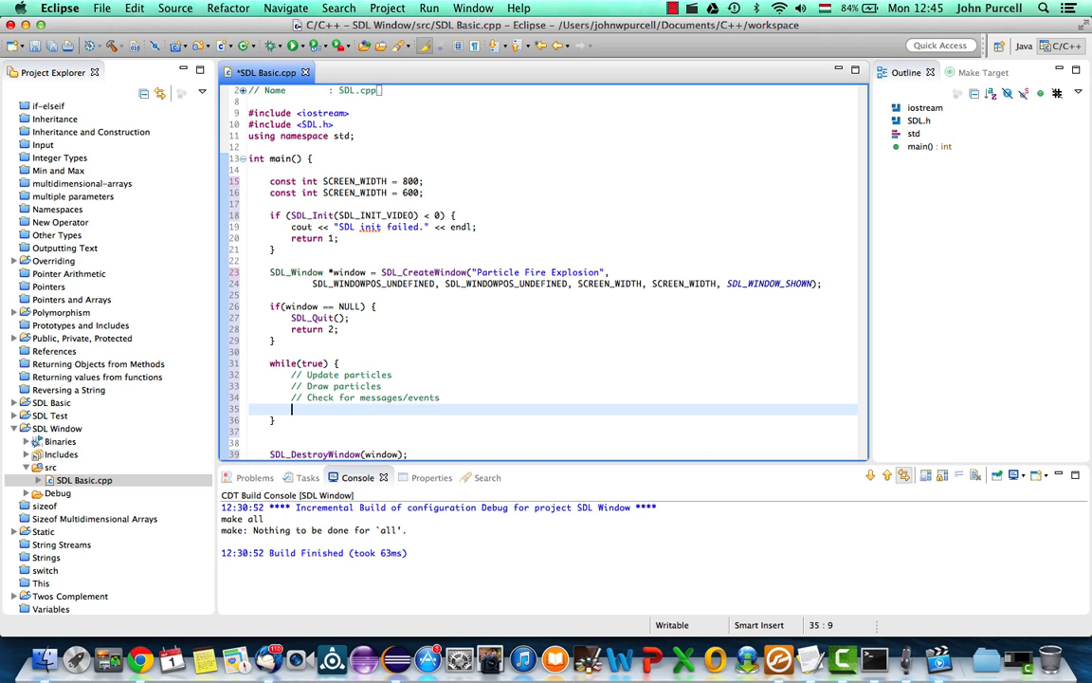
mouse_move(372, 360)
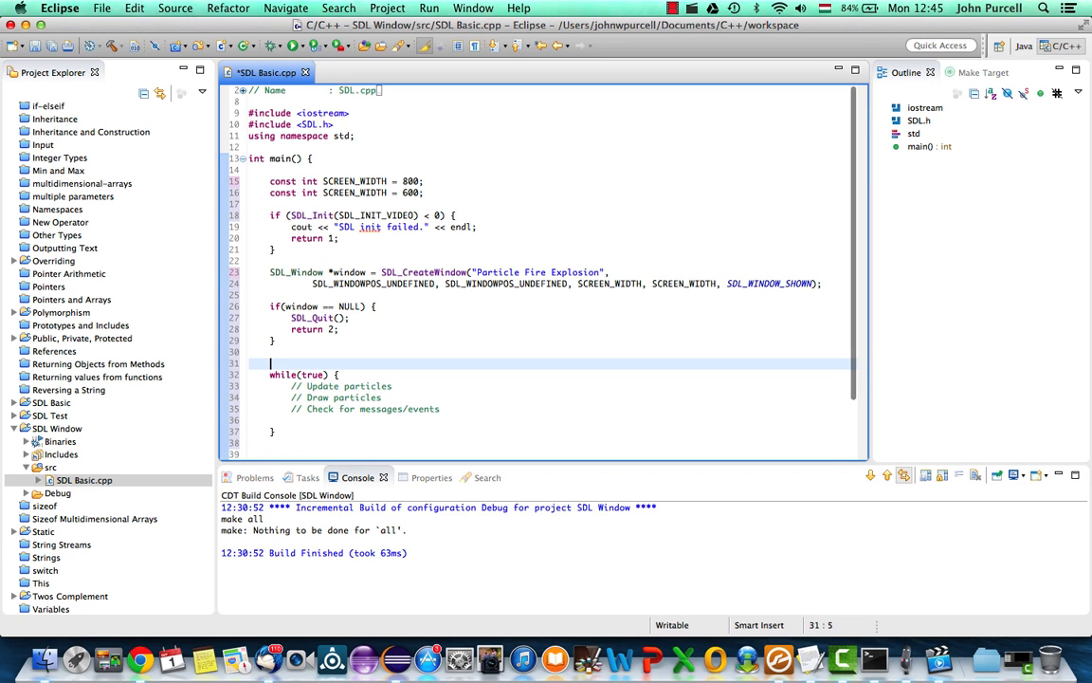
Declare bool quit = false above the loop and change its condition to while(!quit).
type("bool")
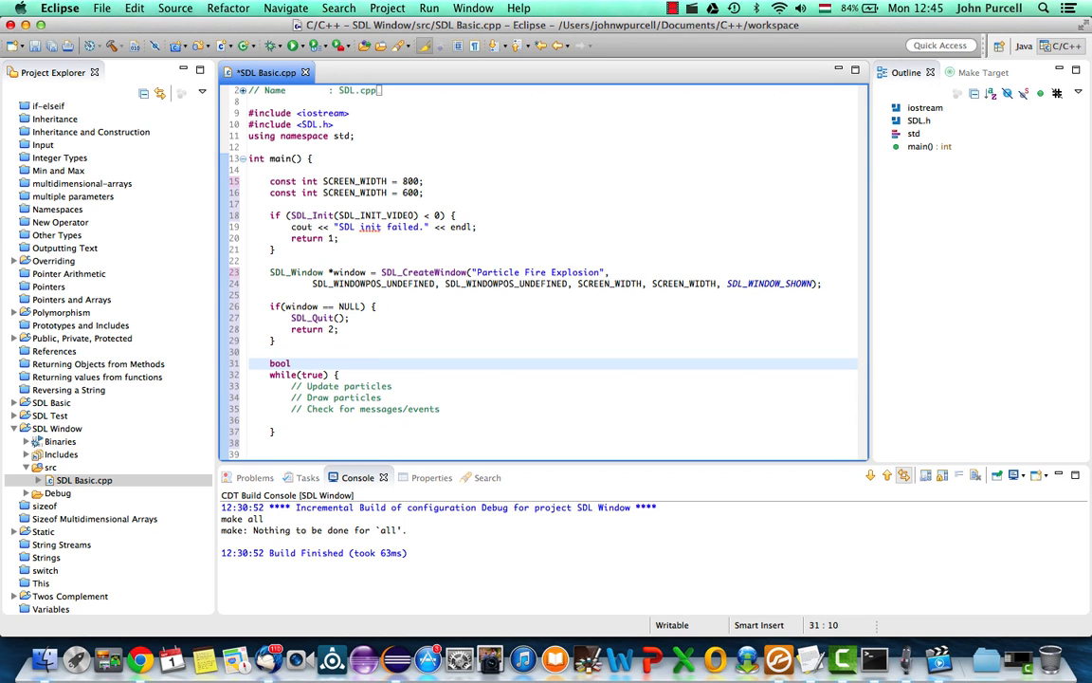
type("quit =")
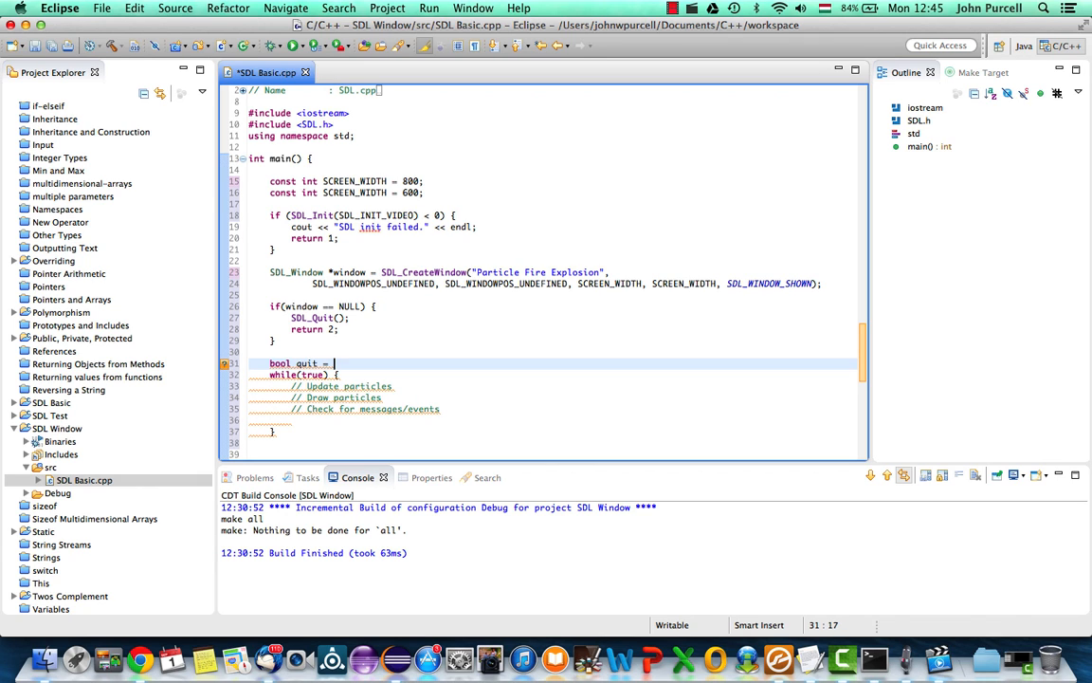
type("false;")
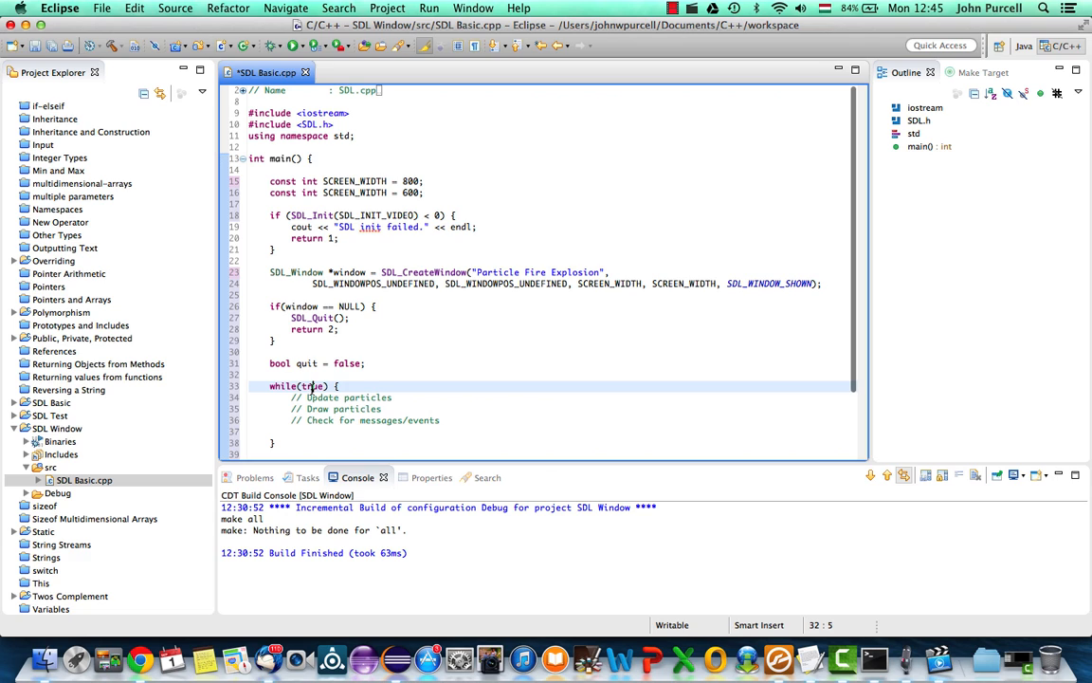
type("!quit")
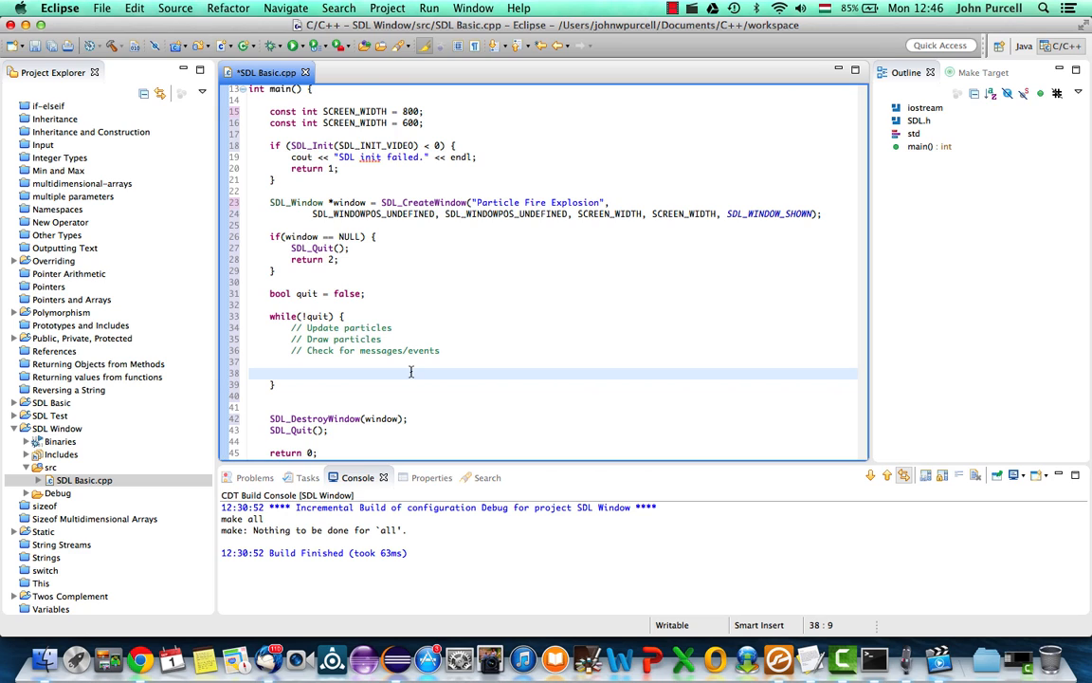
Type while(SDL_PollEvents()) { on the empty line inside the main loop.
left_click(292, 373)
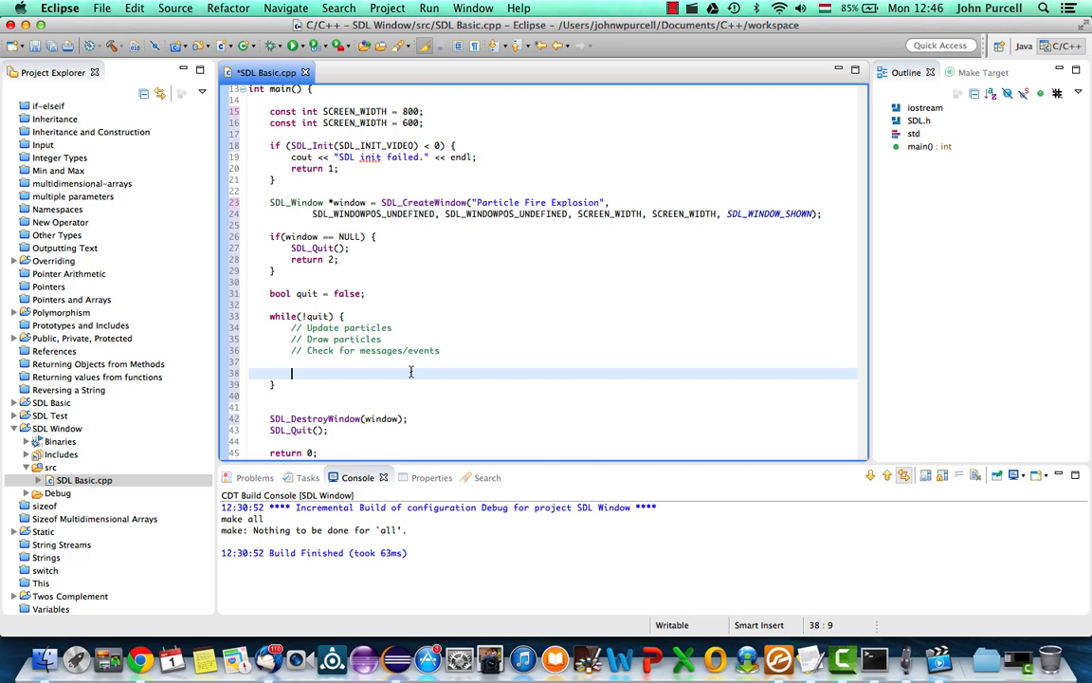
type("while")
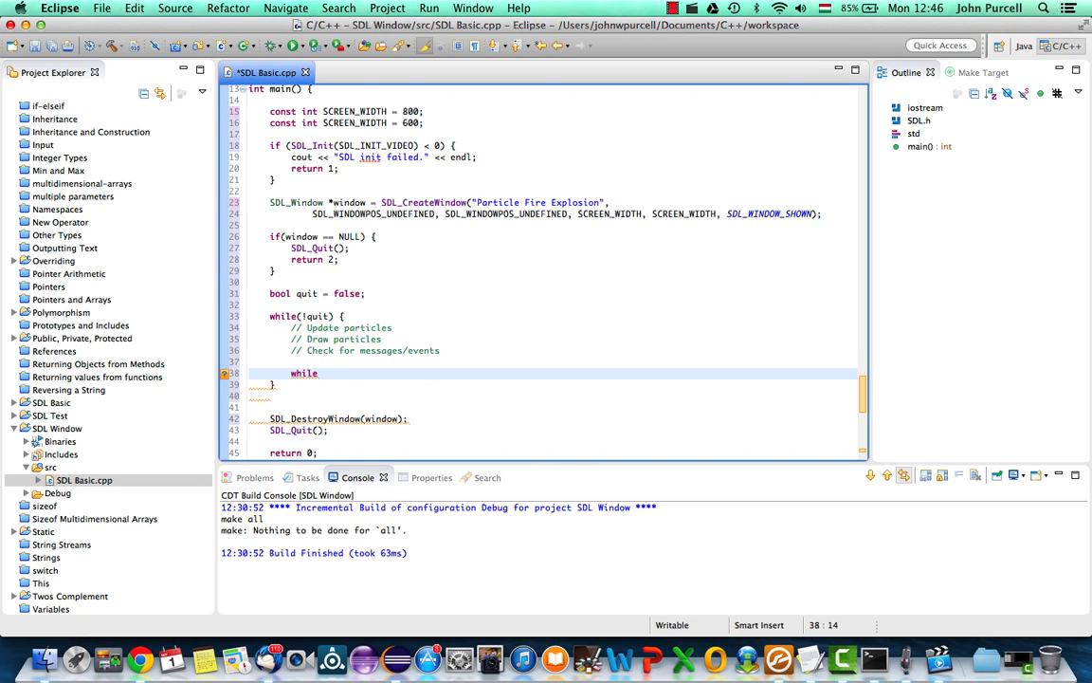
type("()")
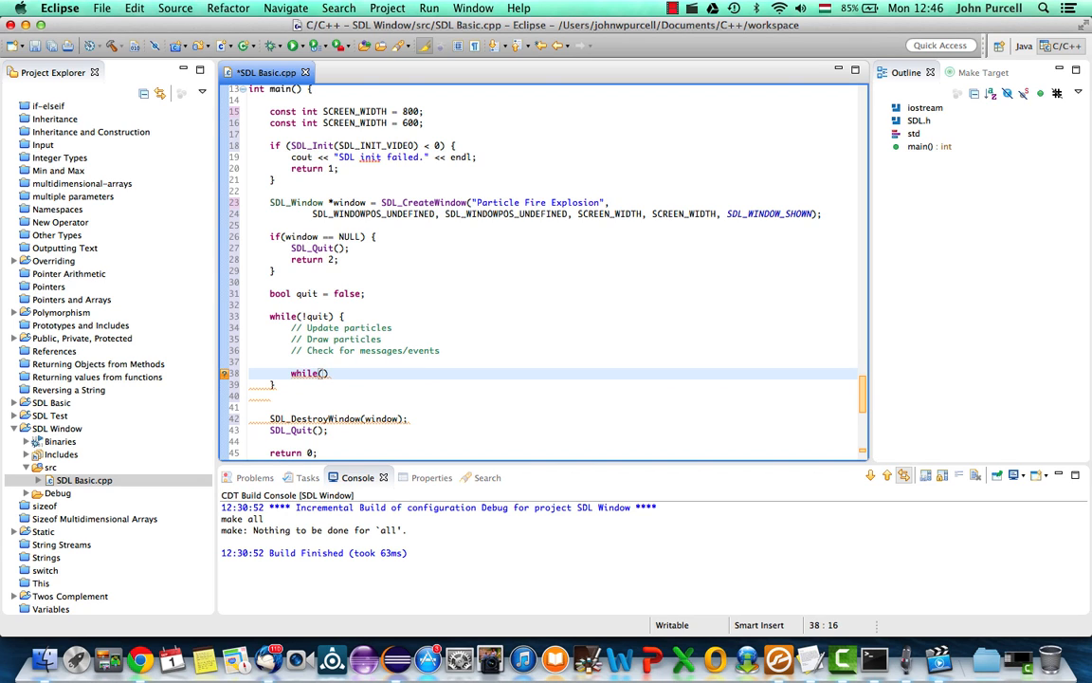
type("S")
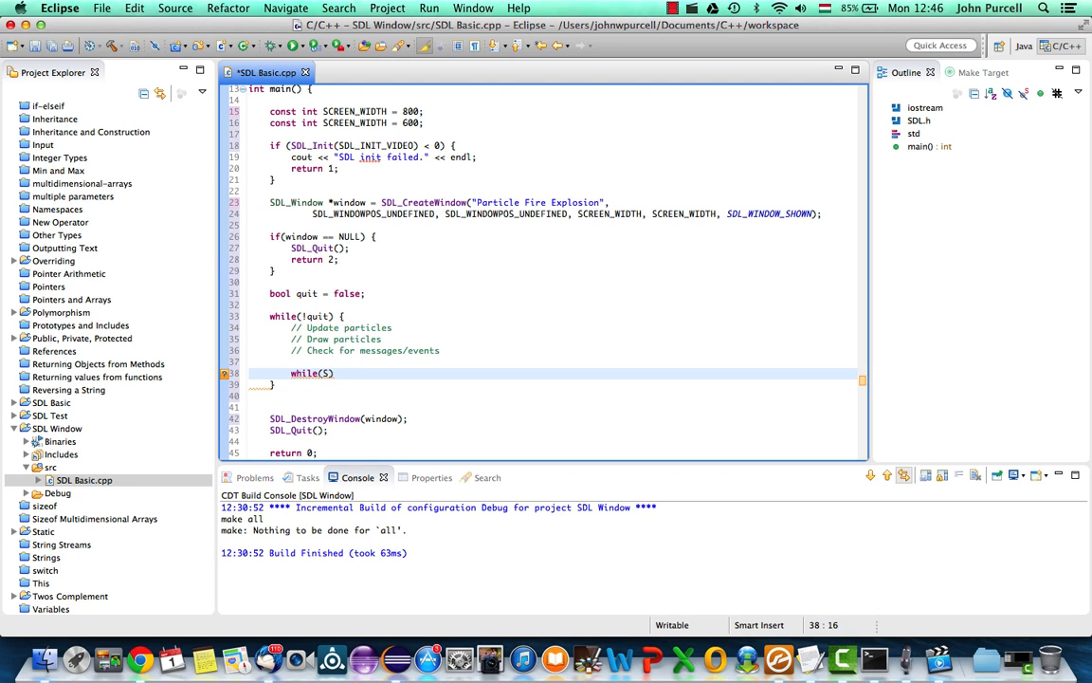
type("DL_PollEvents")
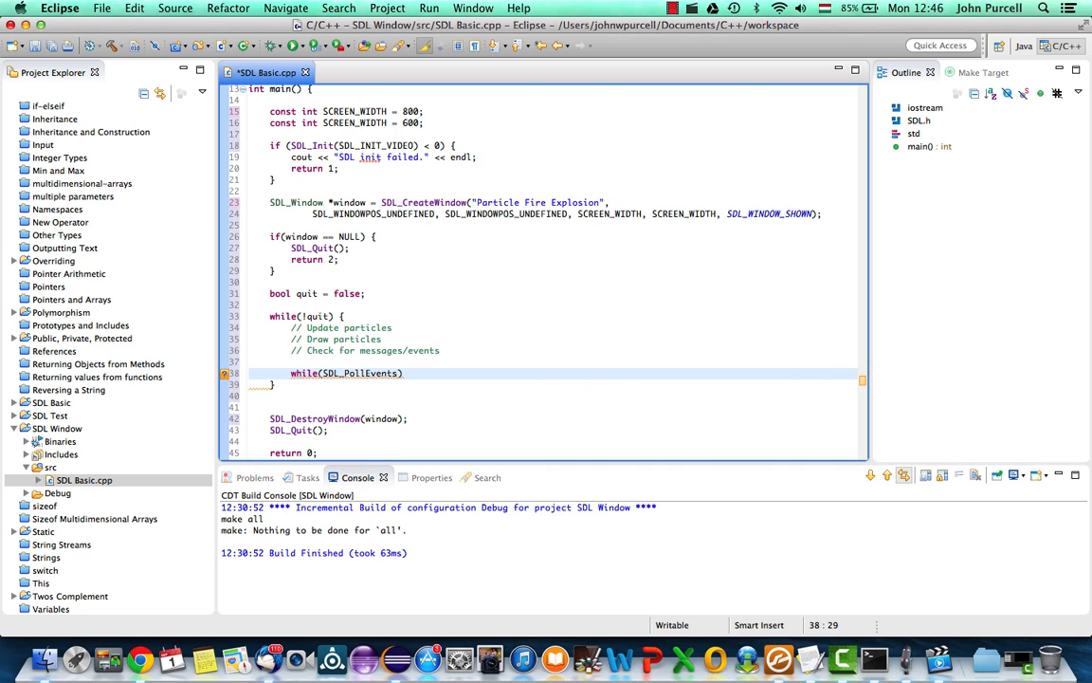
type("))")
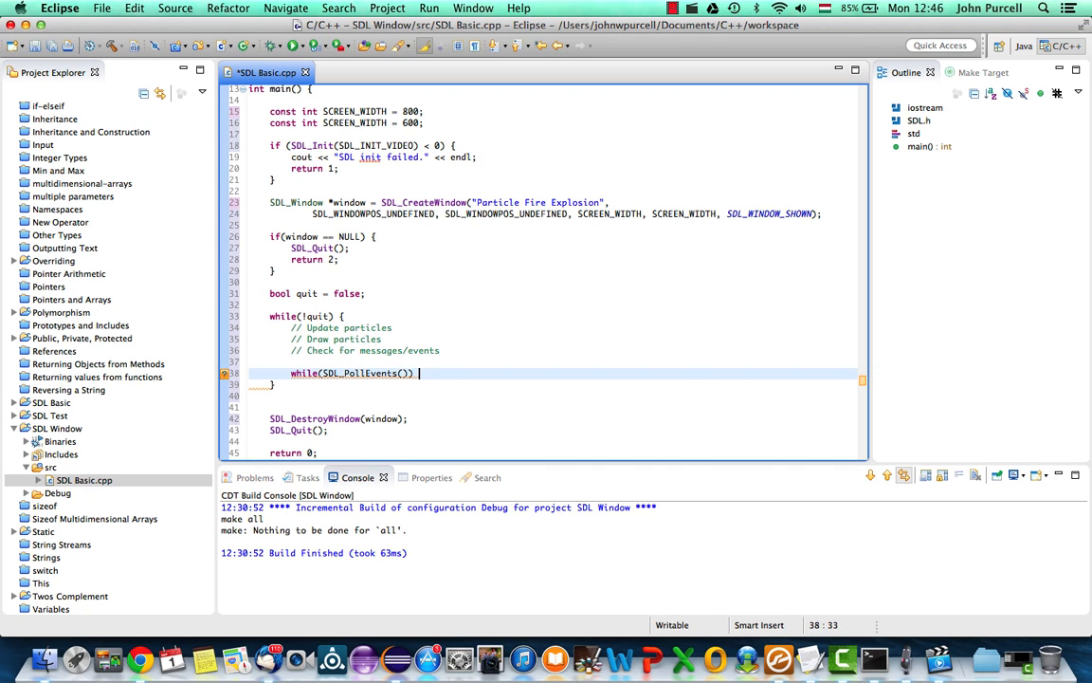
type("{")
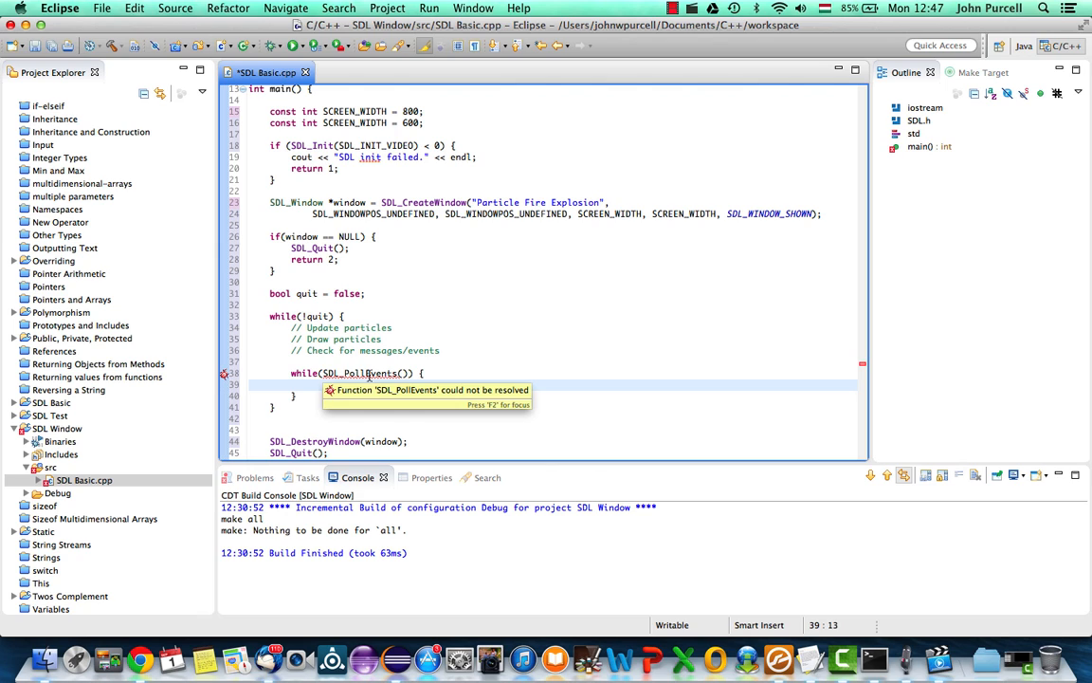
mouse_move(397, 373)
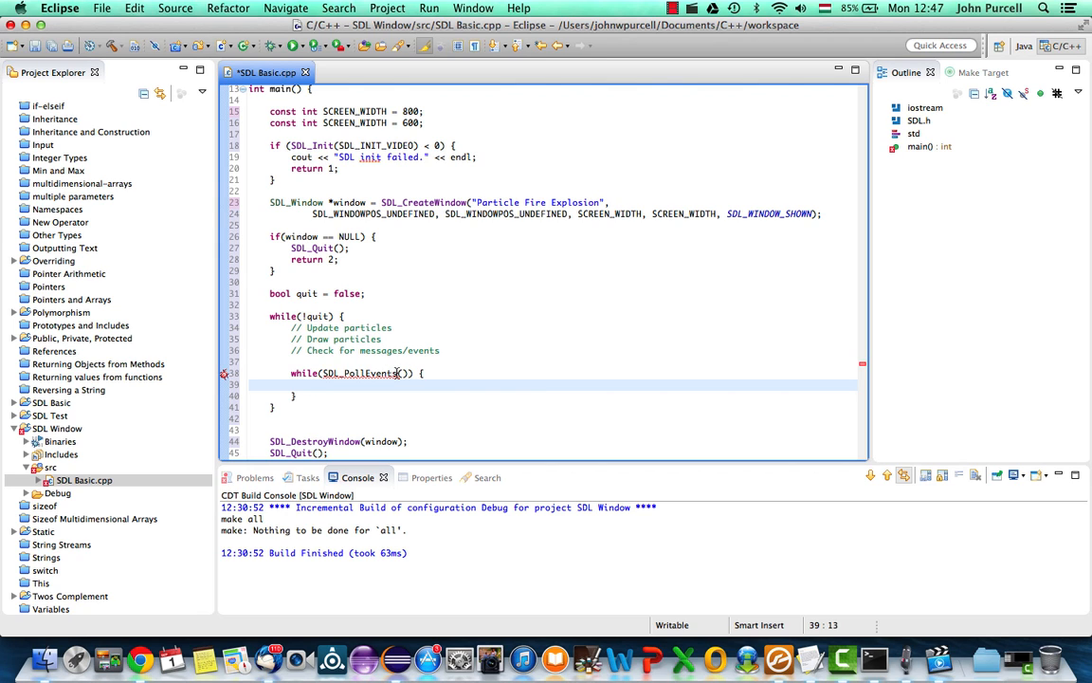
mouse_move(365, 373)
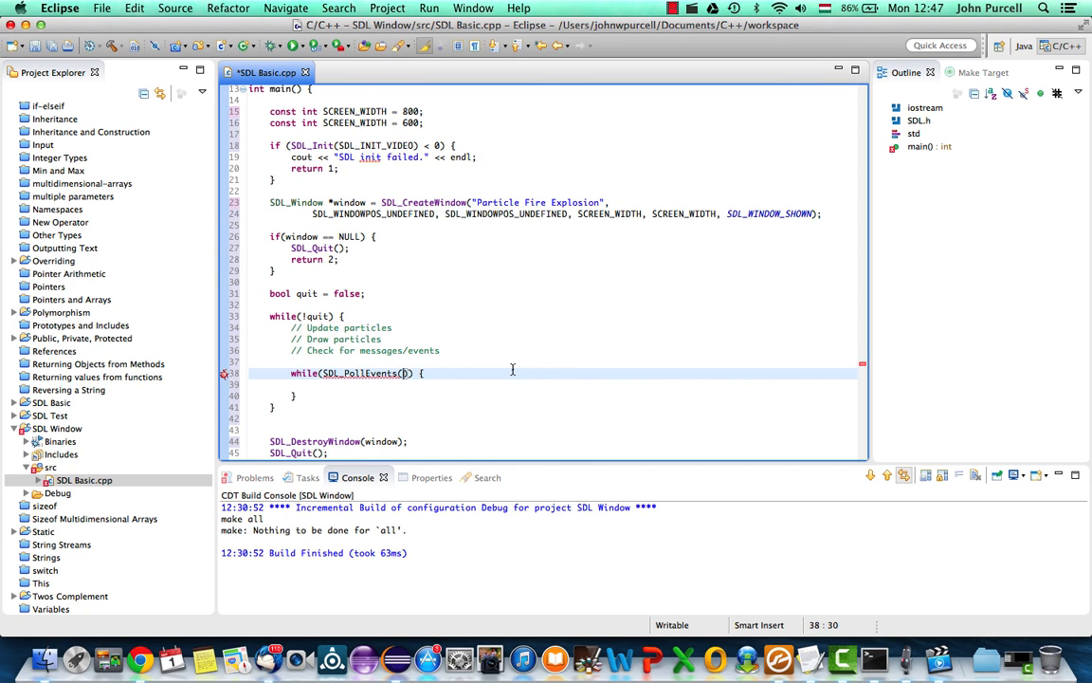
mouse_move(381, 355)
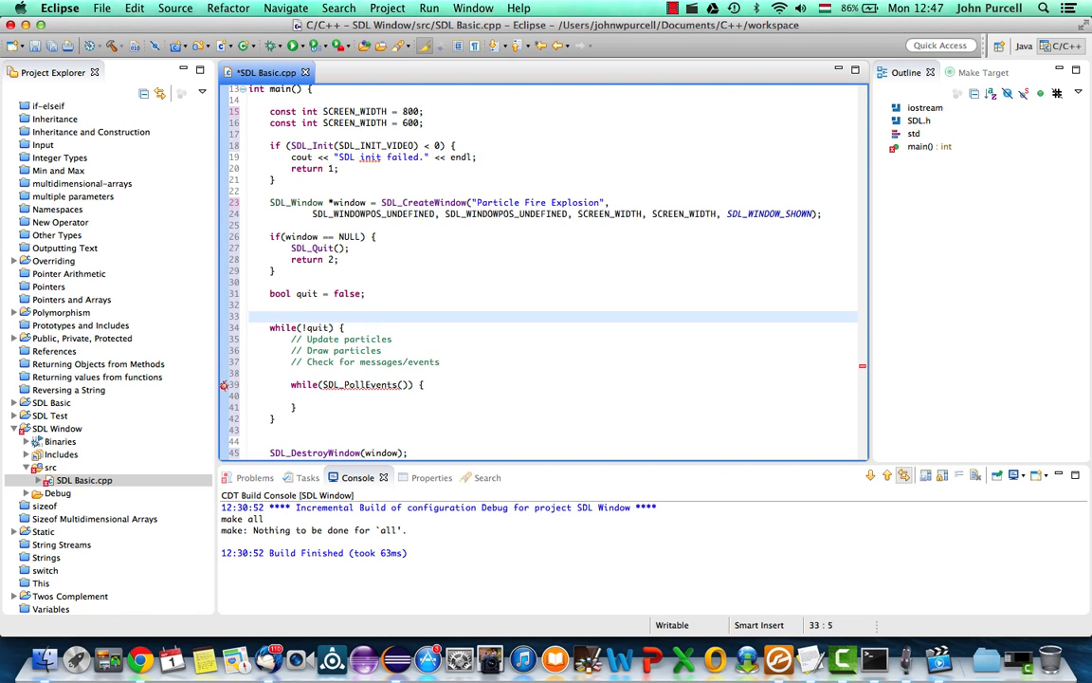
Type SDL_Event event; above while(!quit), autocompleting the SDL_Event type.
type("SDL_")
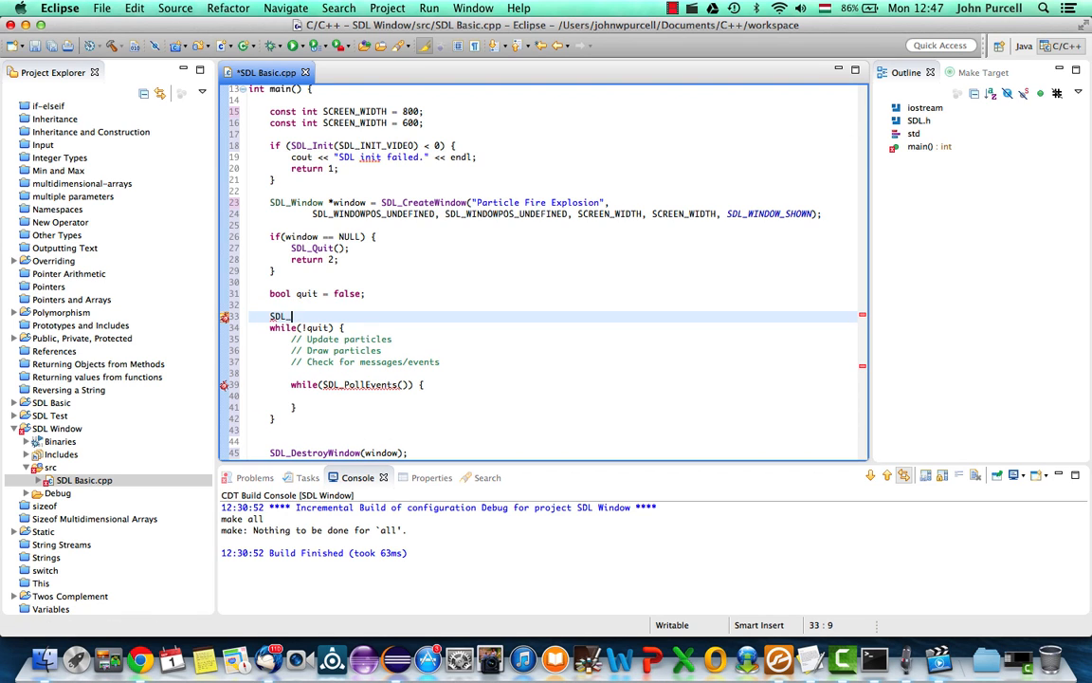
type("Eve")
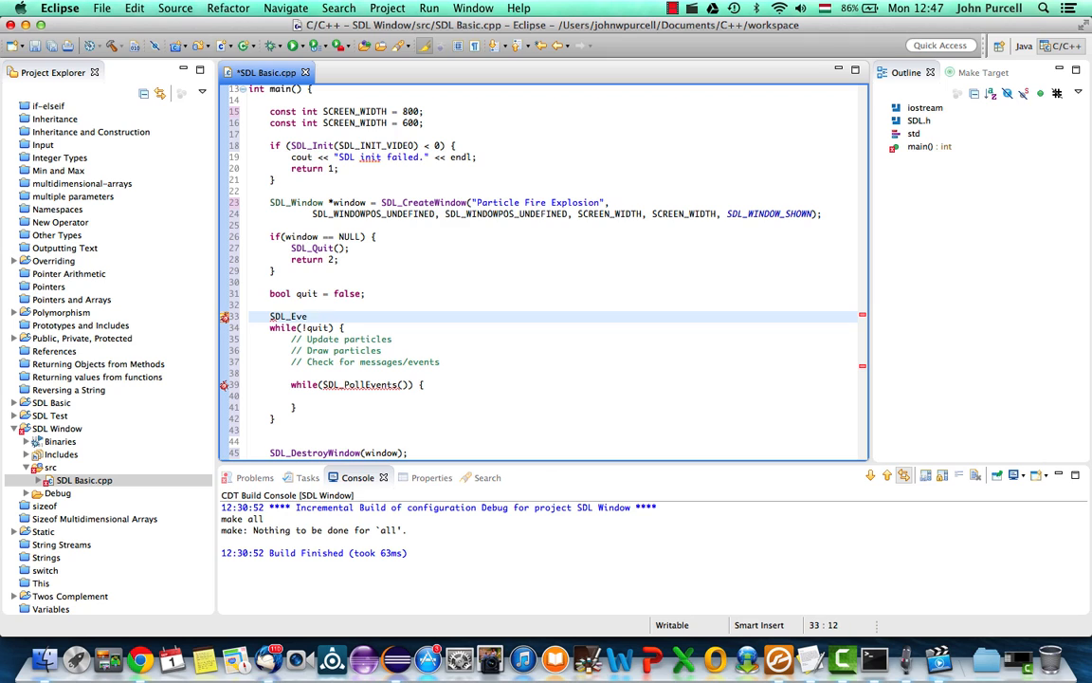
type("nt event;")
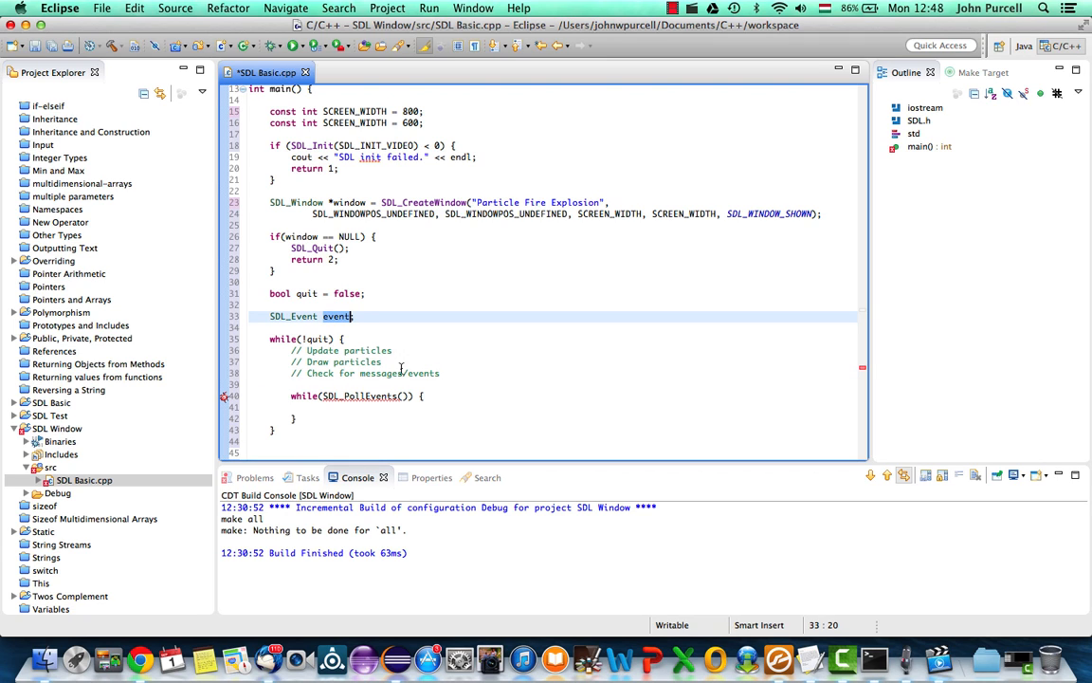
mouse_move(379, 402)
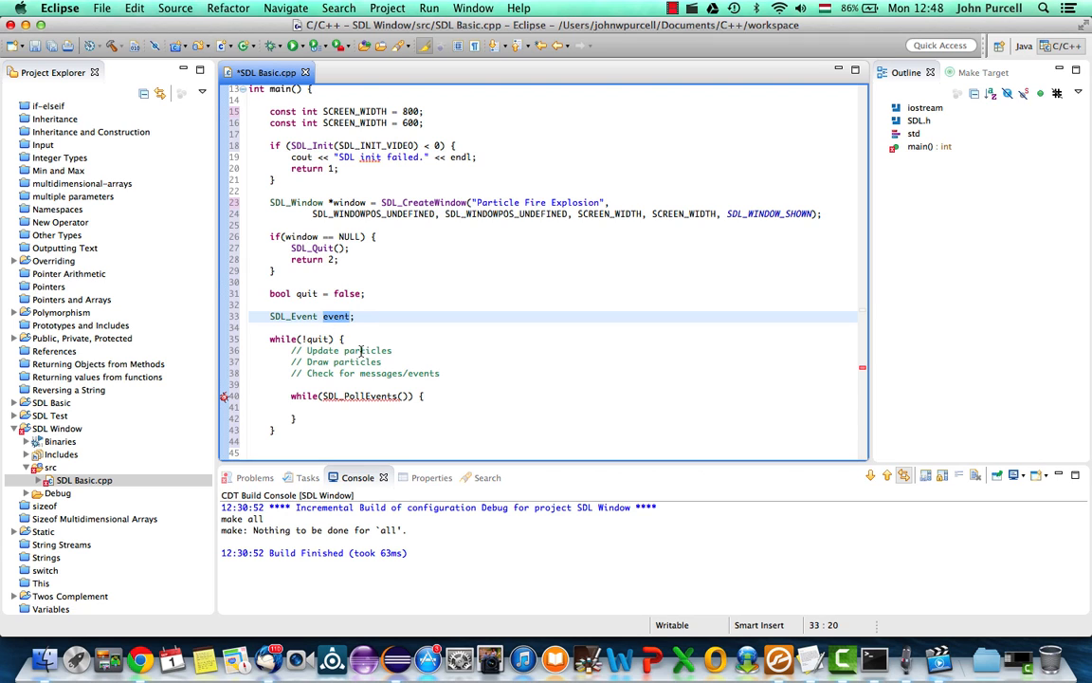
mouse_move(337, 316)
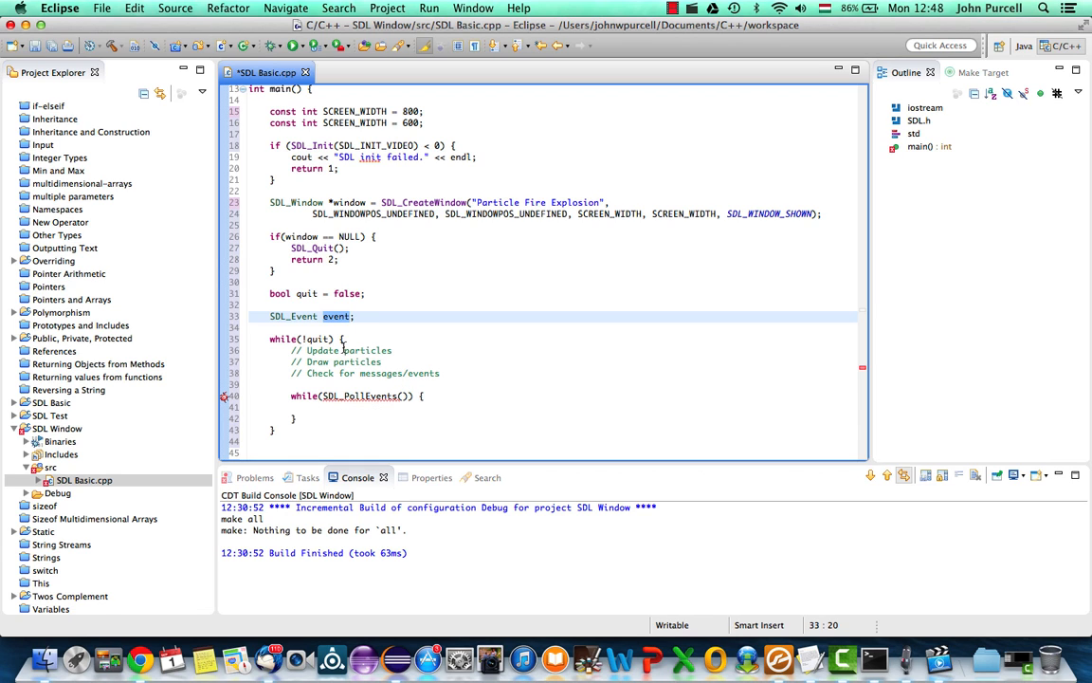
mouse_move(409, 347)
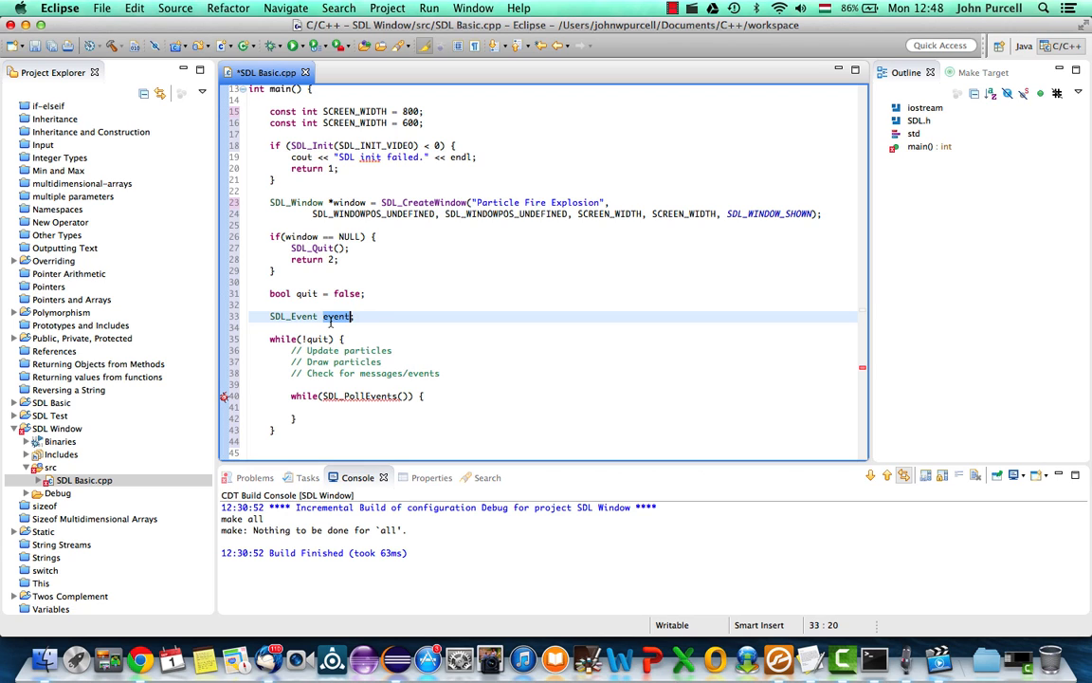
mouse_move(337, 316)
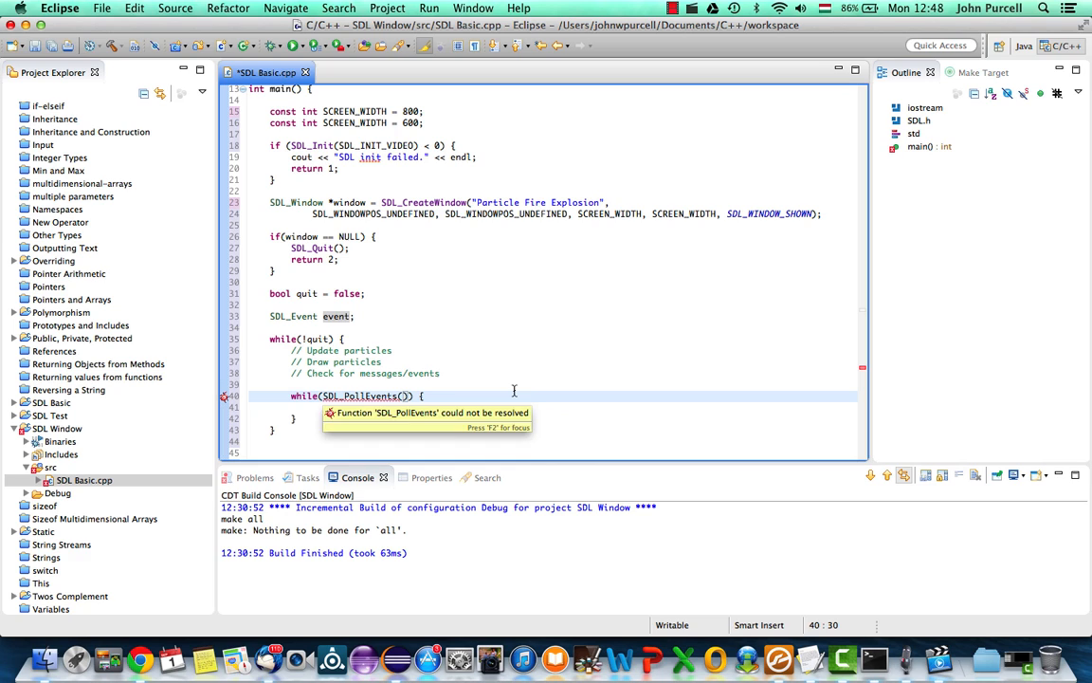
Pass &event into the inner loop's poll call, making it SDL_PollEvent(&event).
type("&")
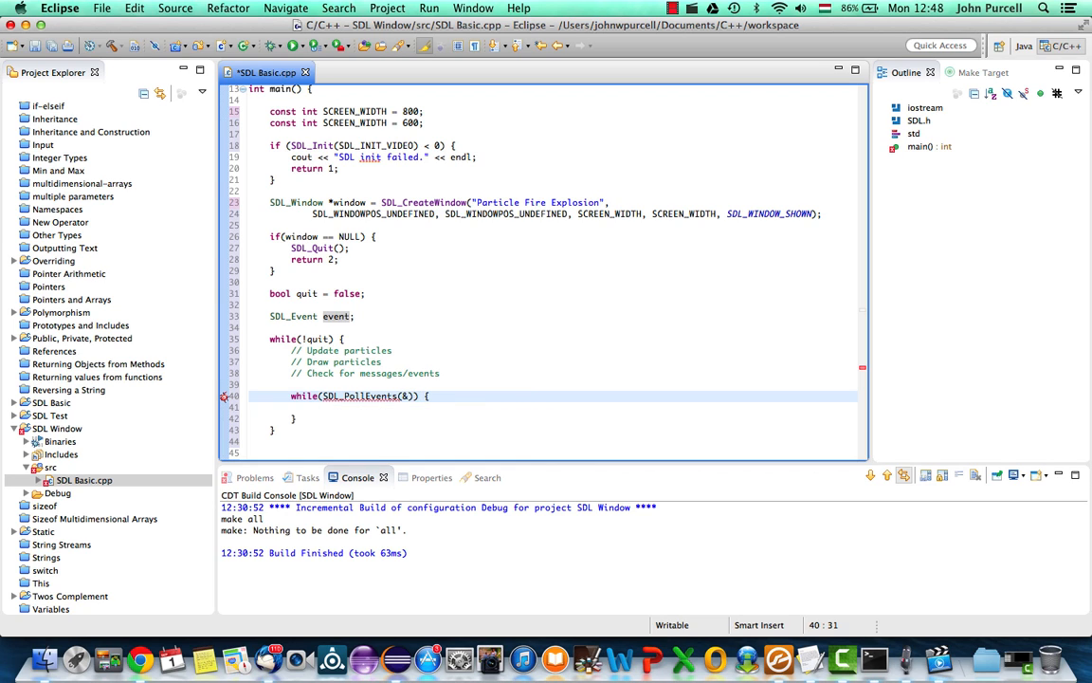
type("&event")
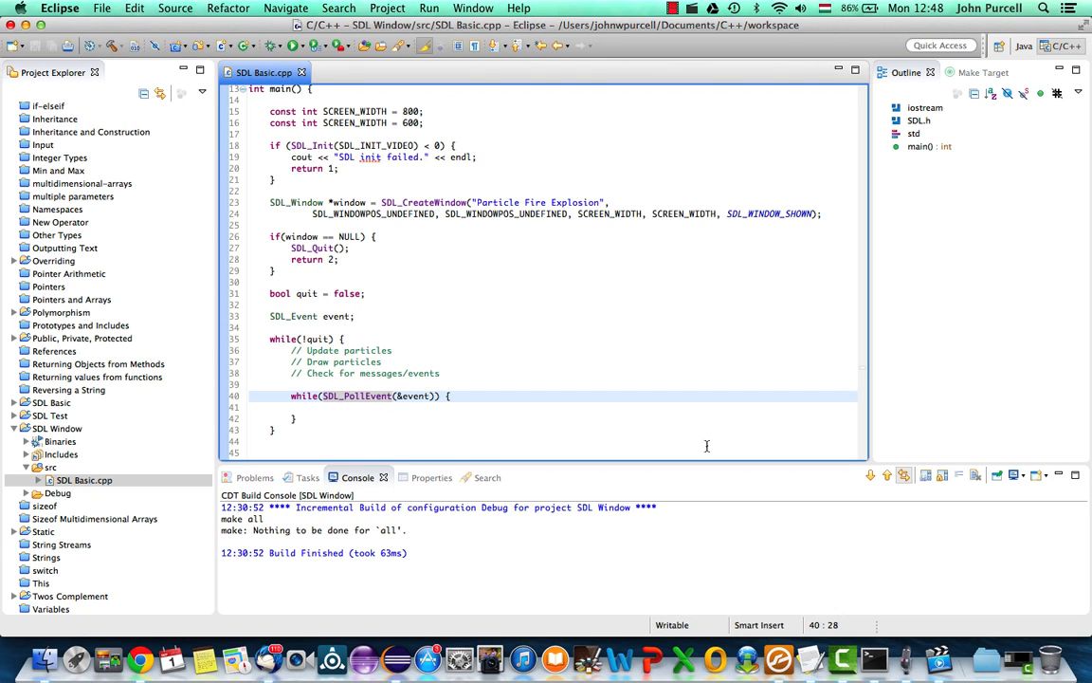
Highlight the SDL_PollEvent function name and its event argument in the event loop.
left_click(392, 395)
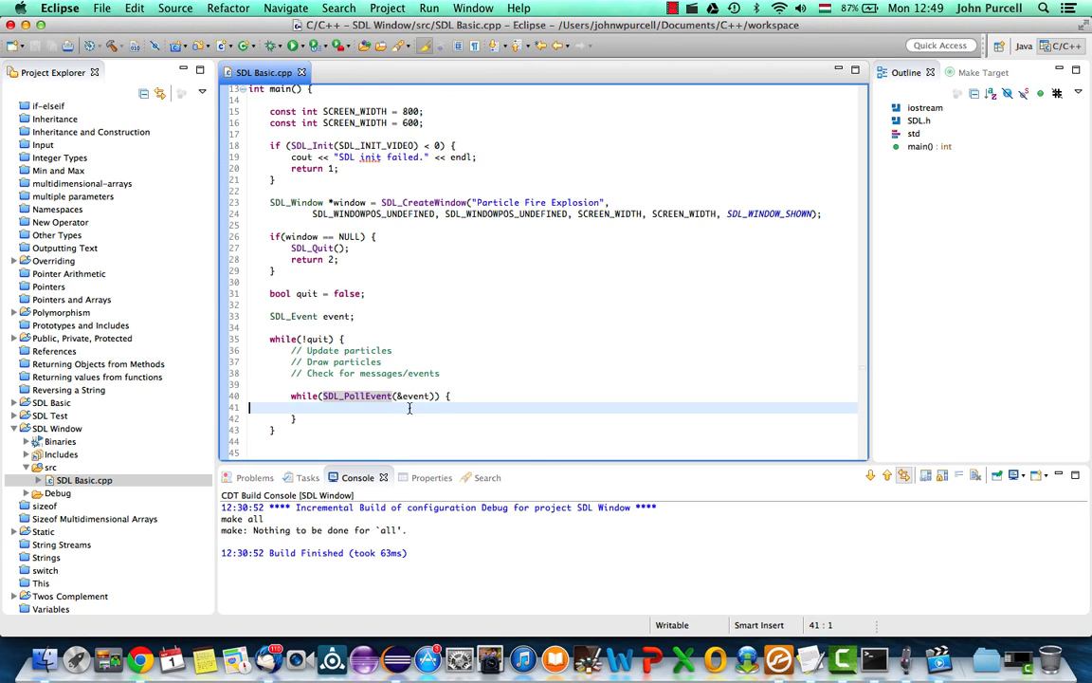
mouse_move(488, 395)
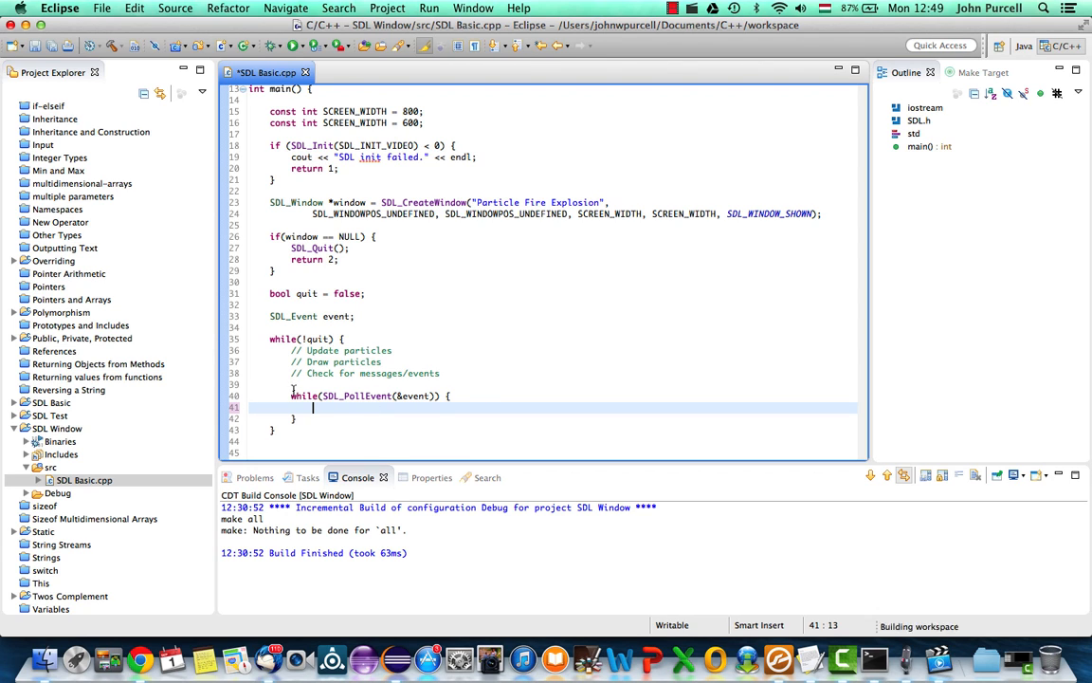
left_click_drag(292, 396, 306, 418)
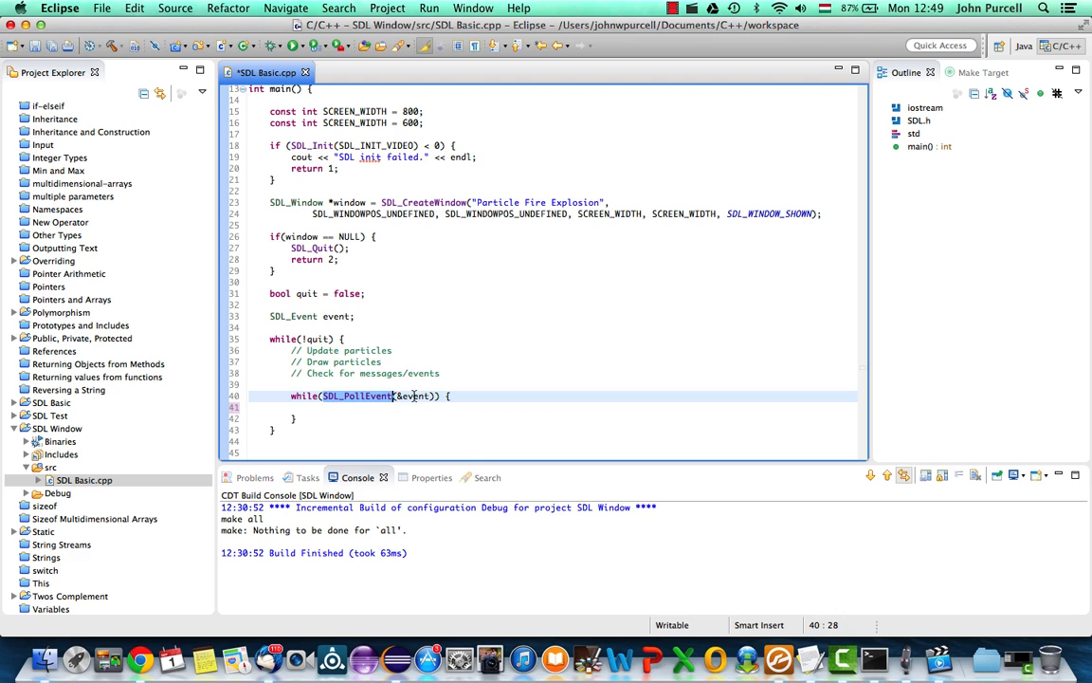
mouse_move(413, 396)
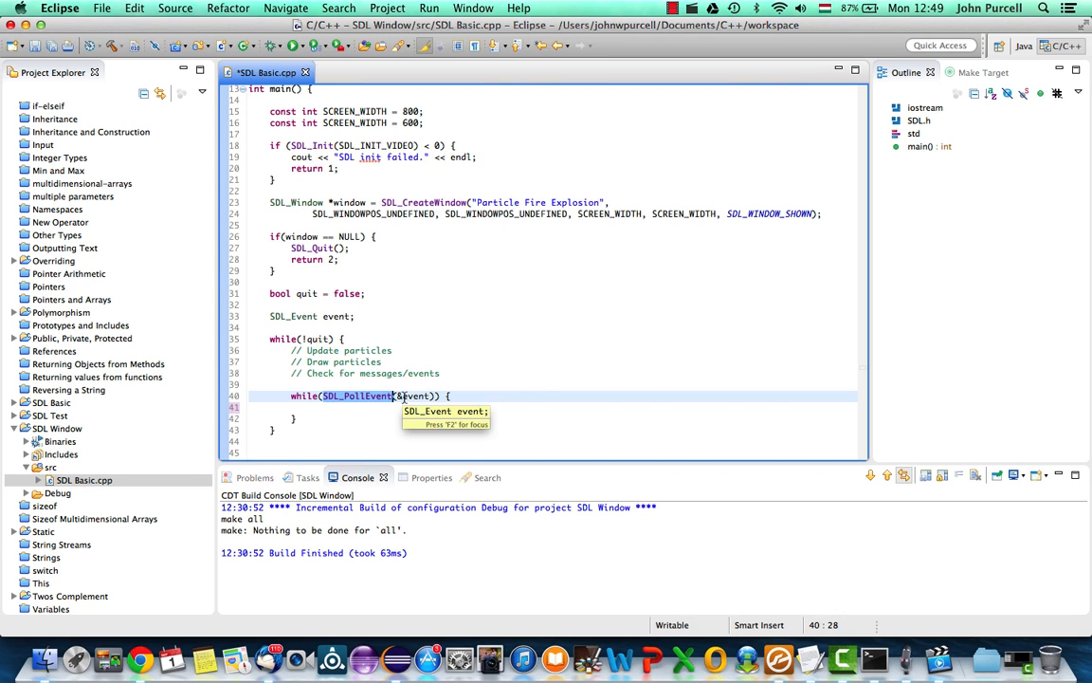
mouse_move(545, 375)
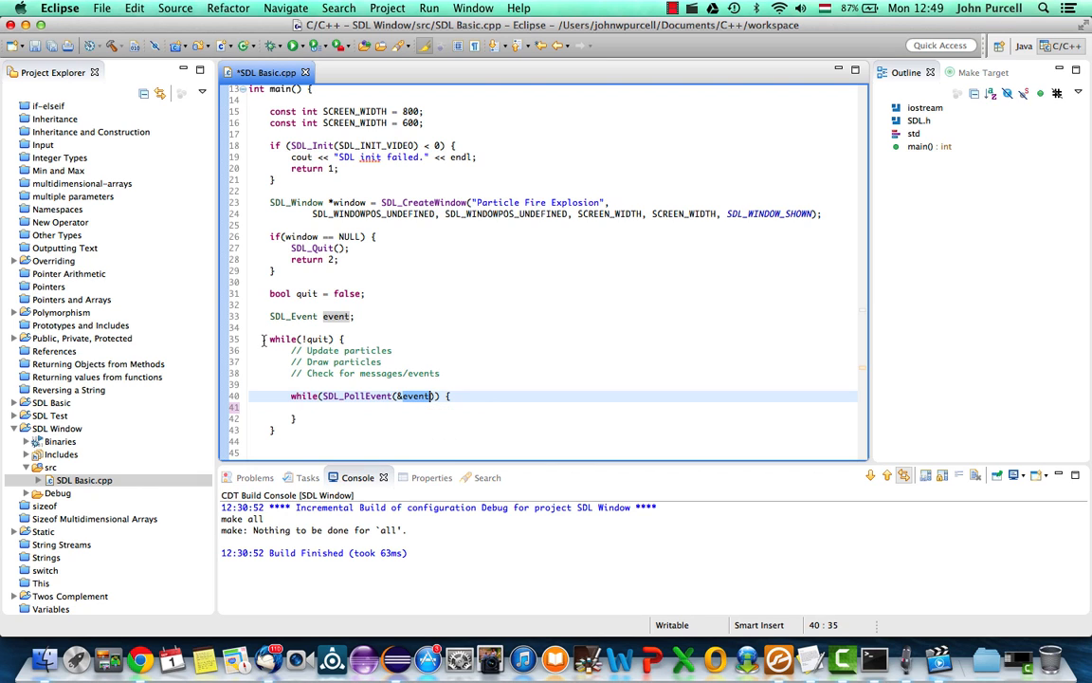
left_click_drag(269, 339, 274, 430)
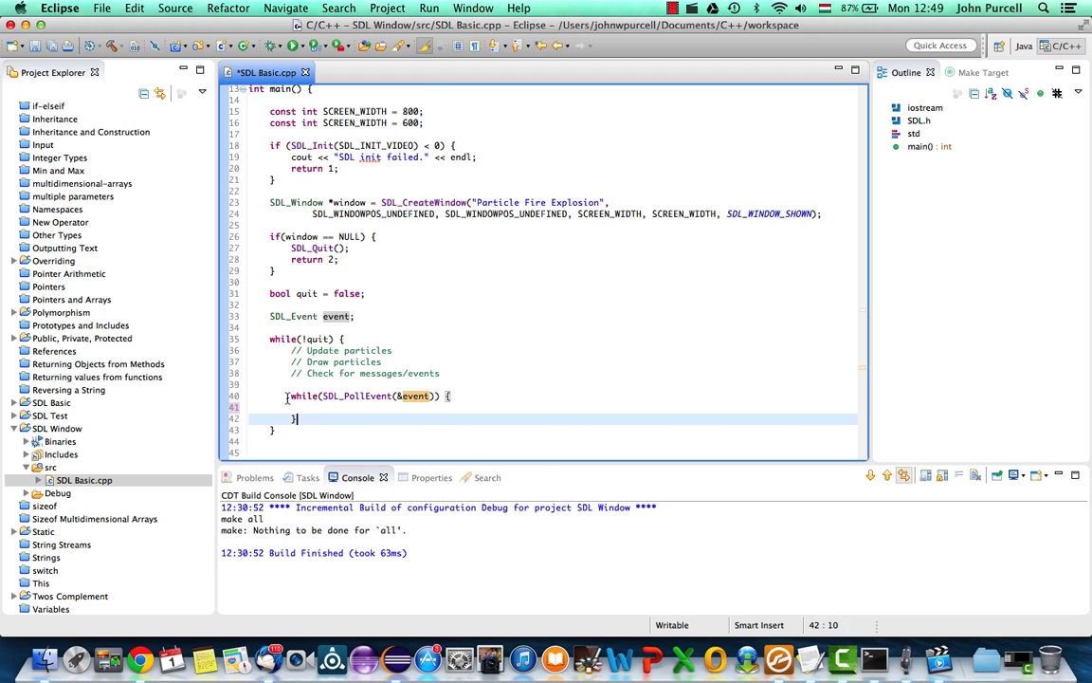
left_click_drag(291, 396, 298, 418)
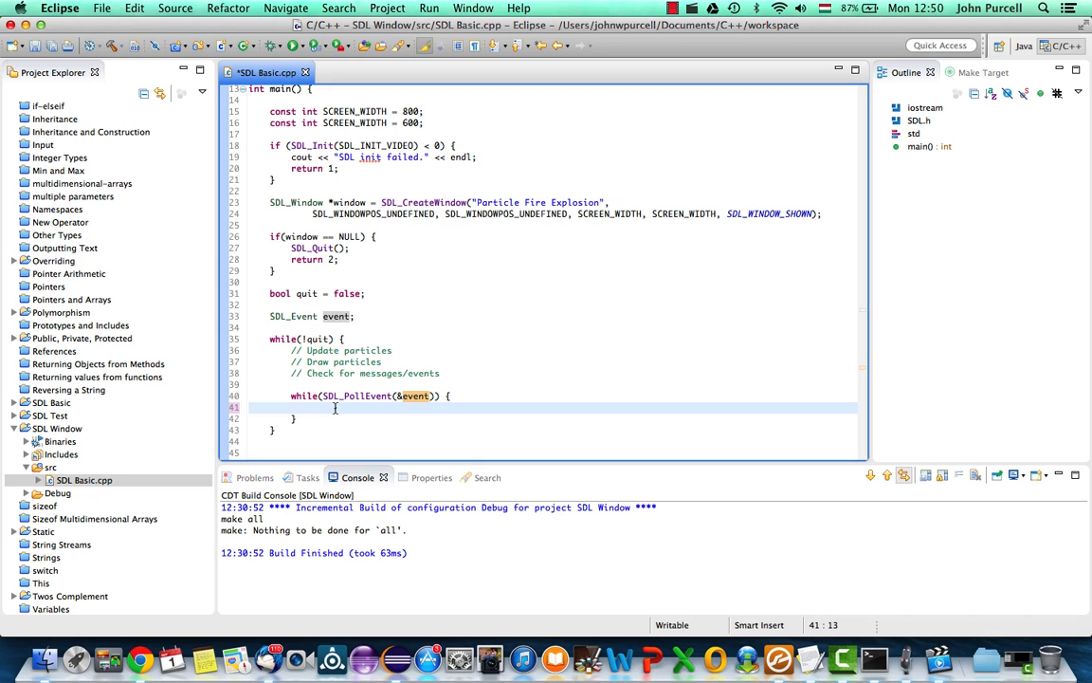
Type if(event.type == SDL_QUIT) { inside the event loop body.
type("if()")
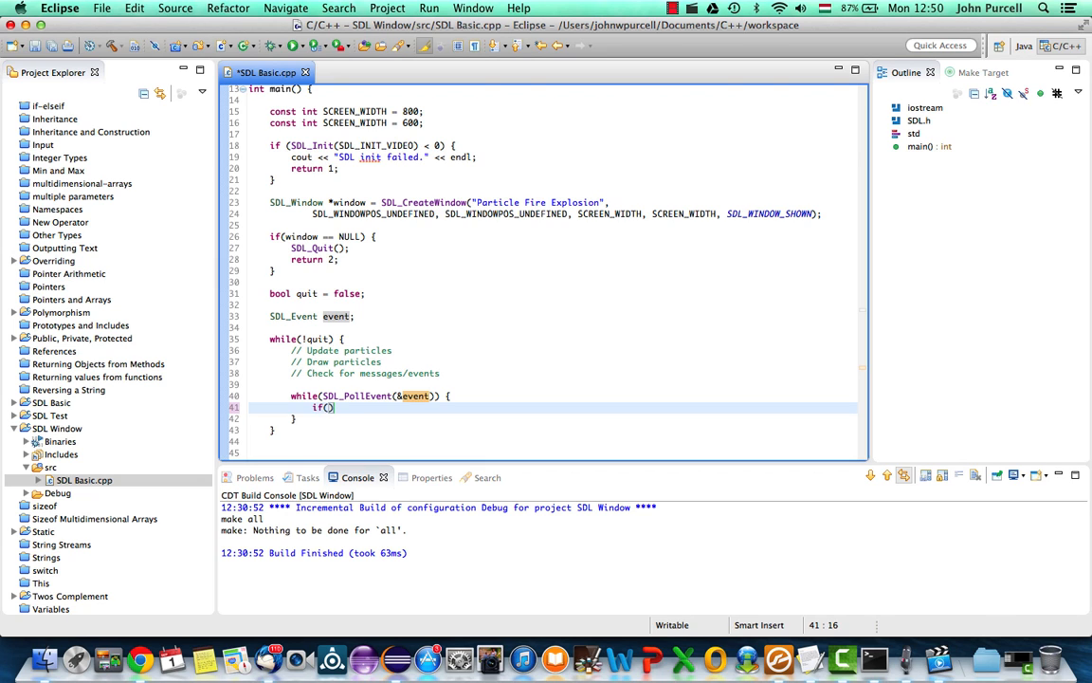
type("event.")
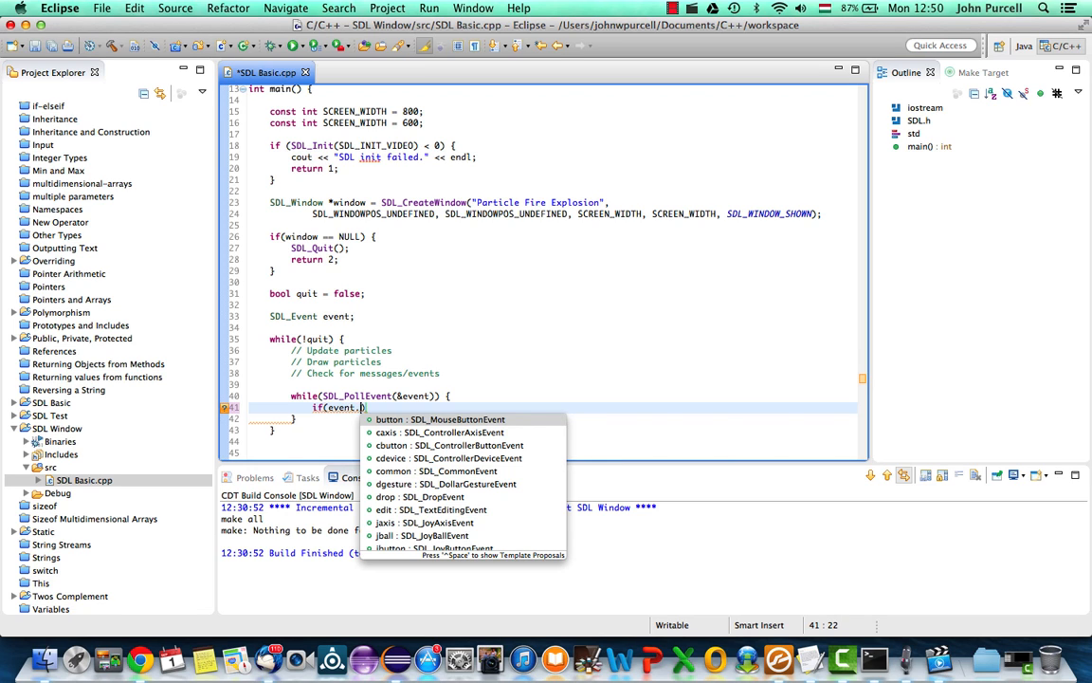
type("text")
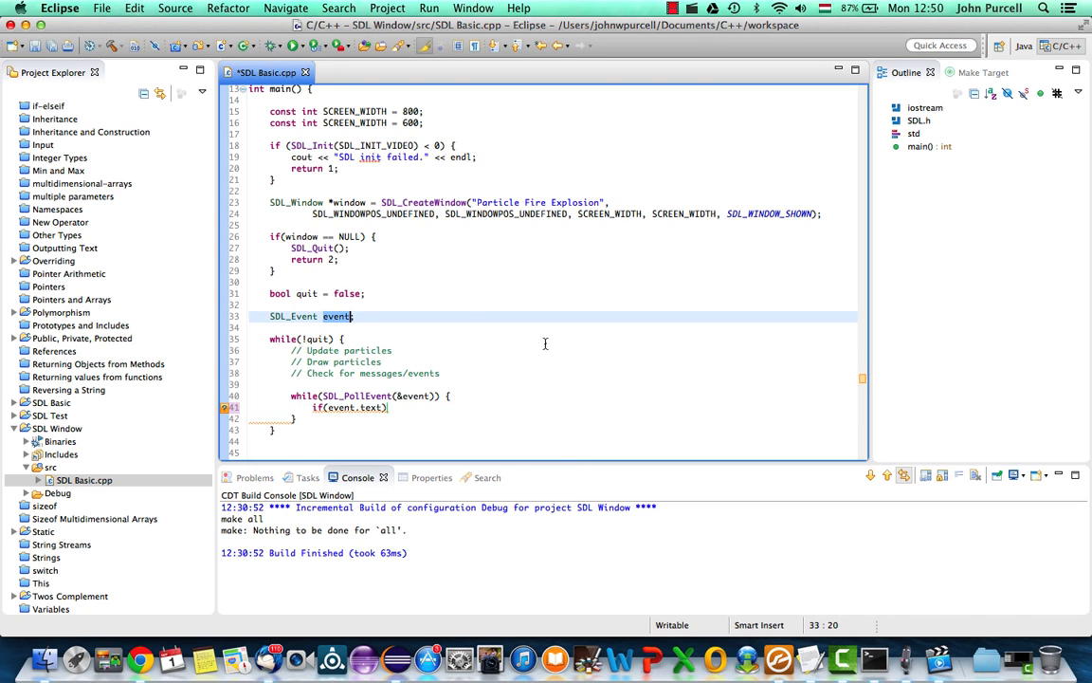
mouse_move(553, 367)
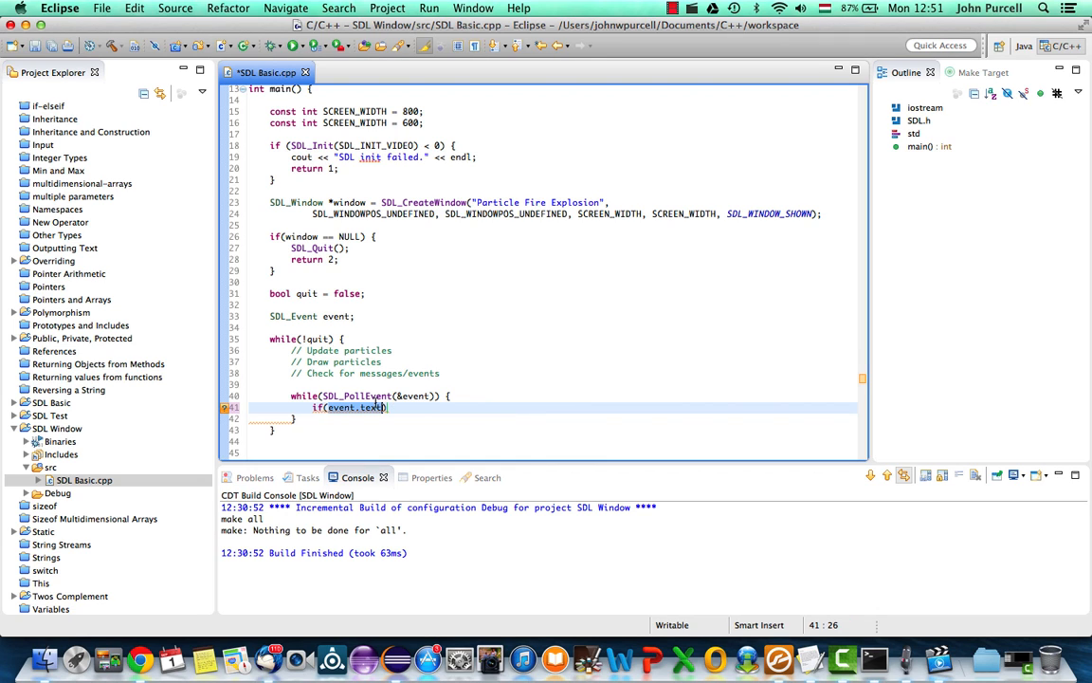
type("type")
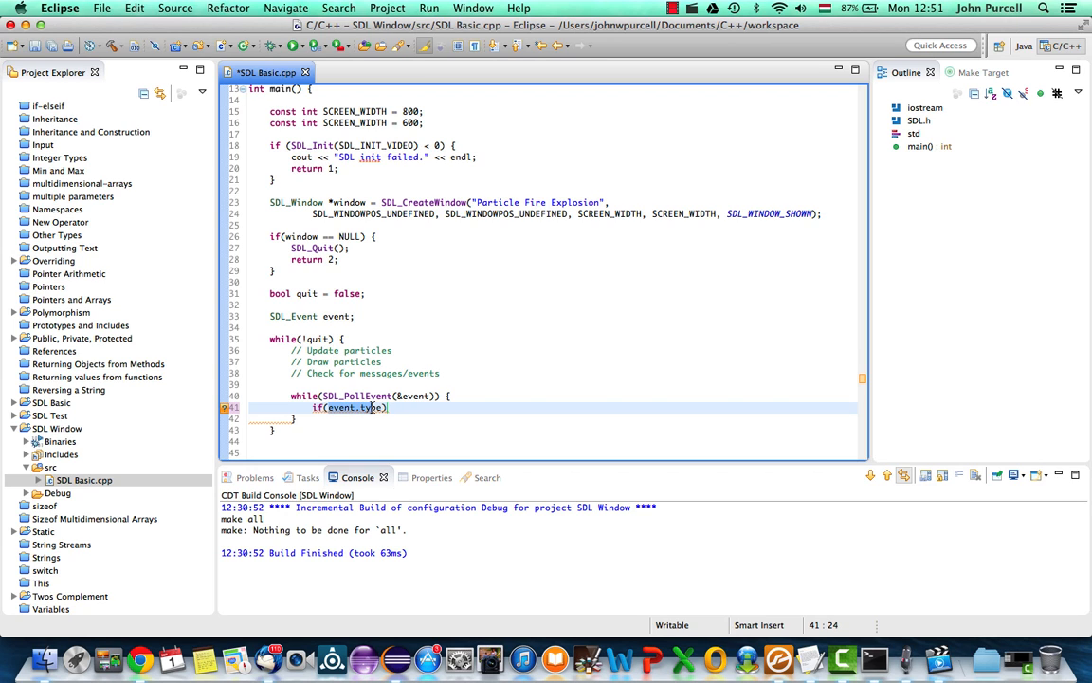
type("==")
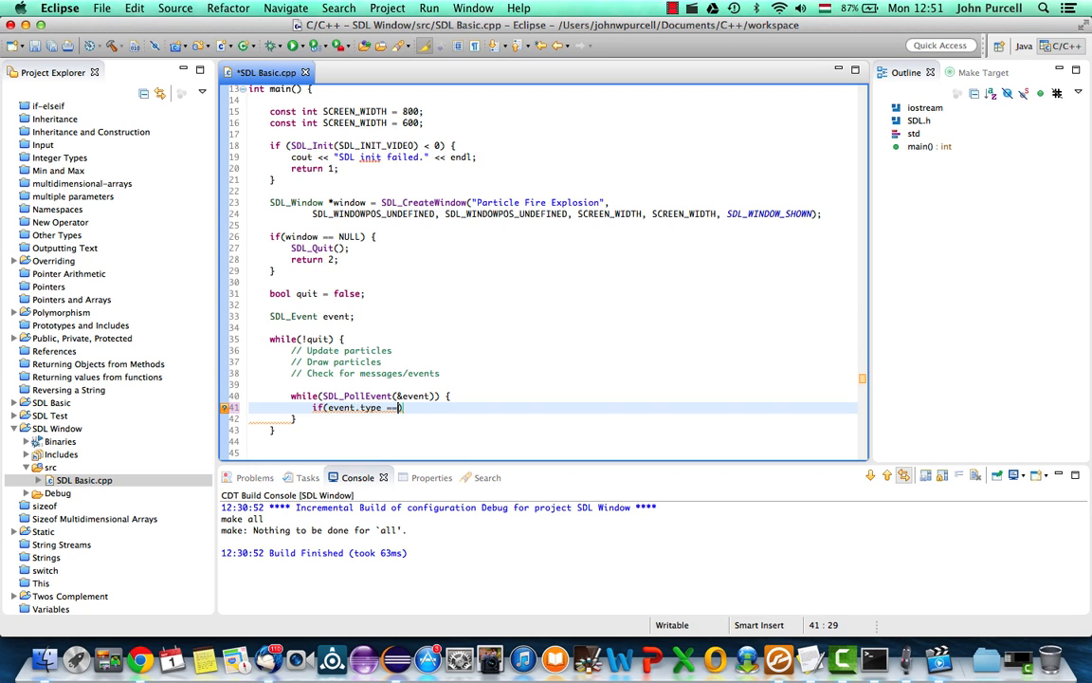
type("SDL")
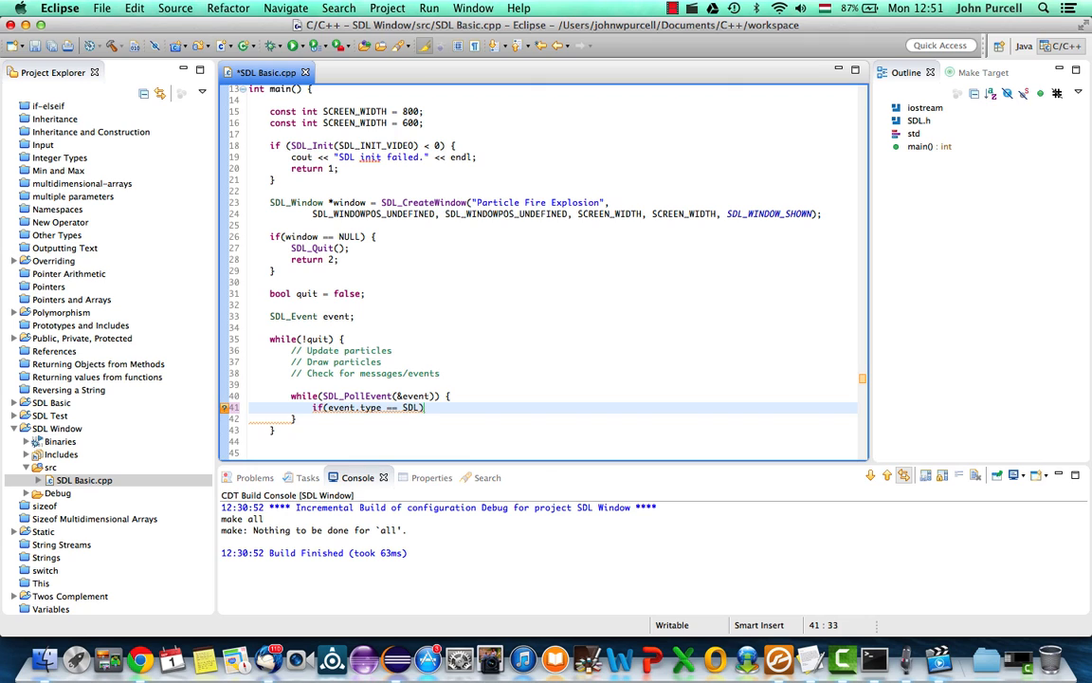
type("QUIT)")
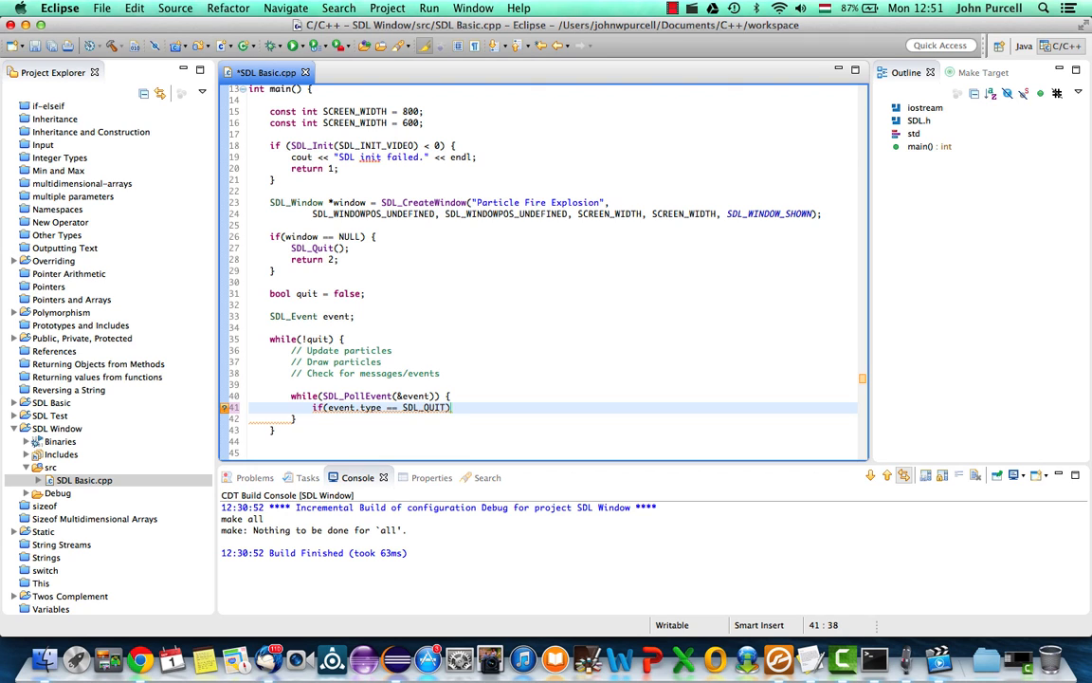
type("{")
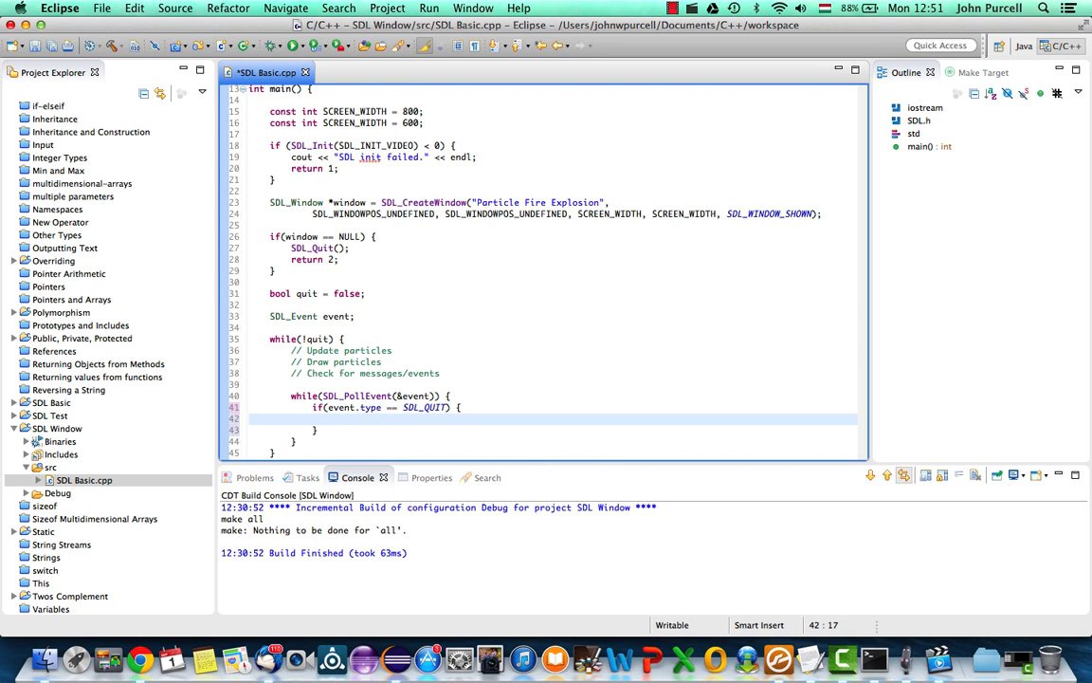
Type quit as the body of the SDL_QUIT if block.
left_click(327, 396)
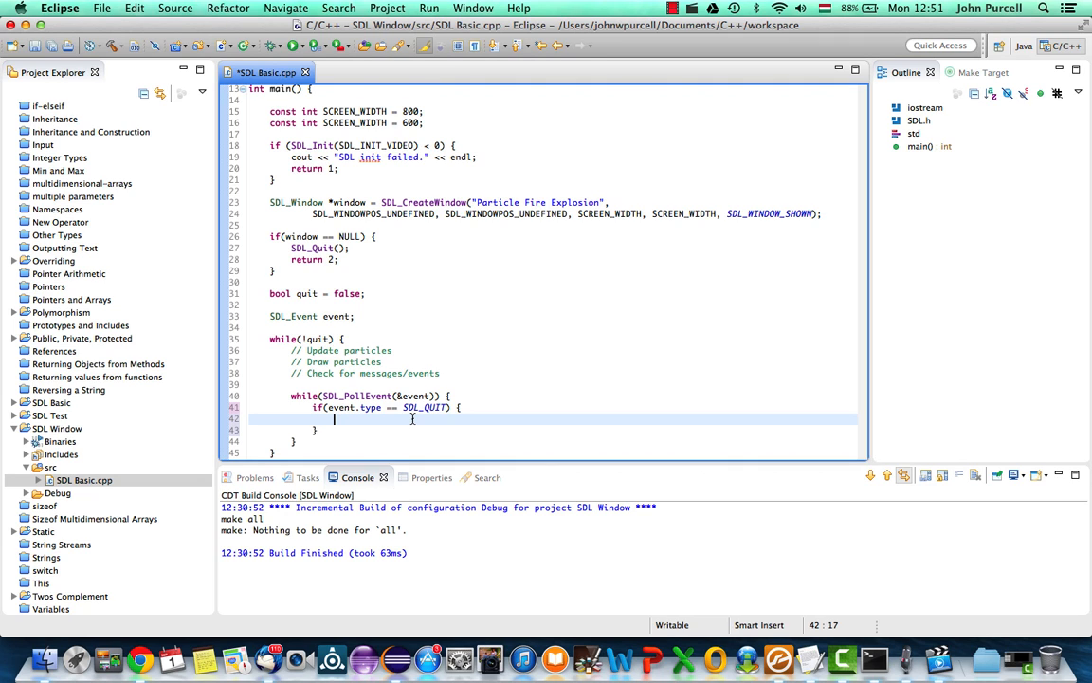
type("quit")
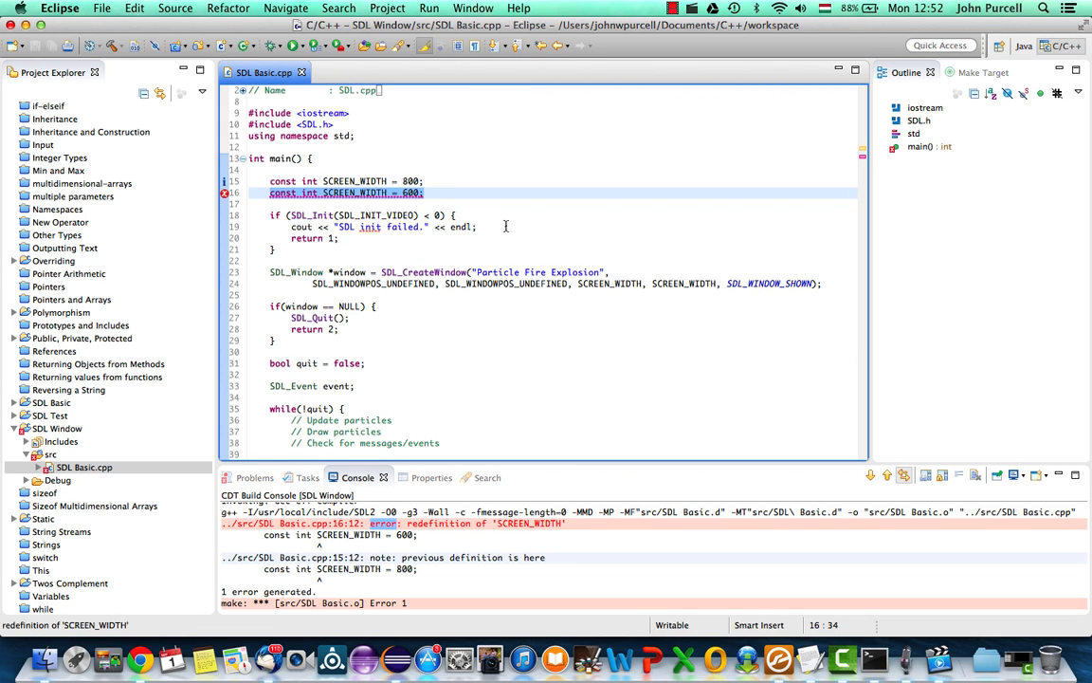
mouse_move(443, 211)
type("HEIGH")
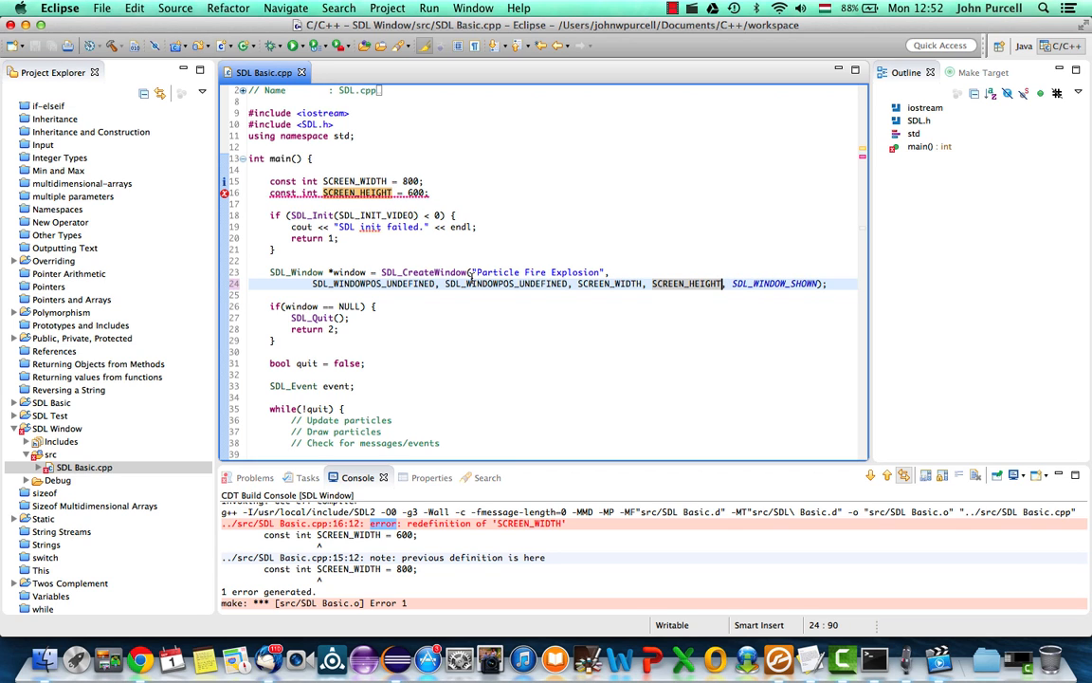
Rebuild the SDL Window project via Project > Build Project.
left_click(387, 8)
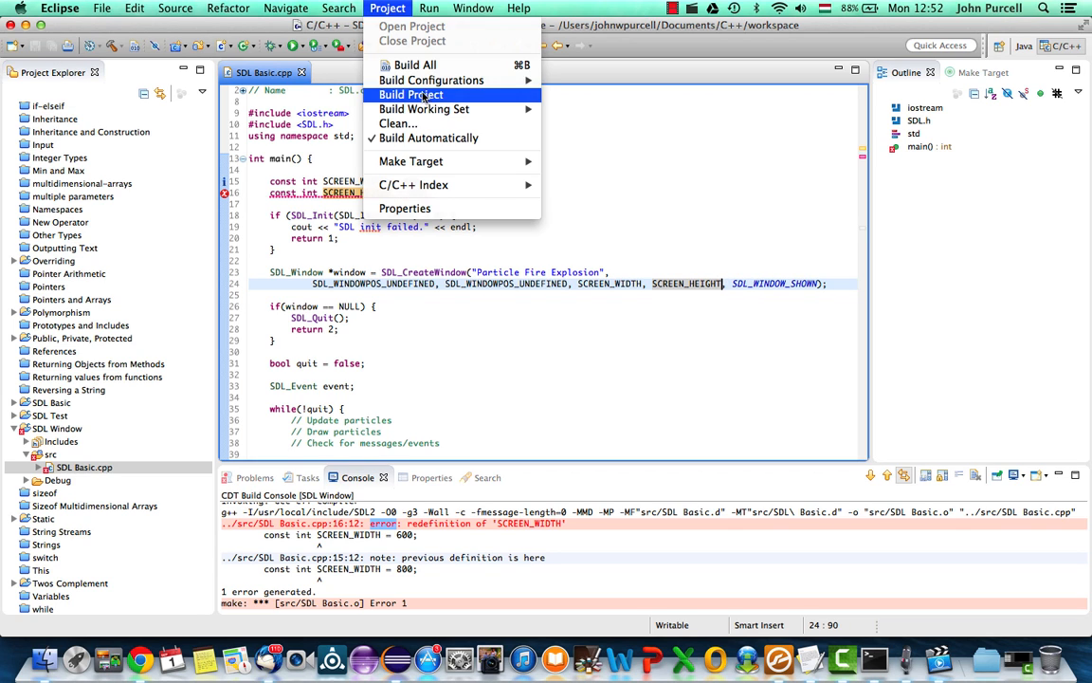
left_click(411, 95)
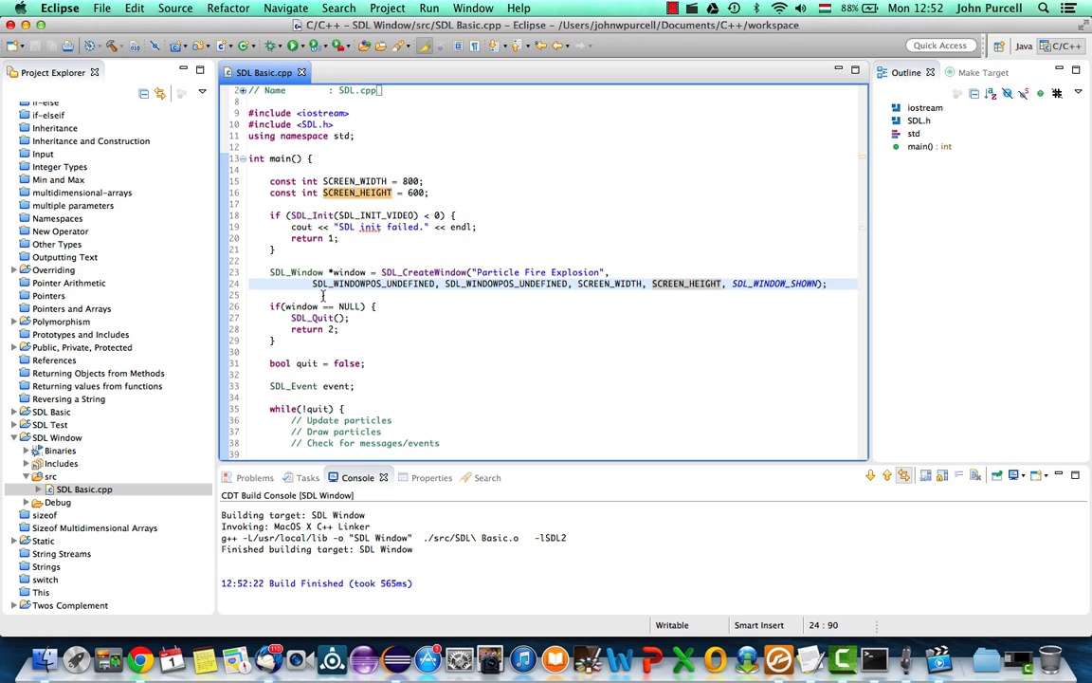
Launch SDL Window and dismiss both 'program file does not exist' error dialogs.
left_click(724, 283)
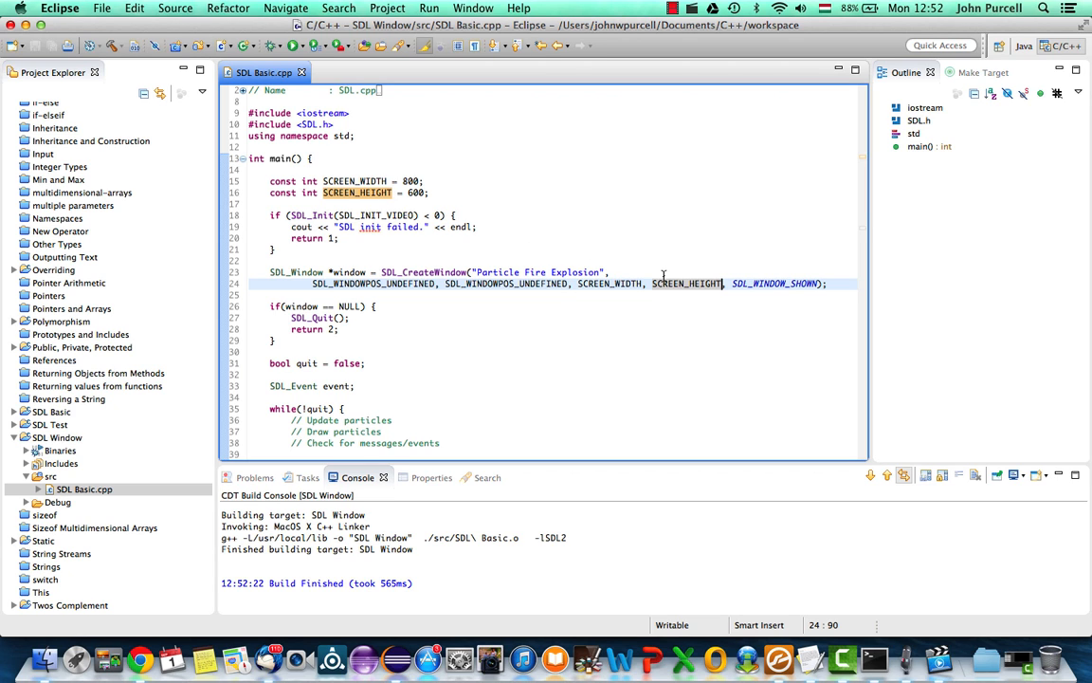
mouse_move(637, 258)
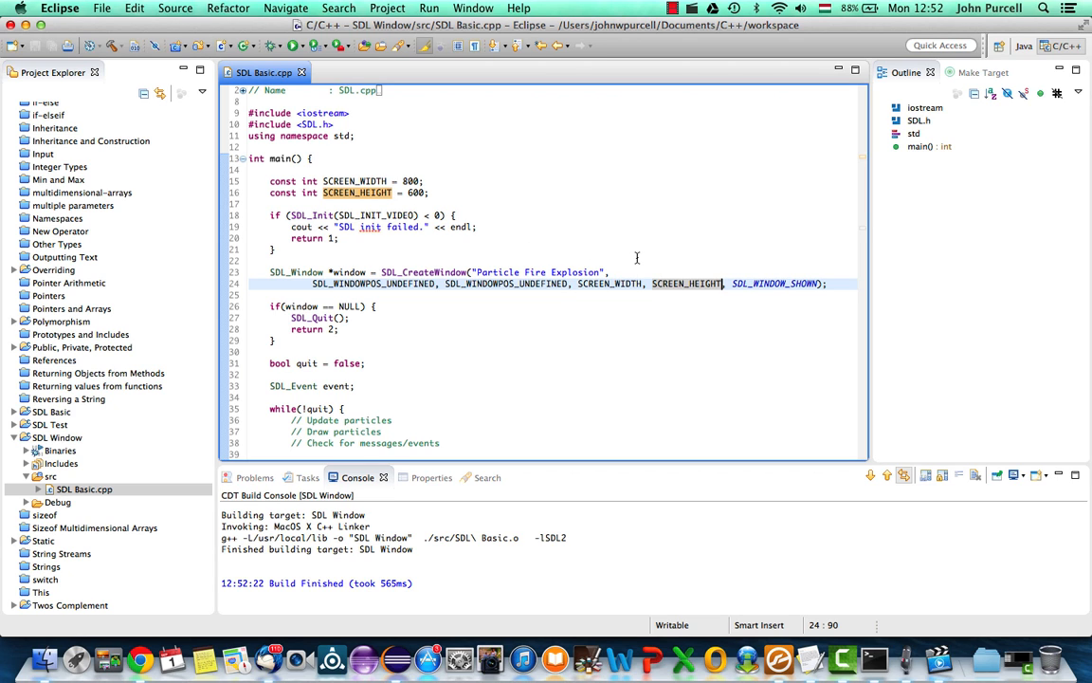
scroll("down", 3)
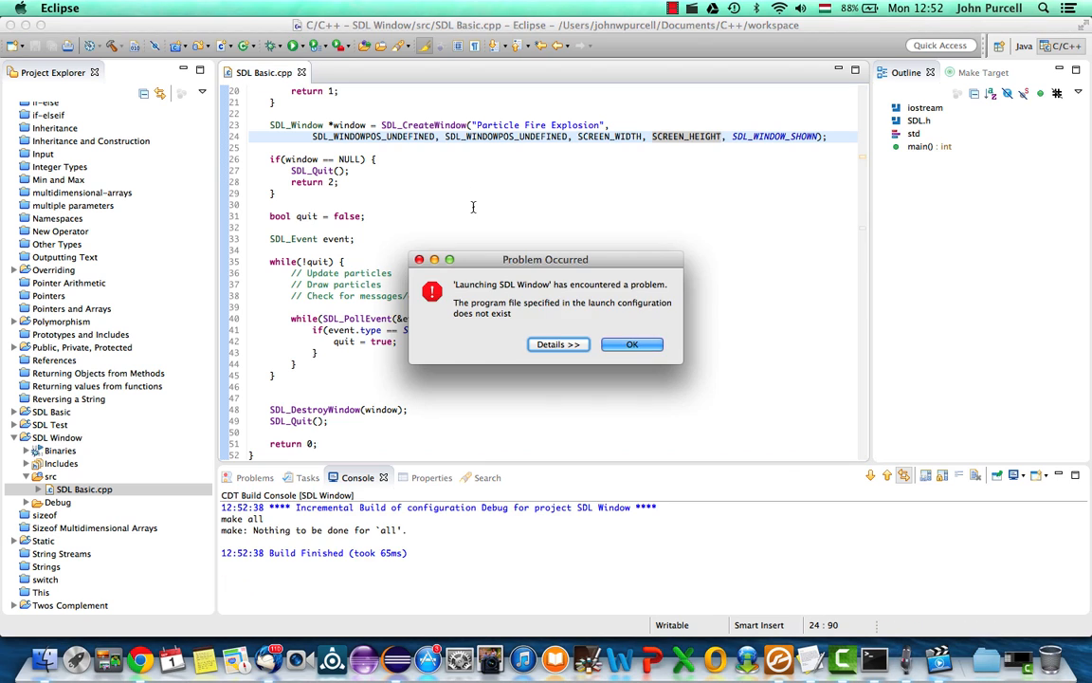
left_click(631, 343)
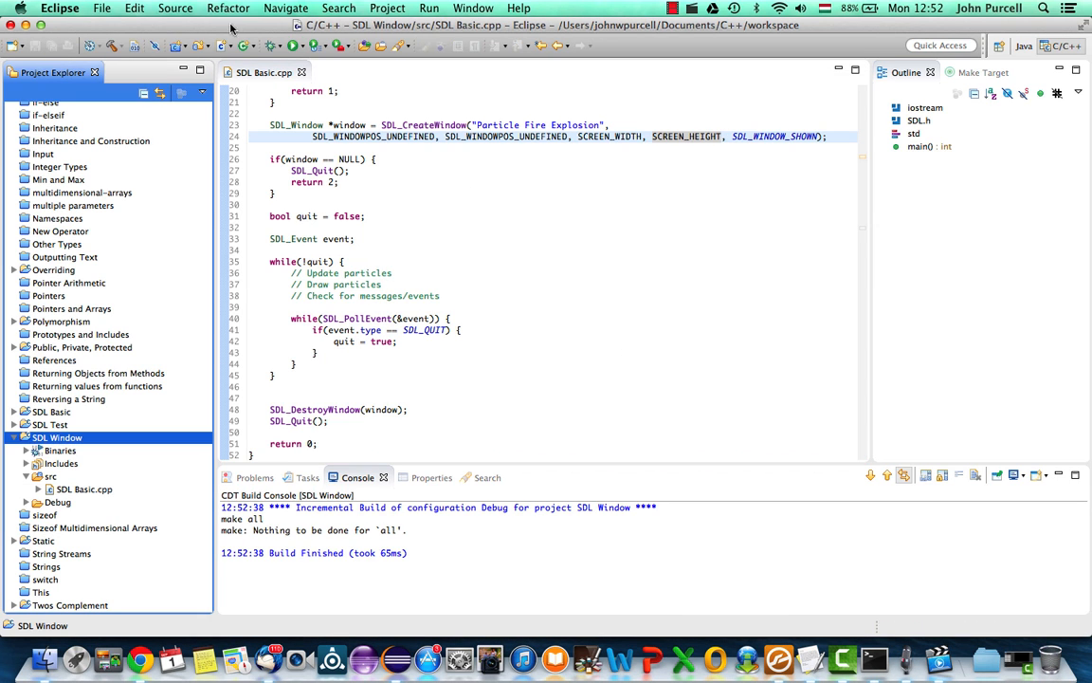
mouse_move(398, 161)
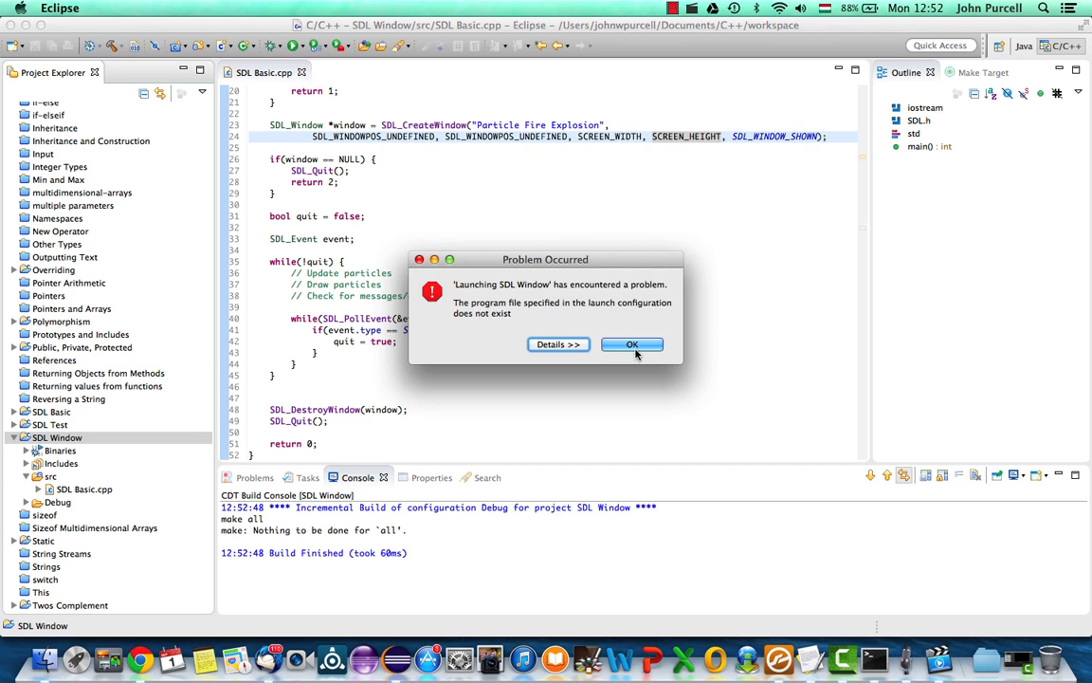
left_click(633, 344)
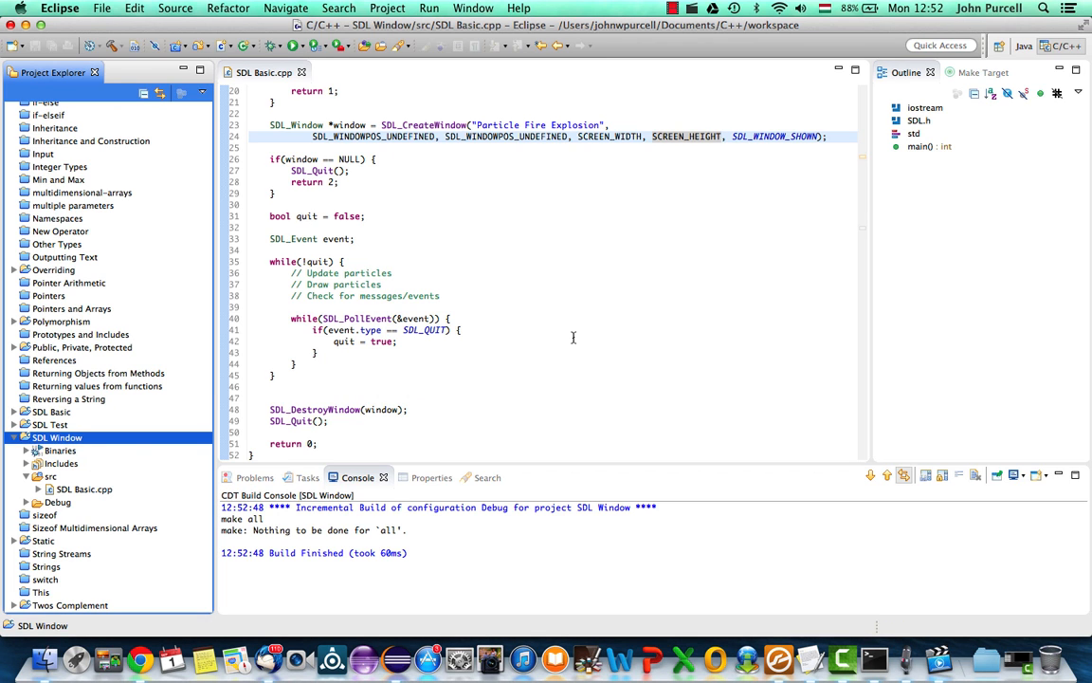
mouse_move(427, 242)
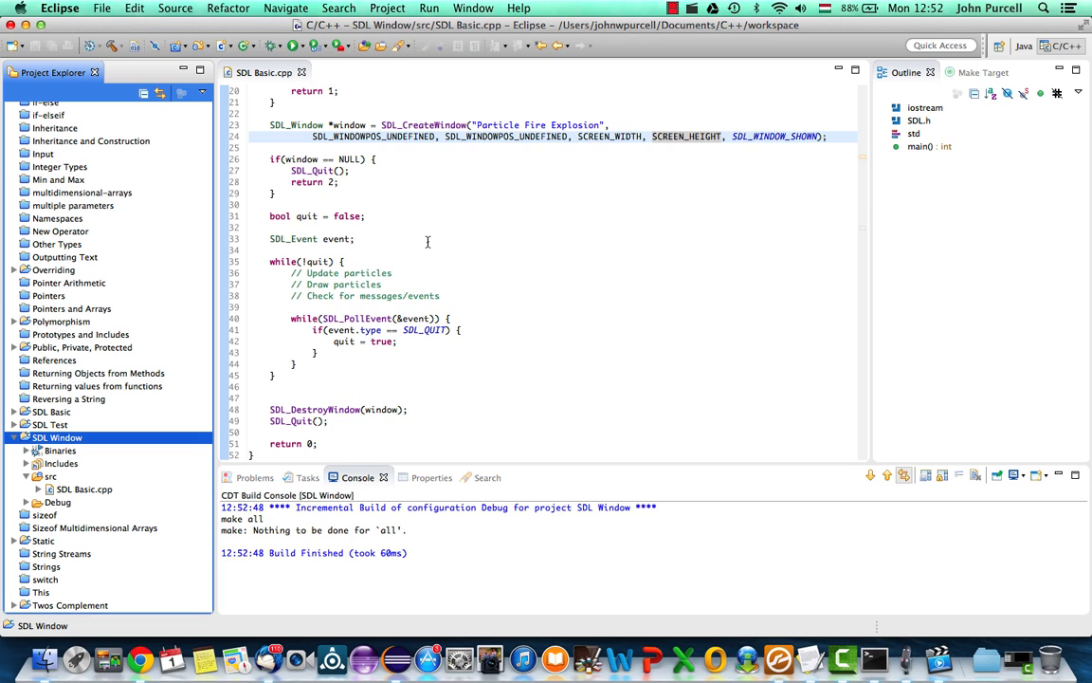
left_click(387, 8)
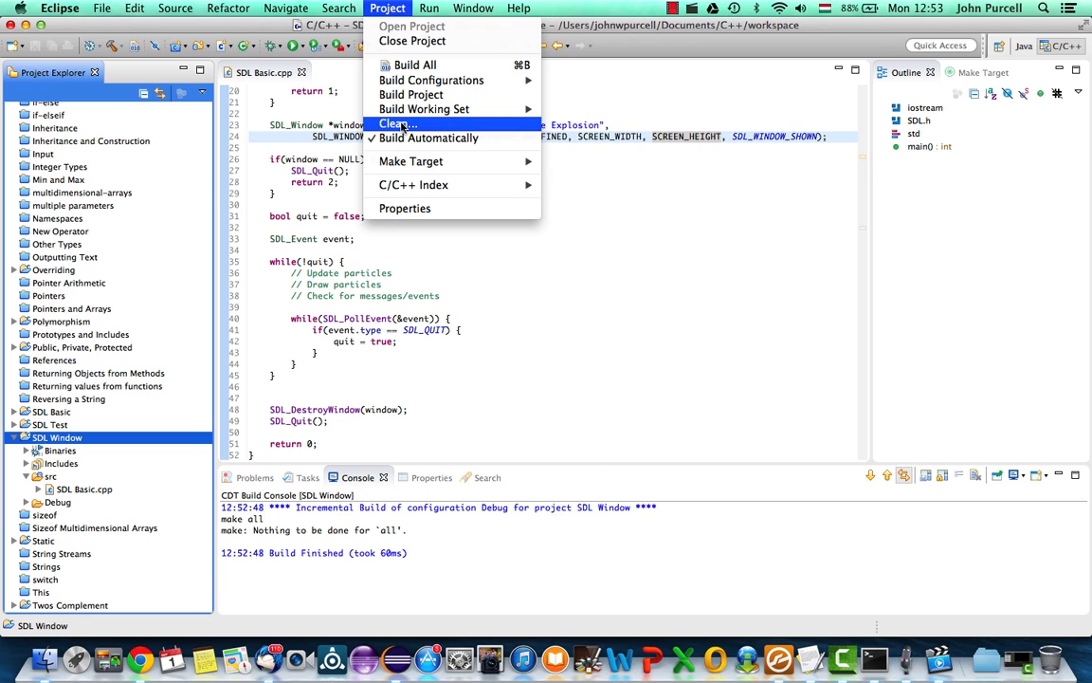
Clean all projects, then rebuild everything with Build All.
left_click(397, 123)
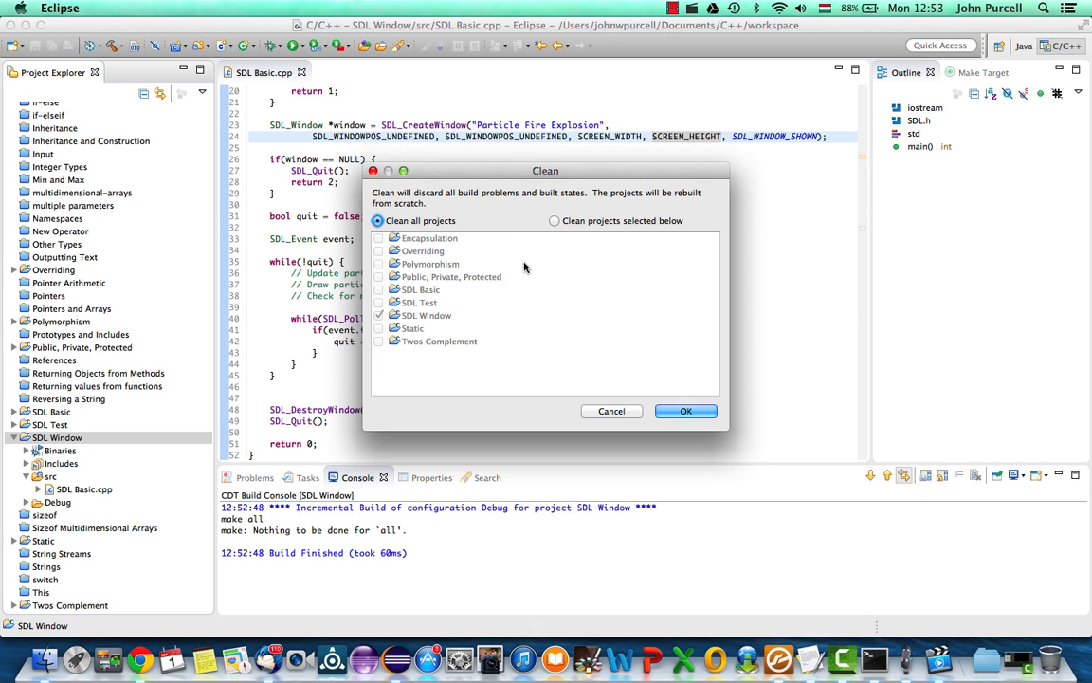
left_click(686, 411)
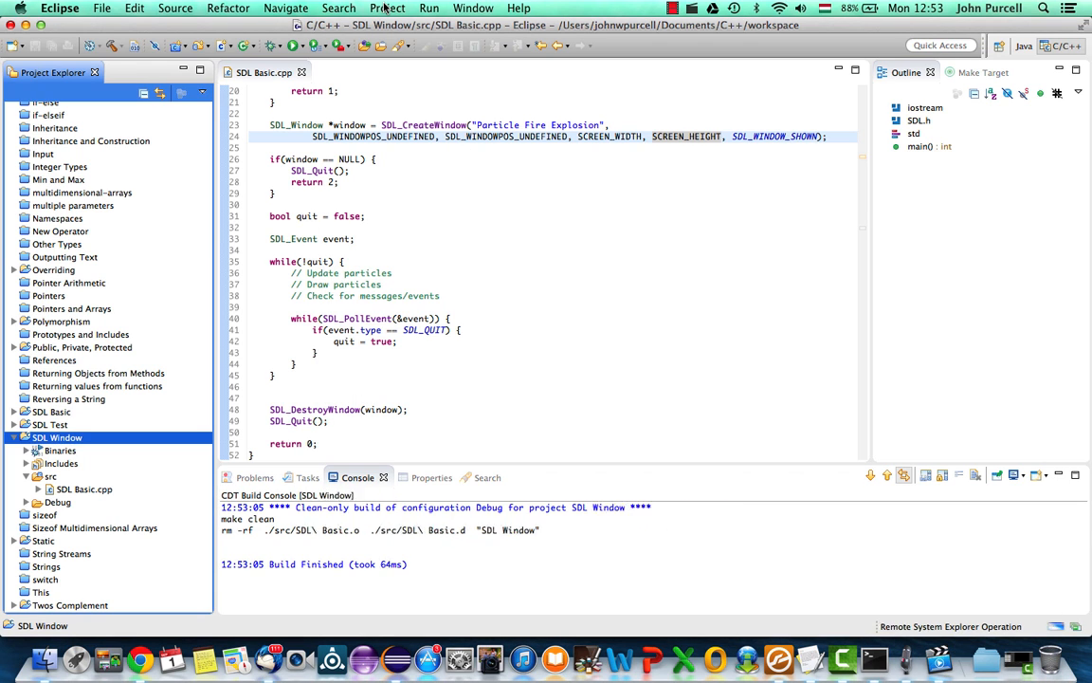
left_click(387, 7)
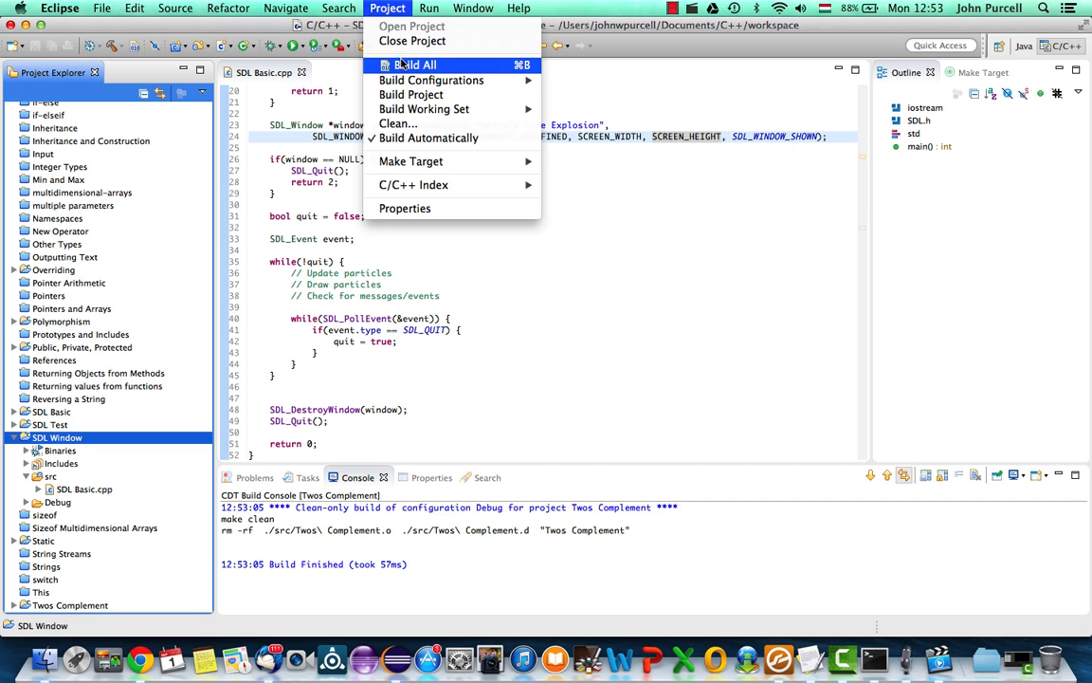
left_click(415, 64)
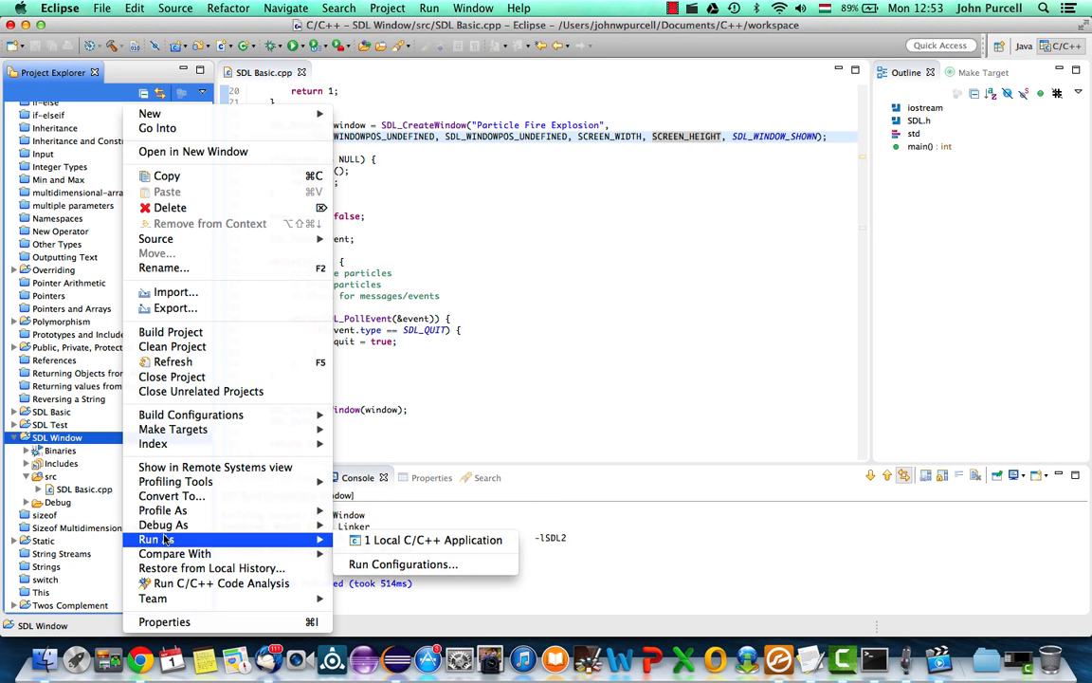
Launch SDL Window as a local C/C++ application, then close its black Particle Fire Explosion window.
left_click(434, 539)
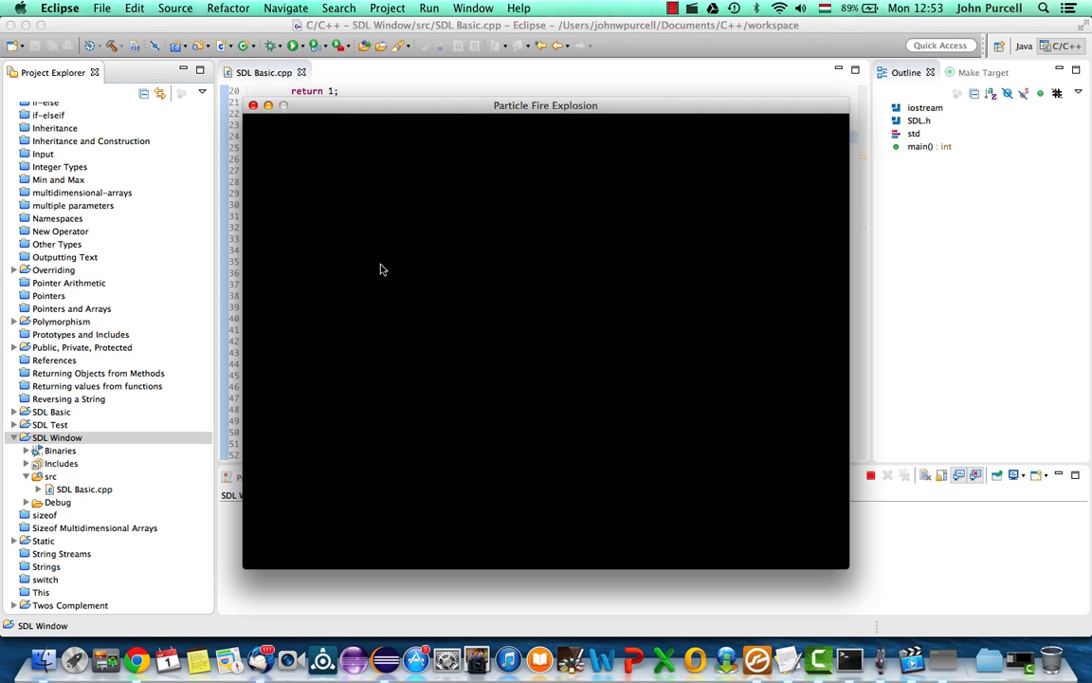
mouse_move(463, 135)
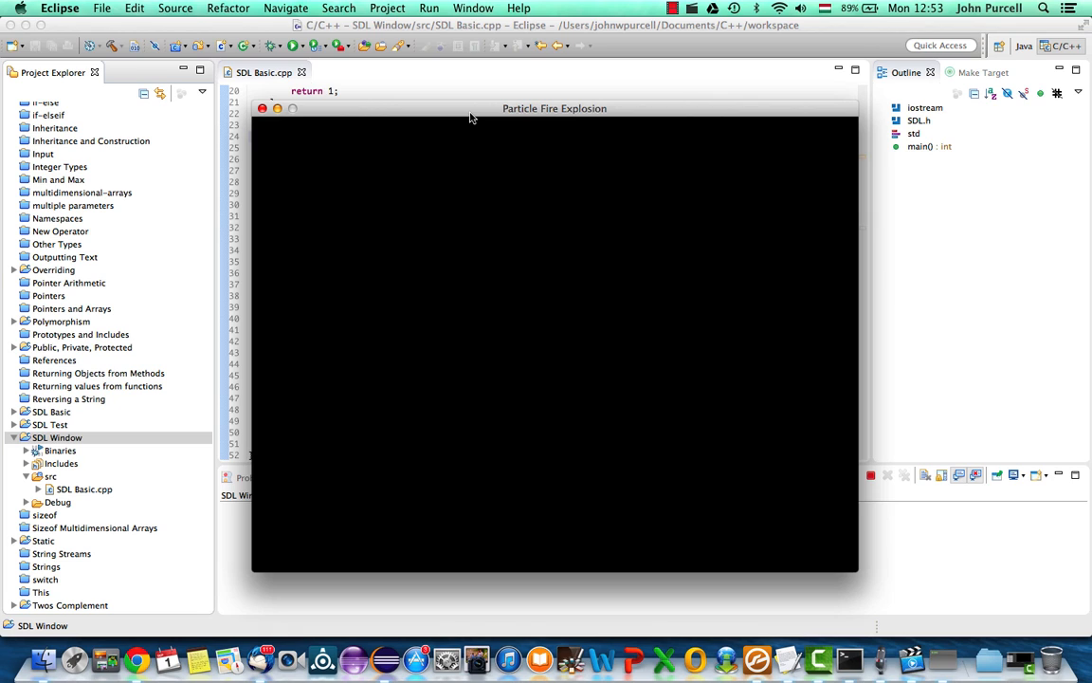
mouse_move(430, 197)
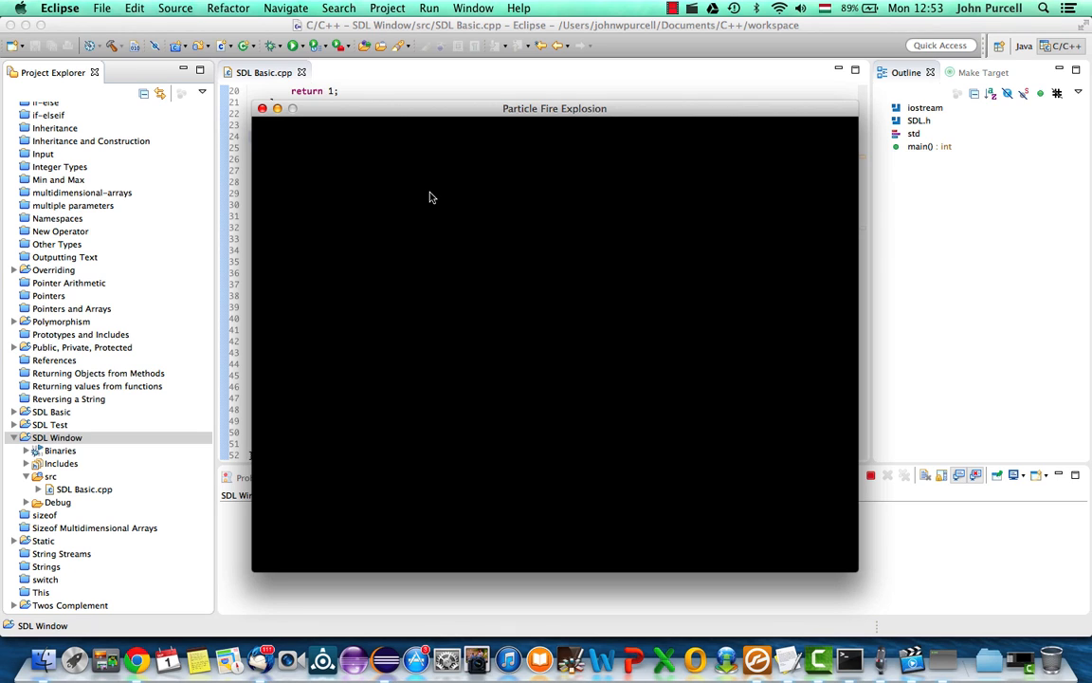
mouse_move(273, 124)
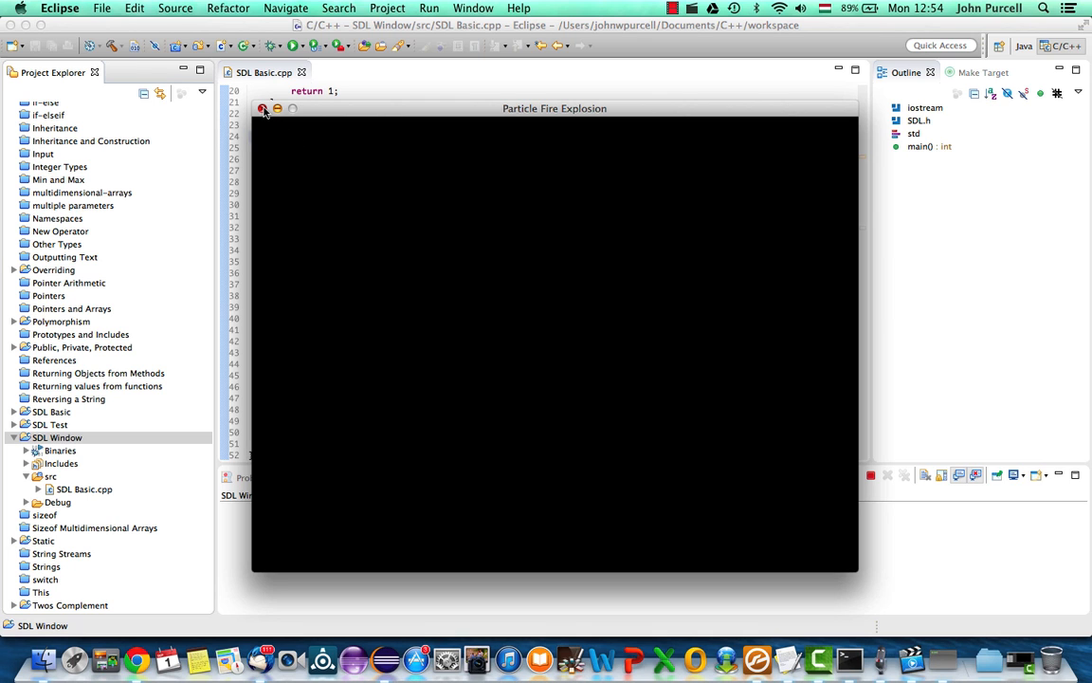
left_click(263, 108)
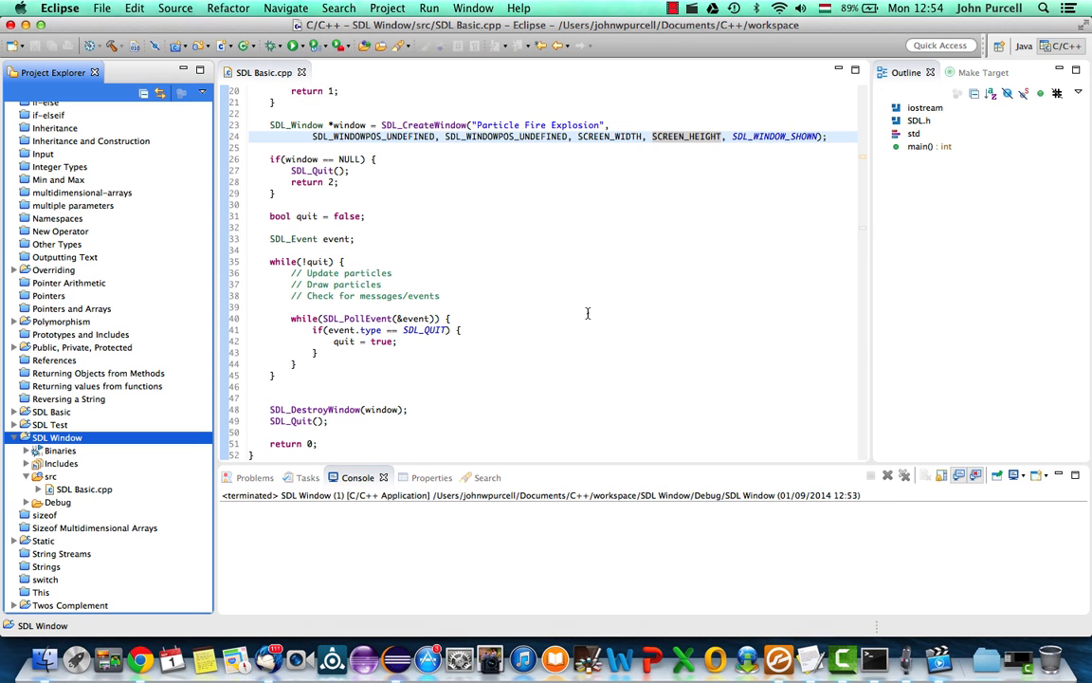
scroll("down", 3)
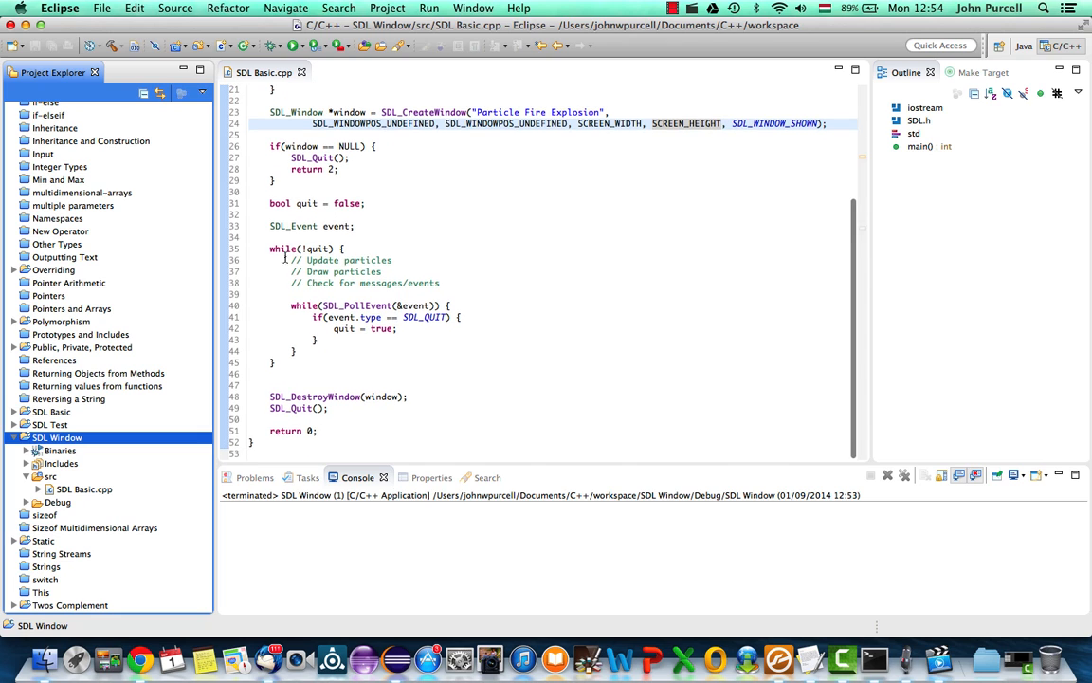
left_click_drag(270, 248, 279, 363)
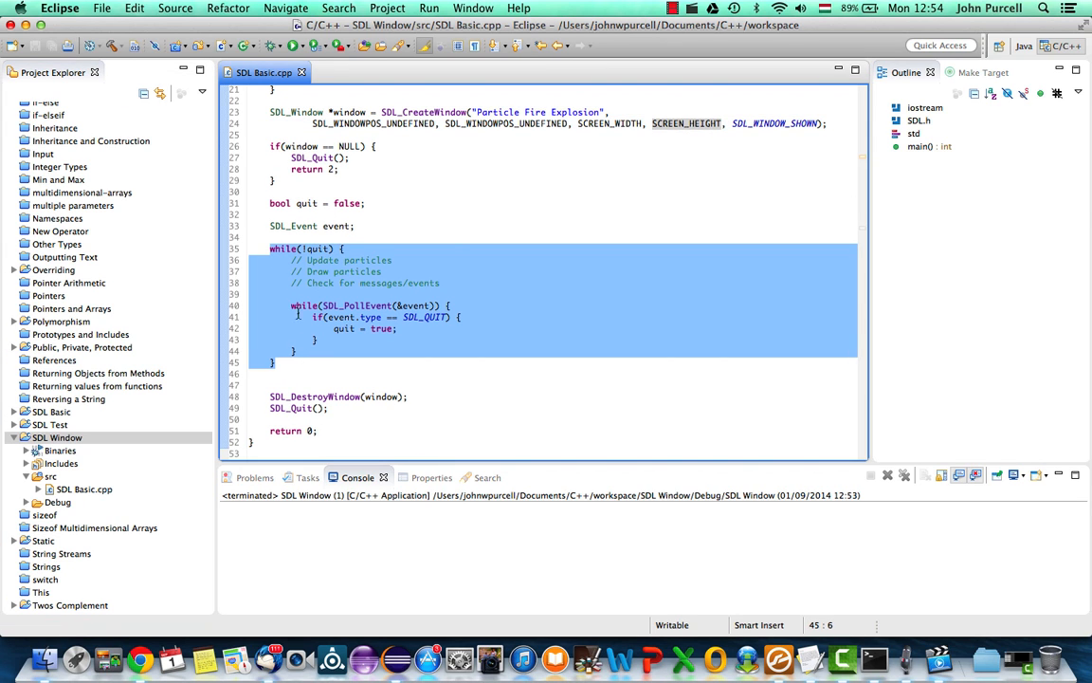
left_click(283, 248)
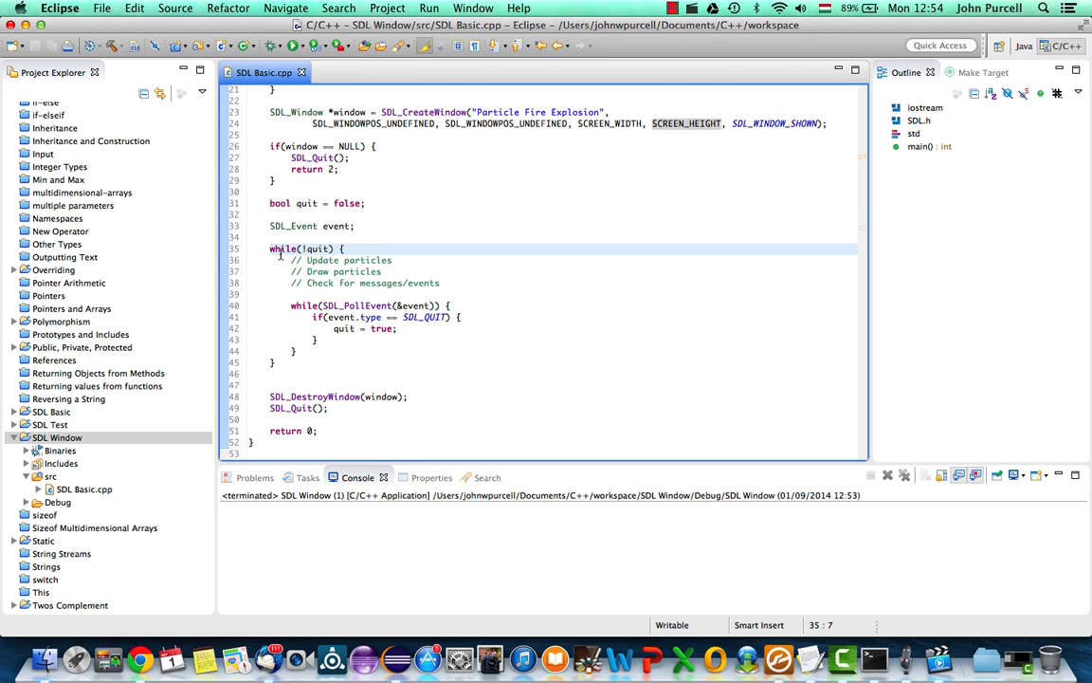
left_click(387, 8)
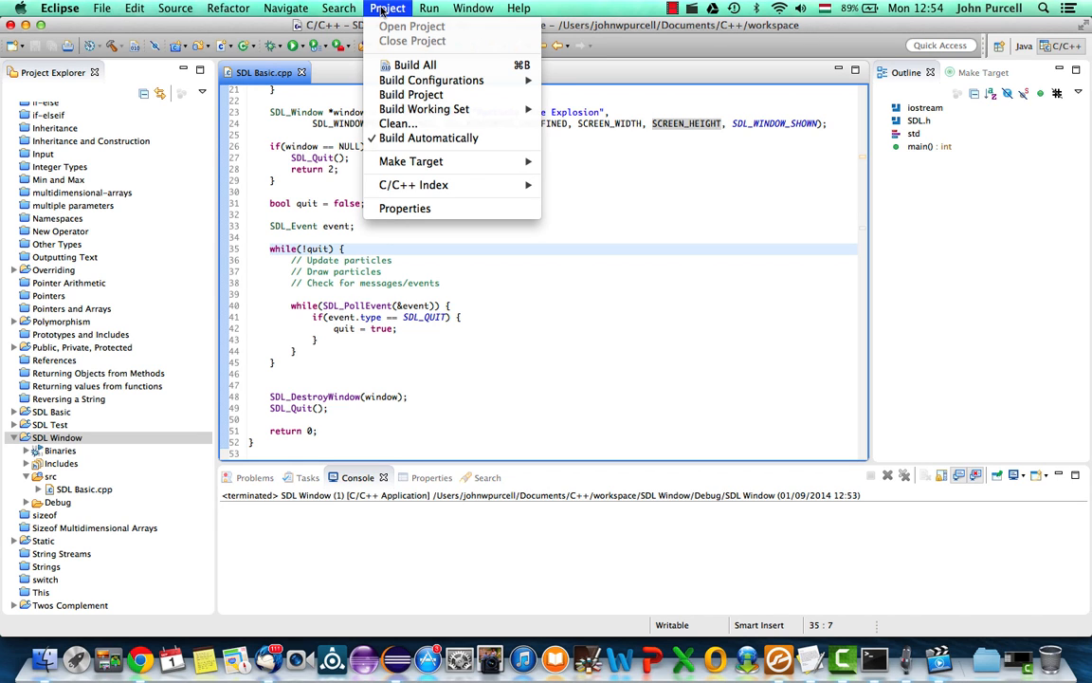
mouse_move(424, 109)
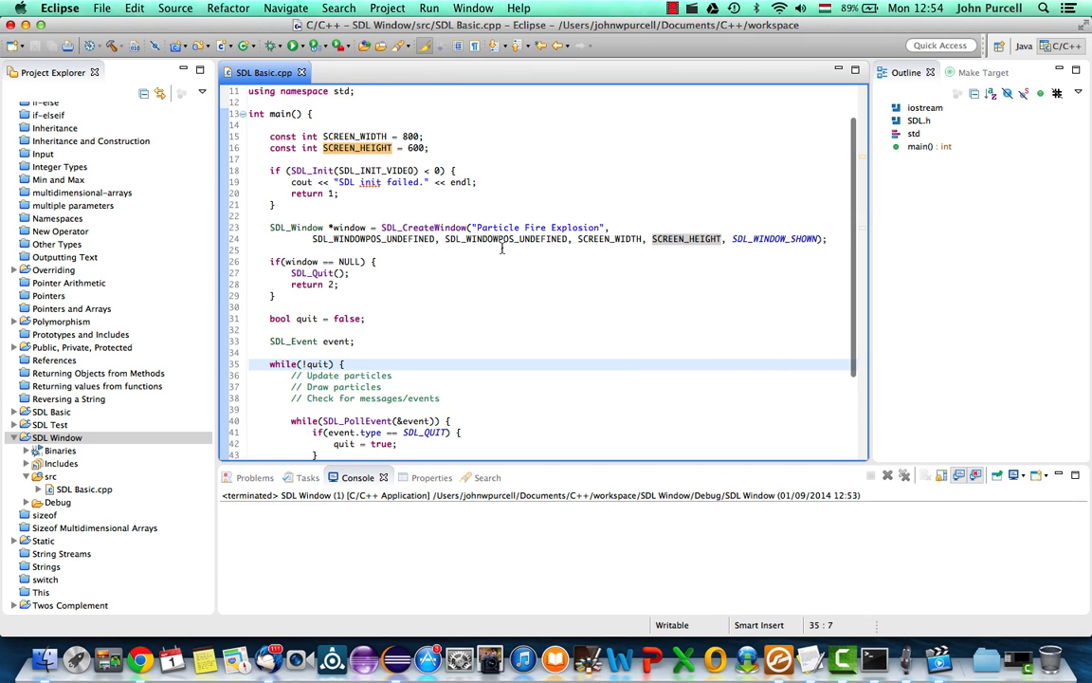
scroll("down", 3)
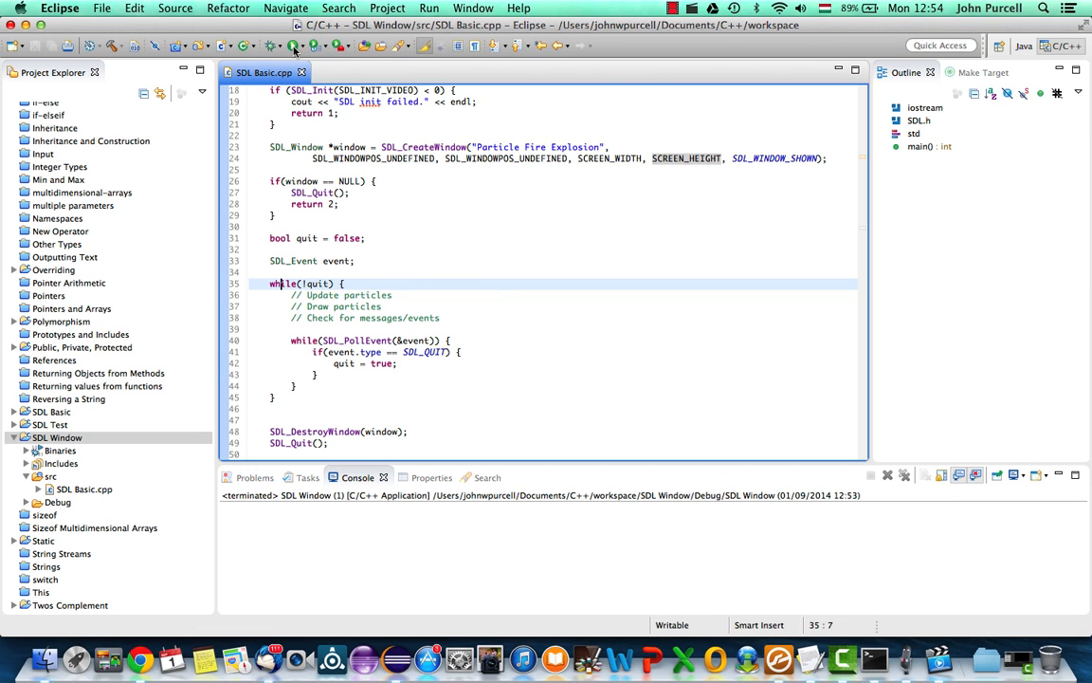
Relaunch SDL Window from the toolbar Run button to reopen the Particle Fire Explosion window.
left_click(273, 46)
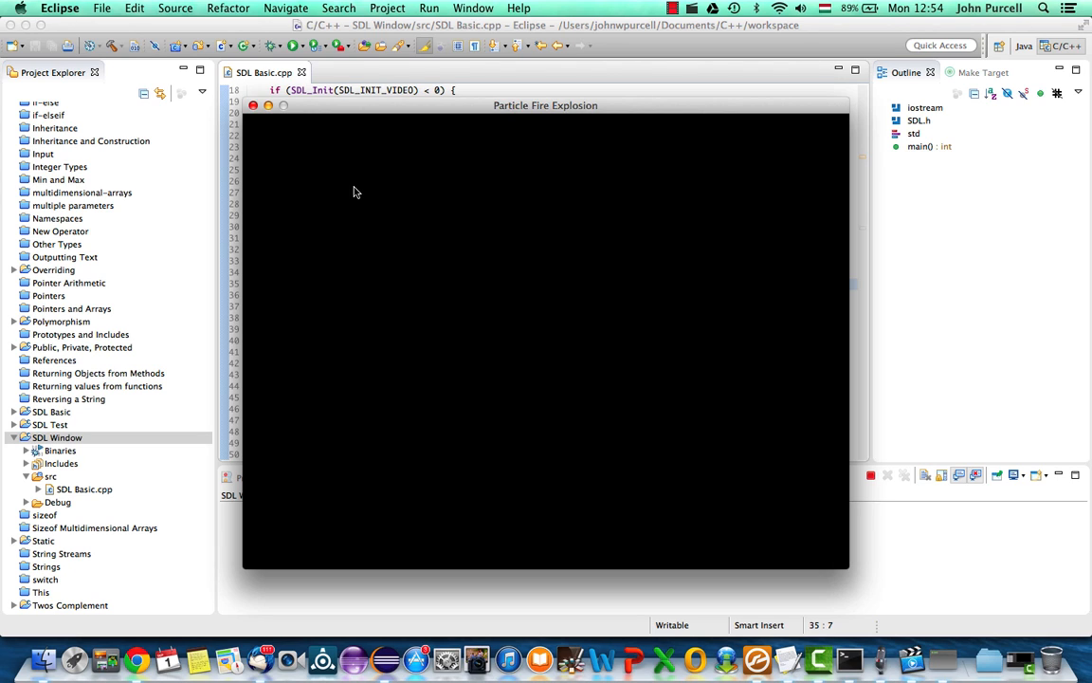
mouse_move(255, 105)
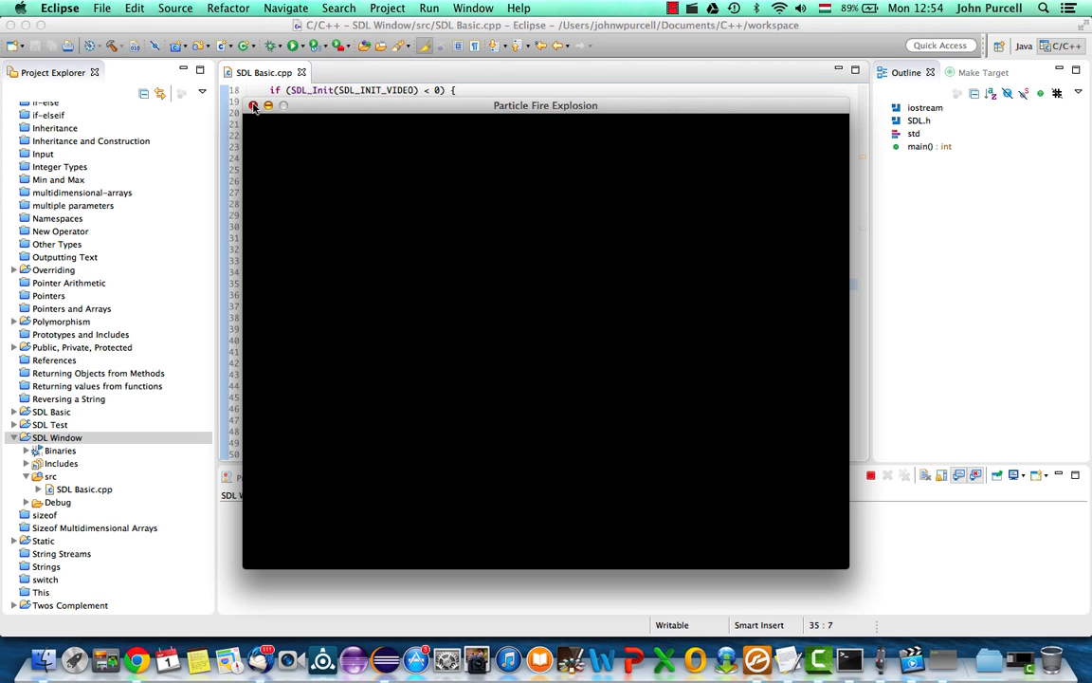